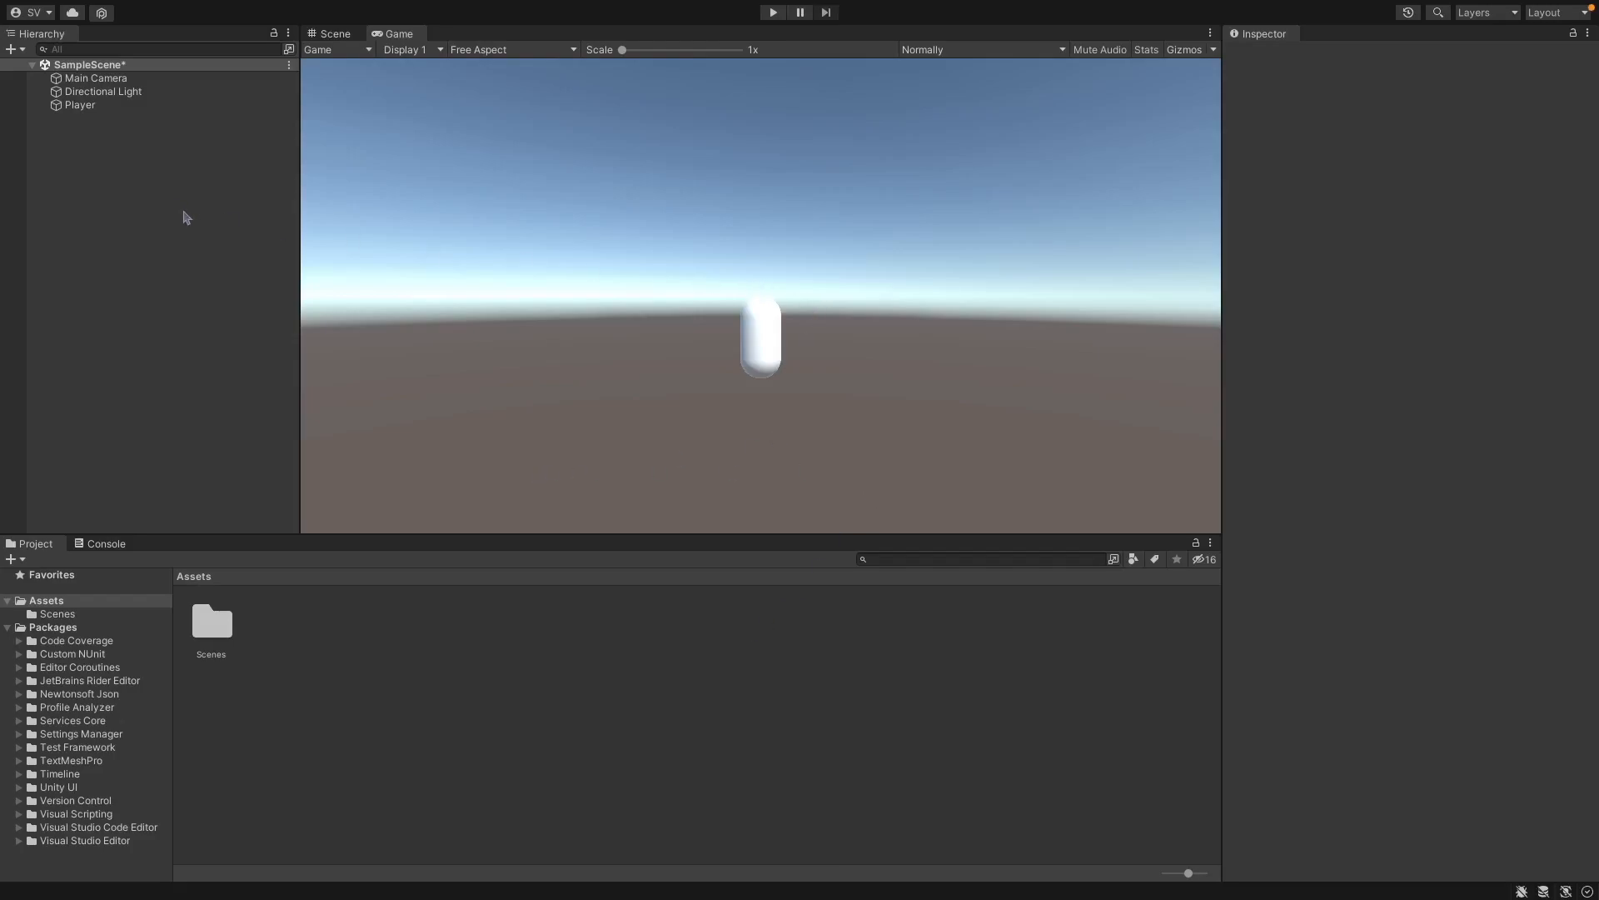
Step: Declare the Rigidbody rb, Vector2 roation and public Camera cam fields
{"action": "left_click", "coordinate": [80, 104]}
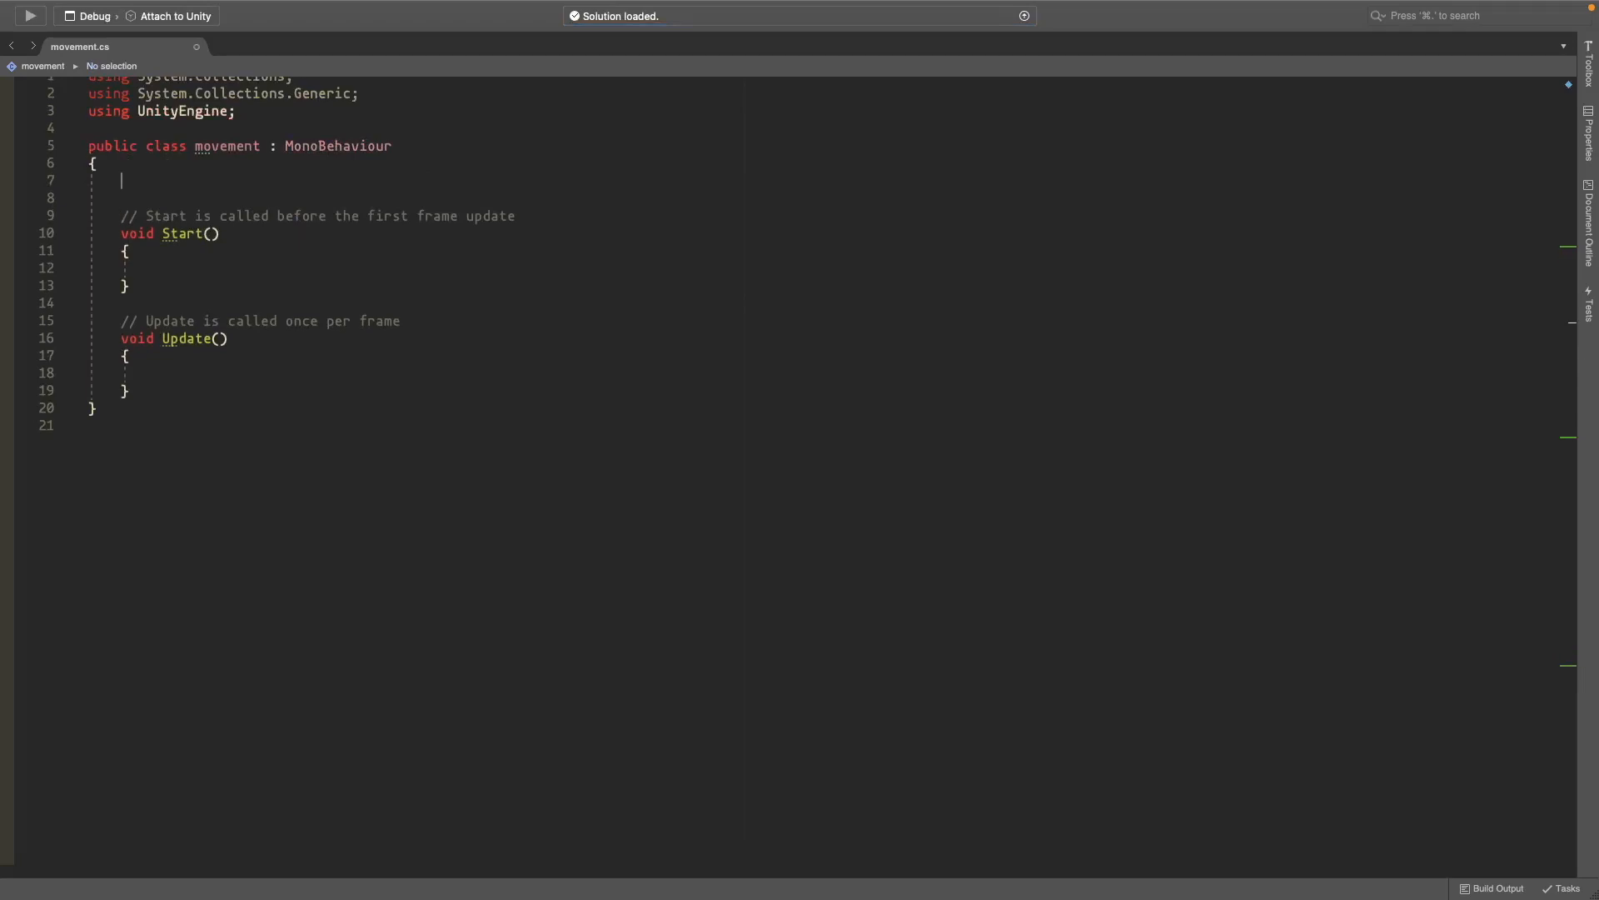
{"action": "type", "text": "Rigidbody rb;"}
{"action": "type", "text": "Vector2"}
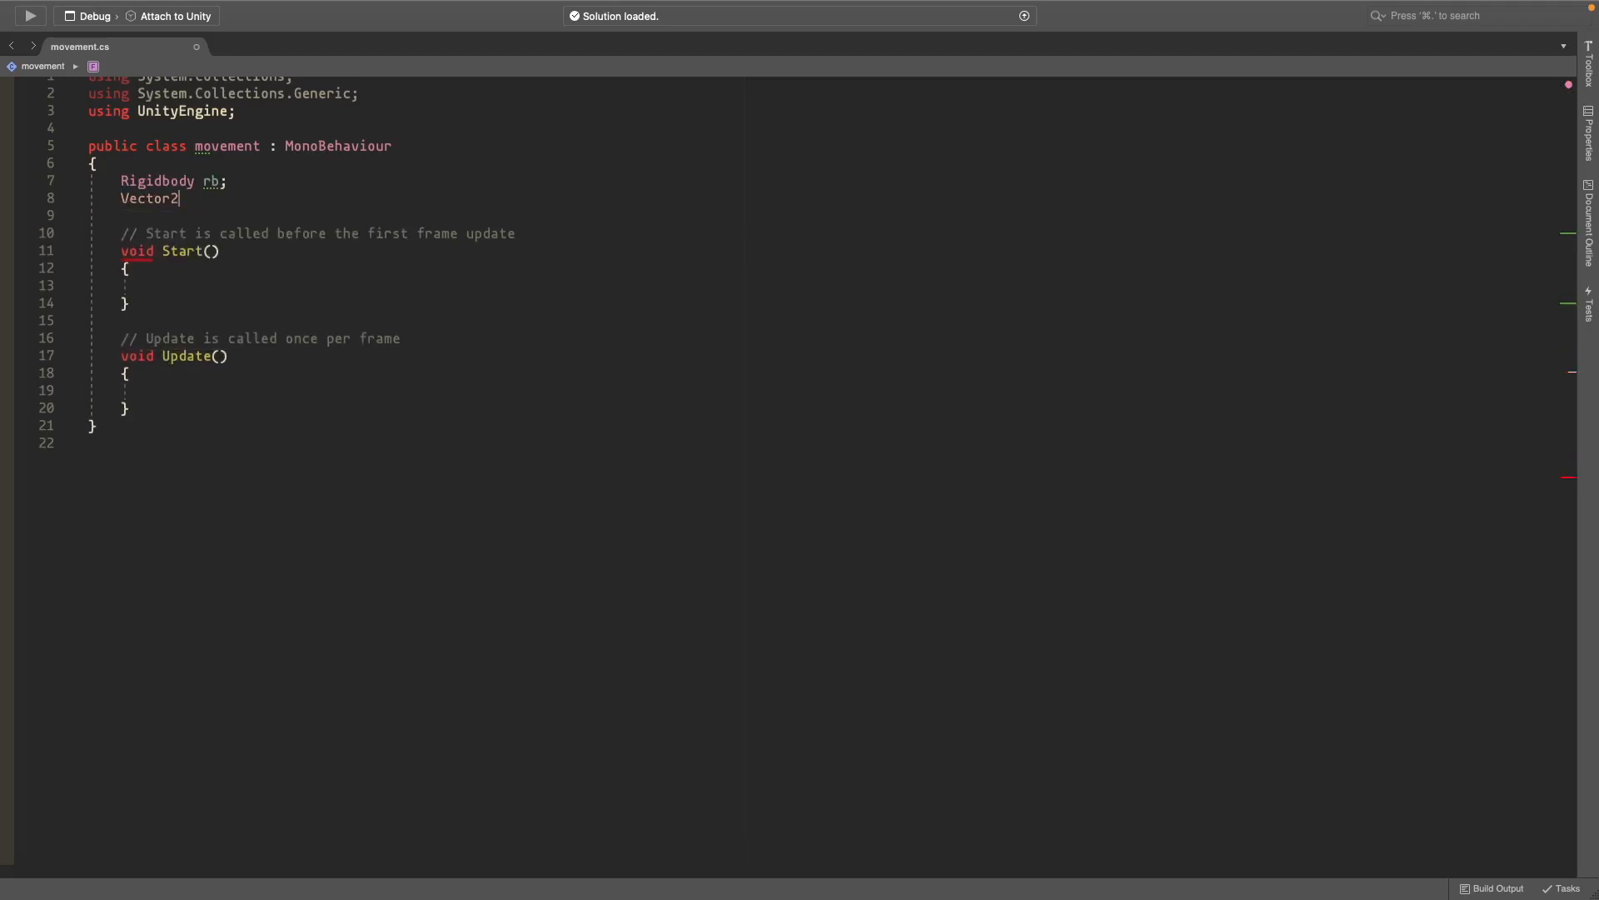
{"action": "type", "text": "roation;"}
{"action": "left_click", "coordinate": [310, 215]}
{"action": "type", "text": "publi"}
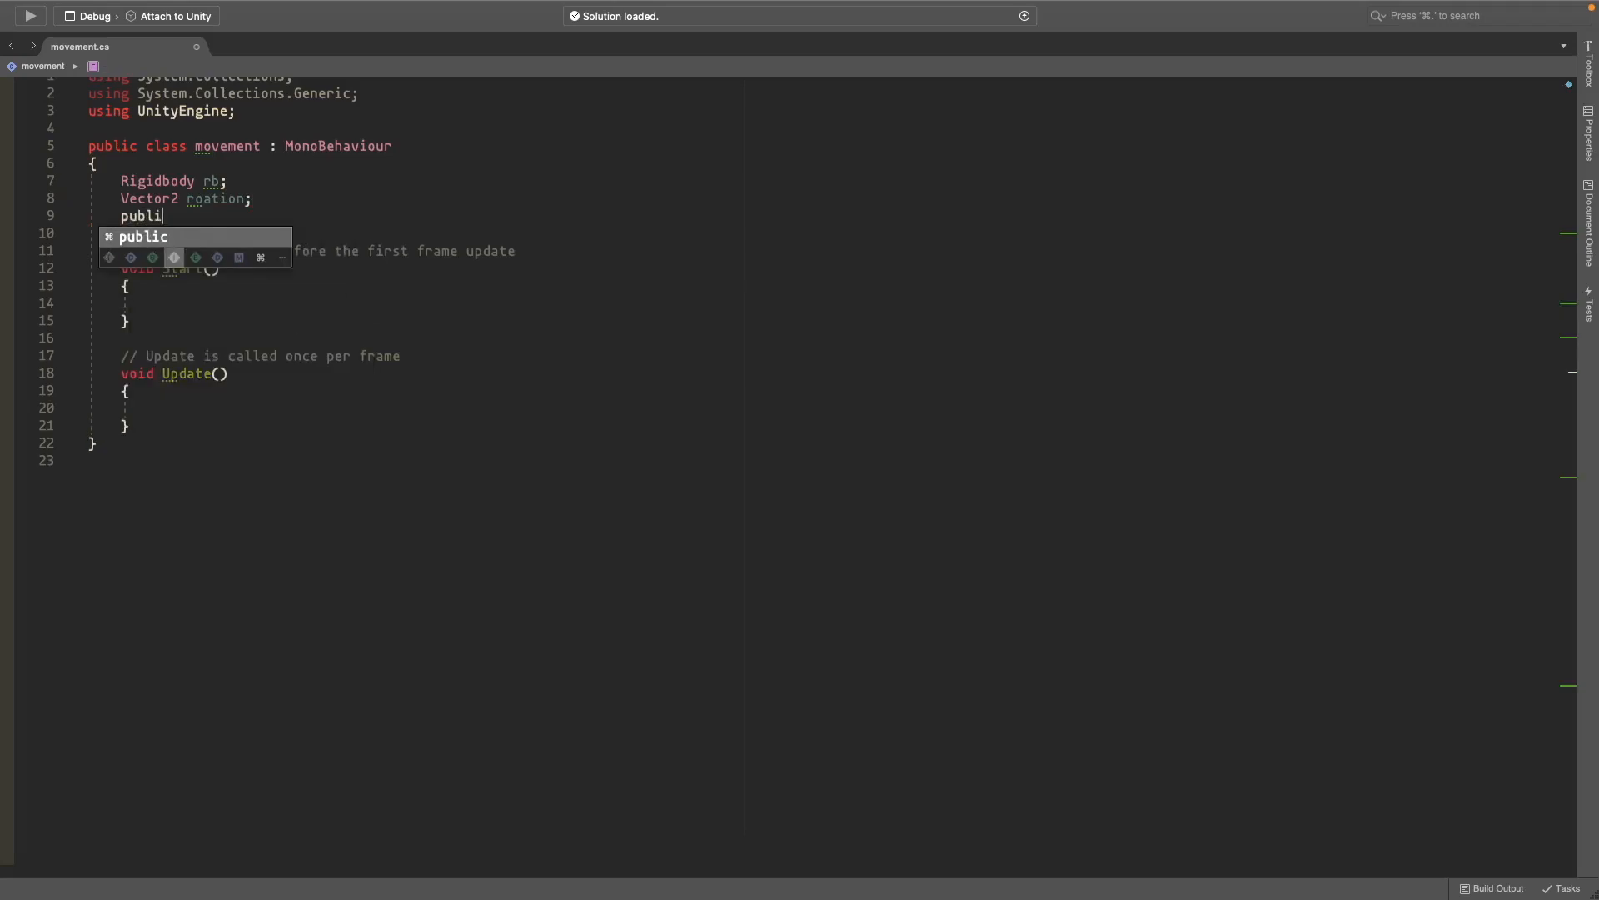
{"action": "type", "text": "Camera cam;"}
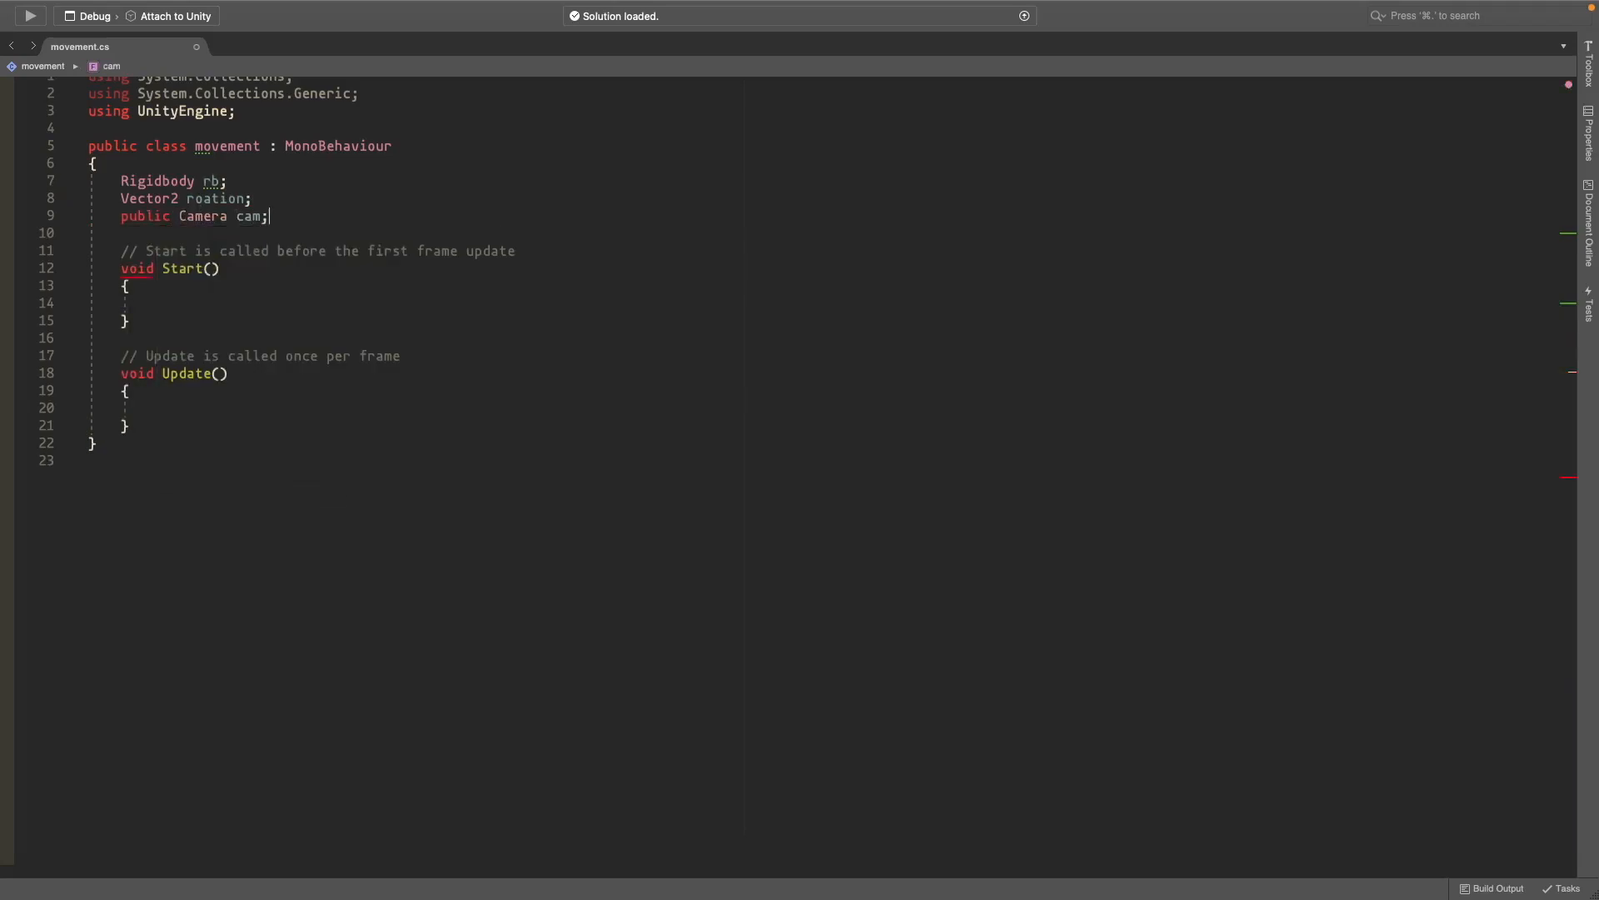
Step: Add public float fields lookSensitivity = 5f and moveSpeed = 10f
{"action": "type", "text": "public"}
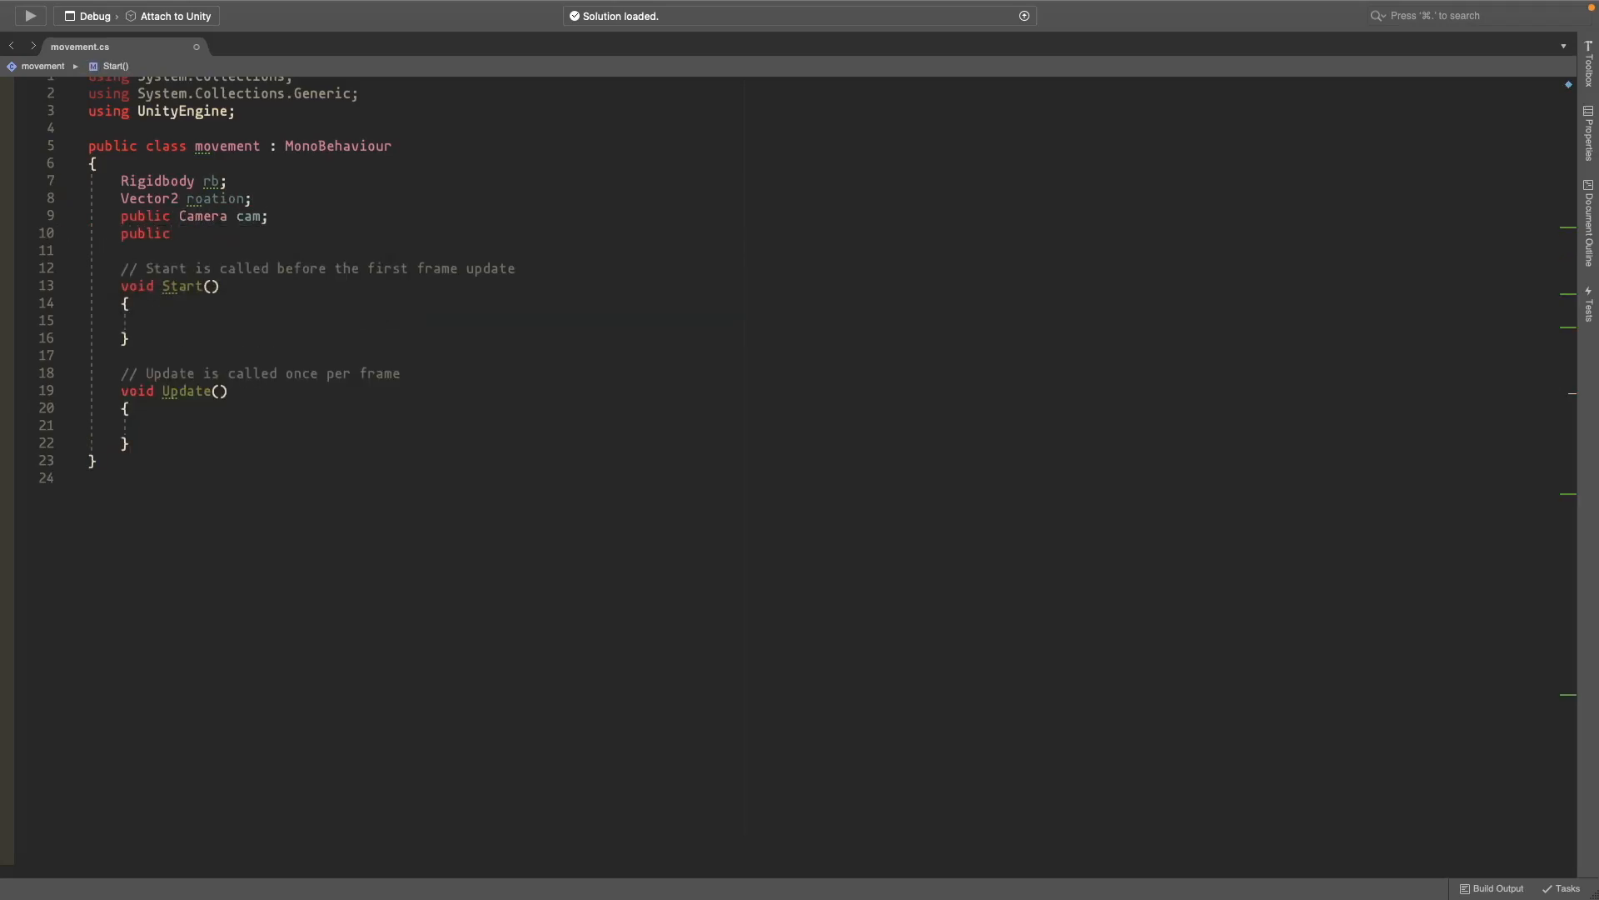
{"action": "type", "text": "float lookS"}
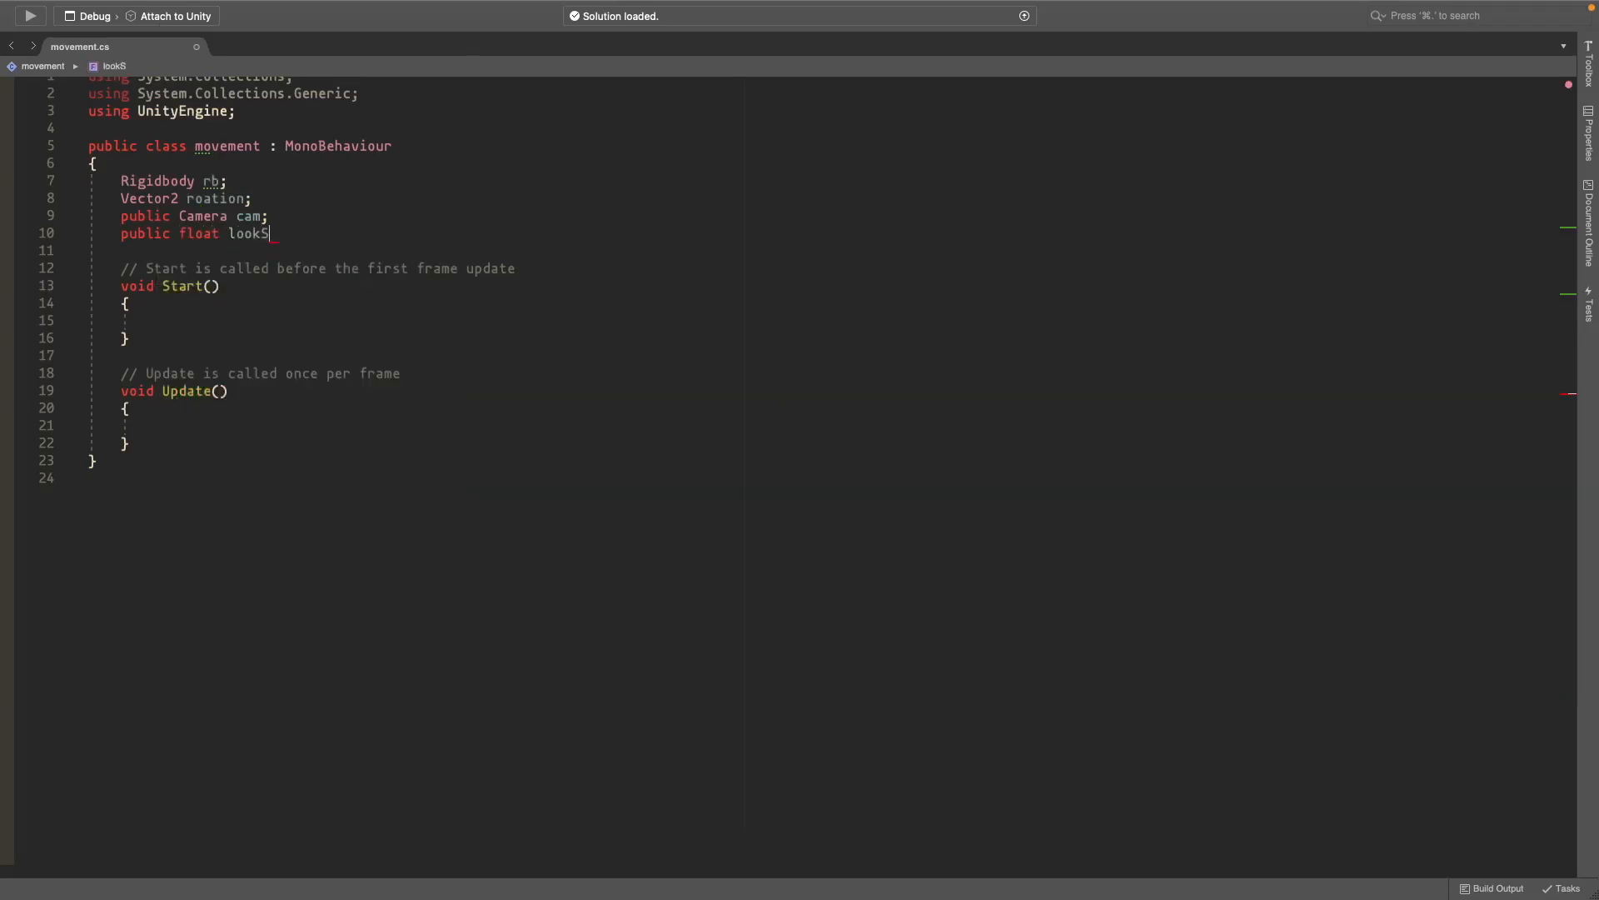
{"action": "type", "text": "ensitivity ="}
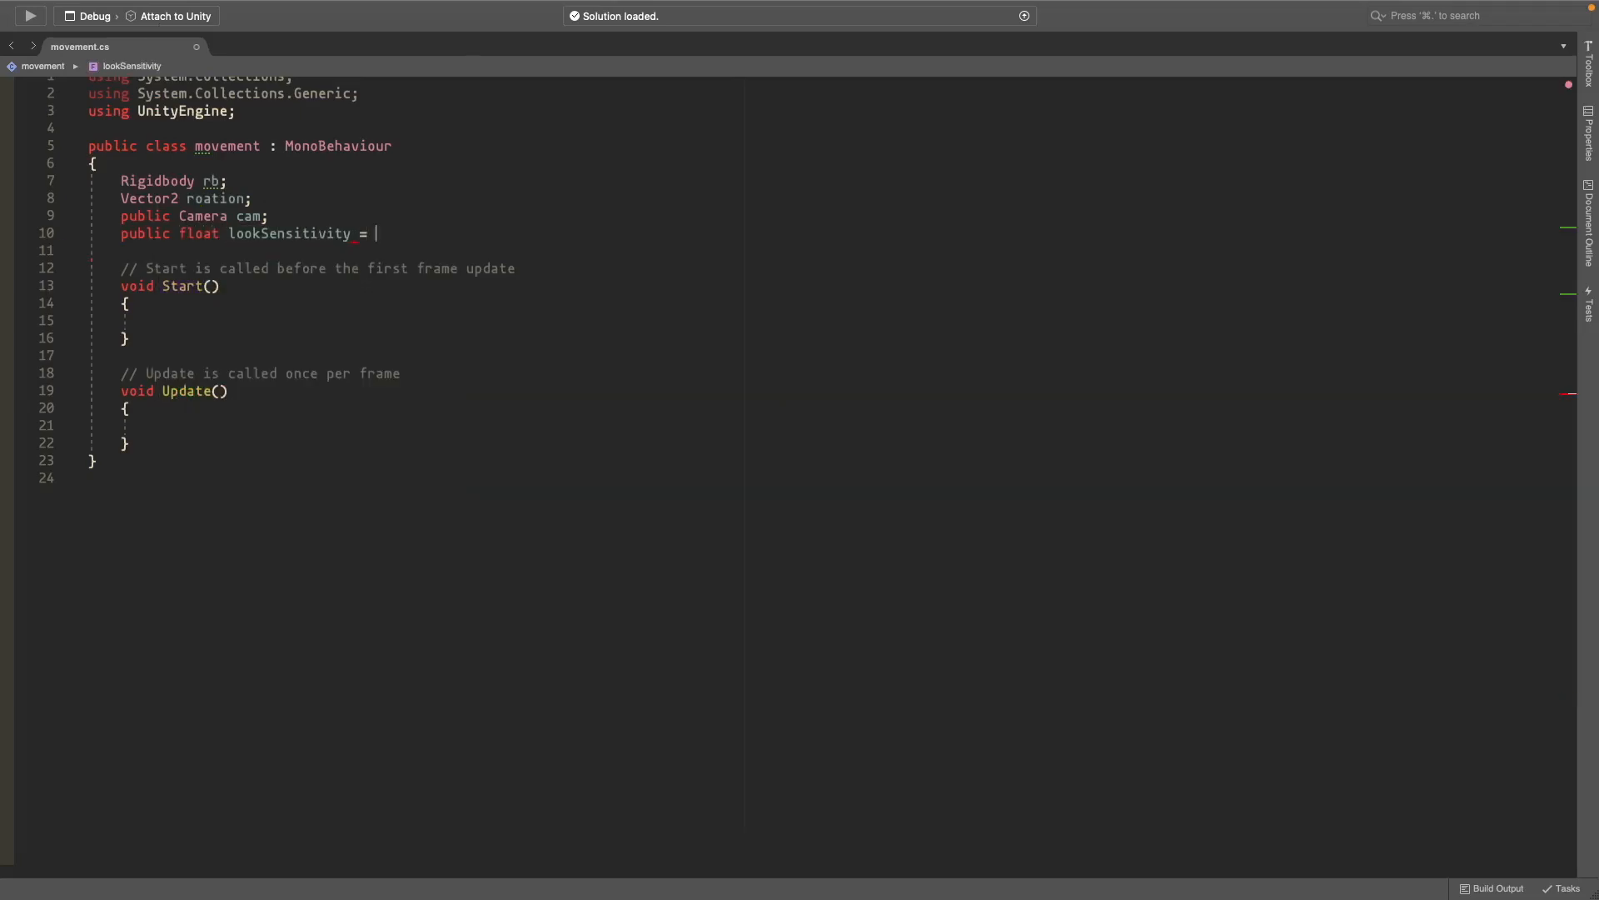
{"action": "type", "text": "5f;"}
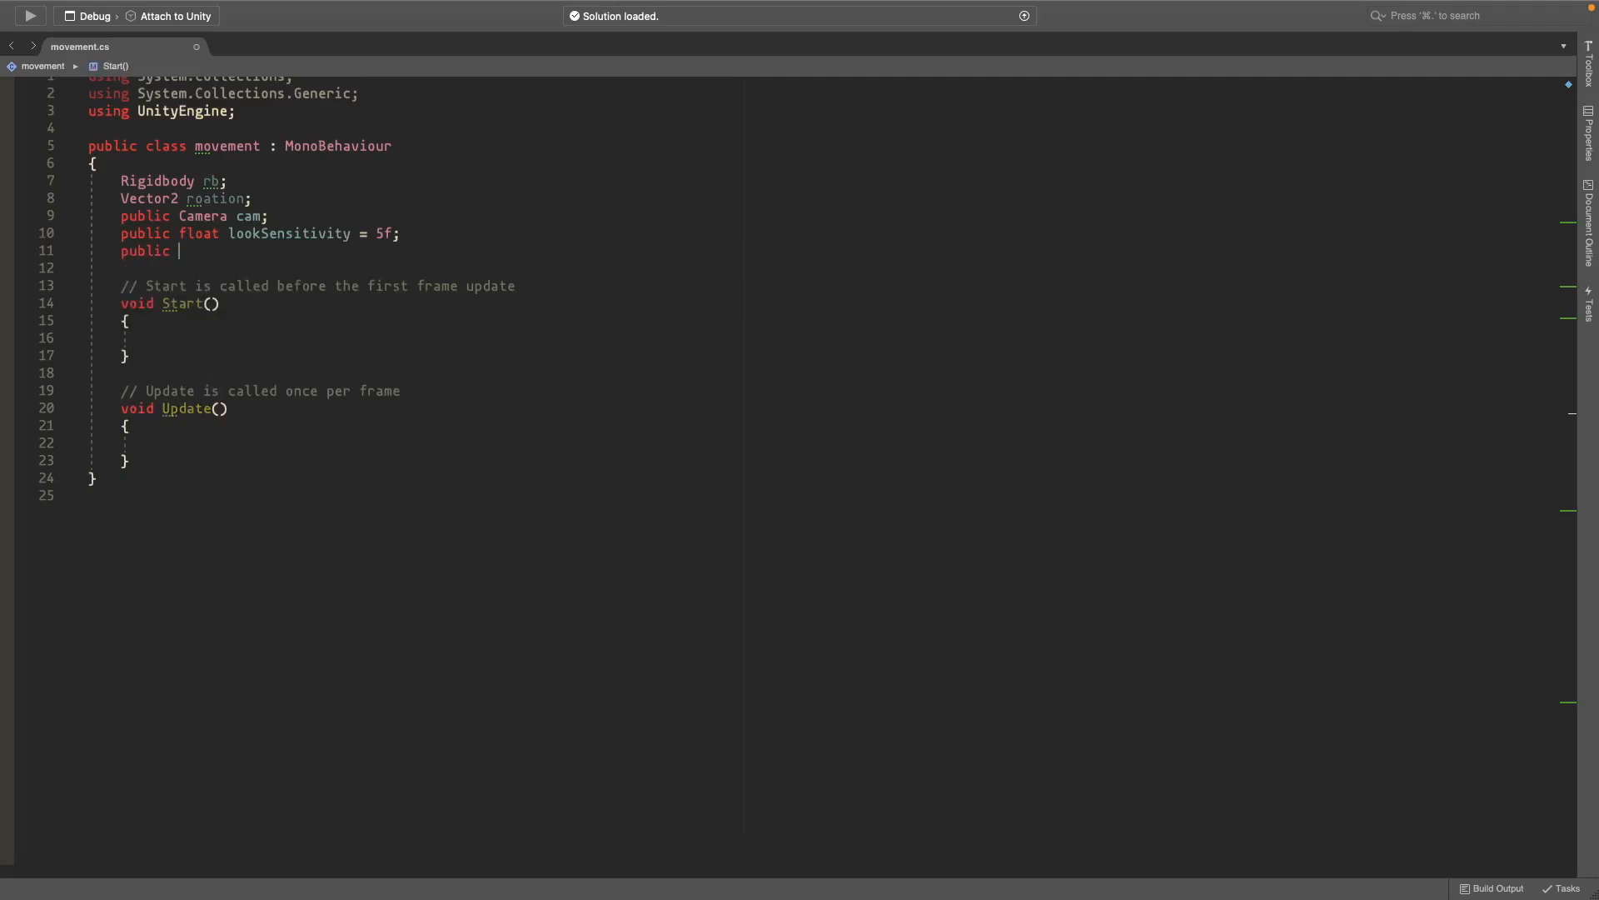
{"action": "type", "text": "moveS"}
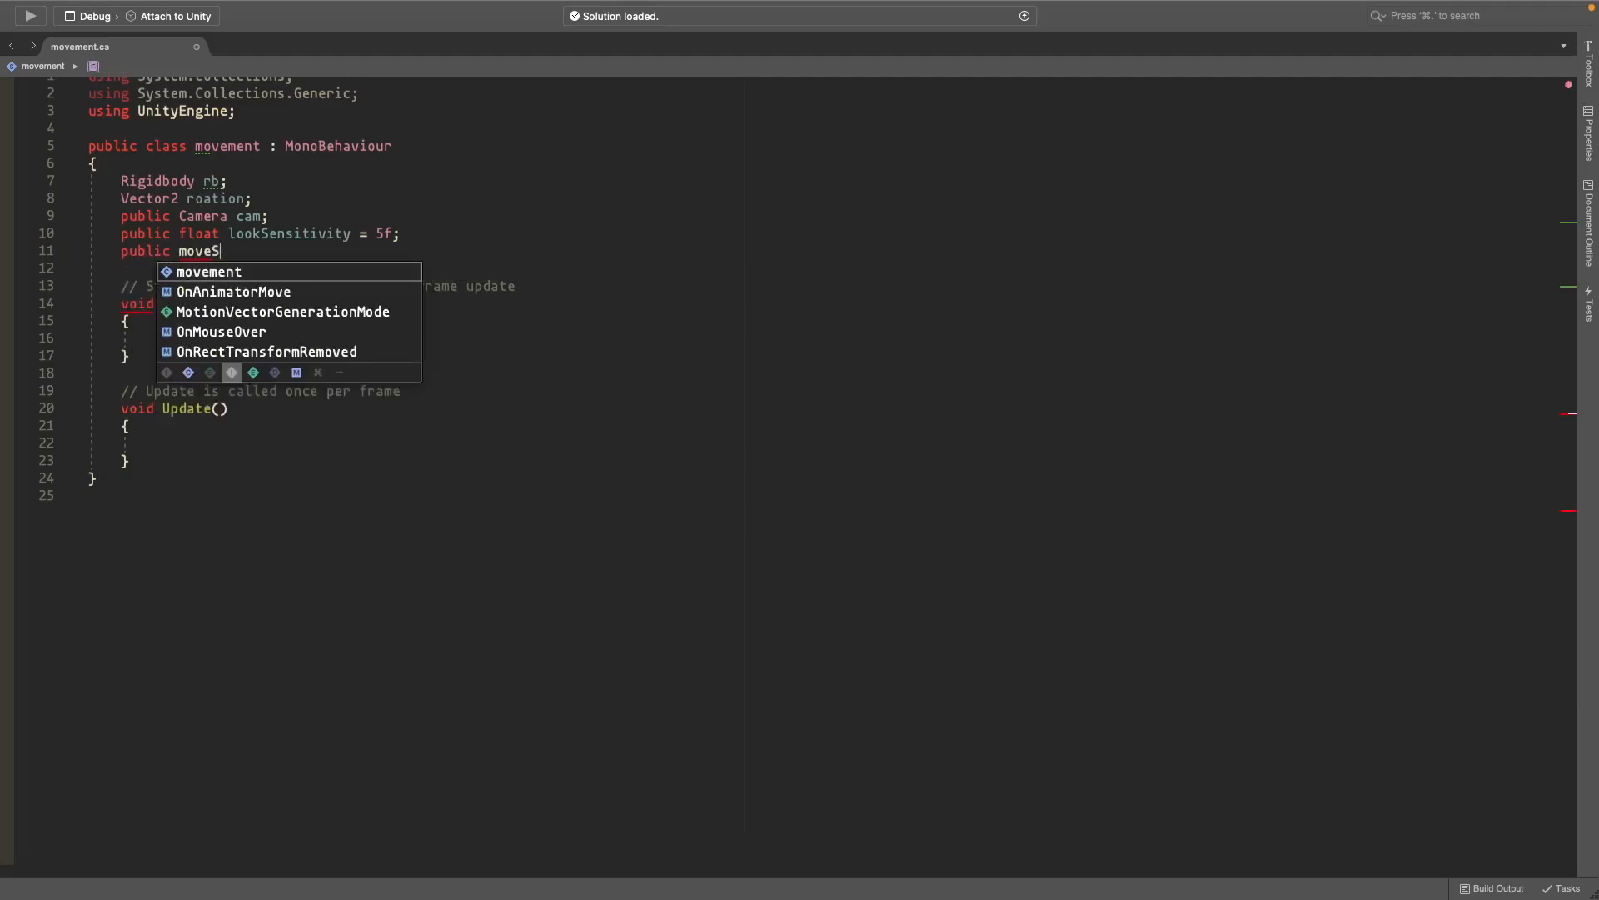
{"action": "type", "text": "peed = 10f;"}
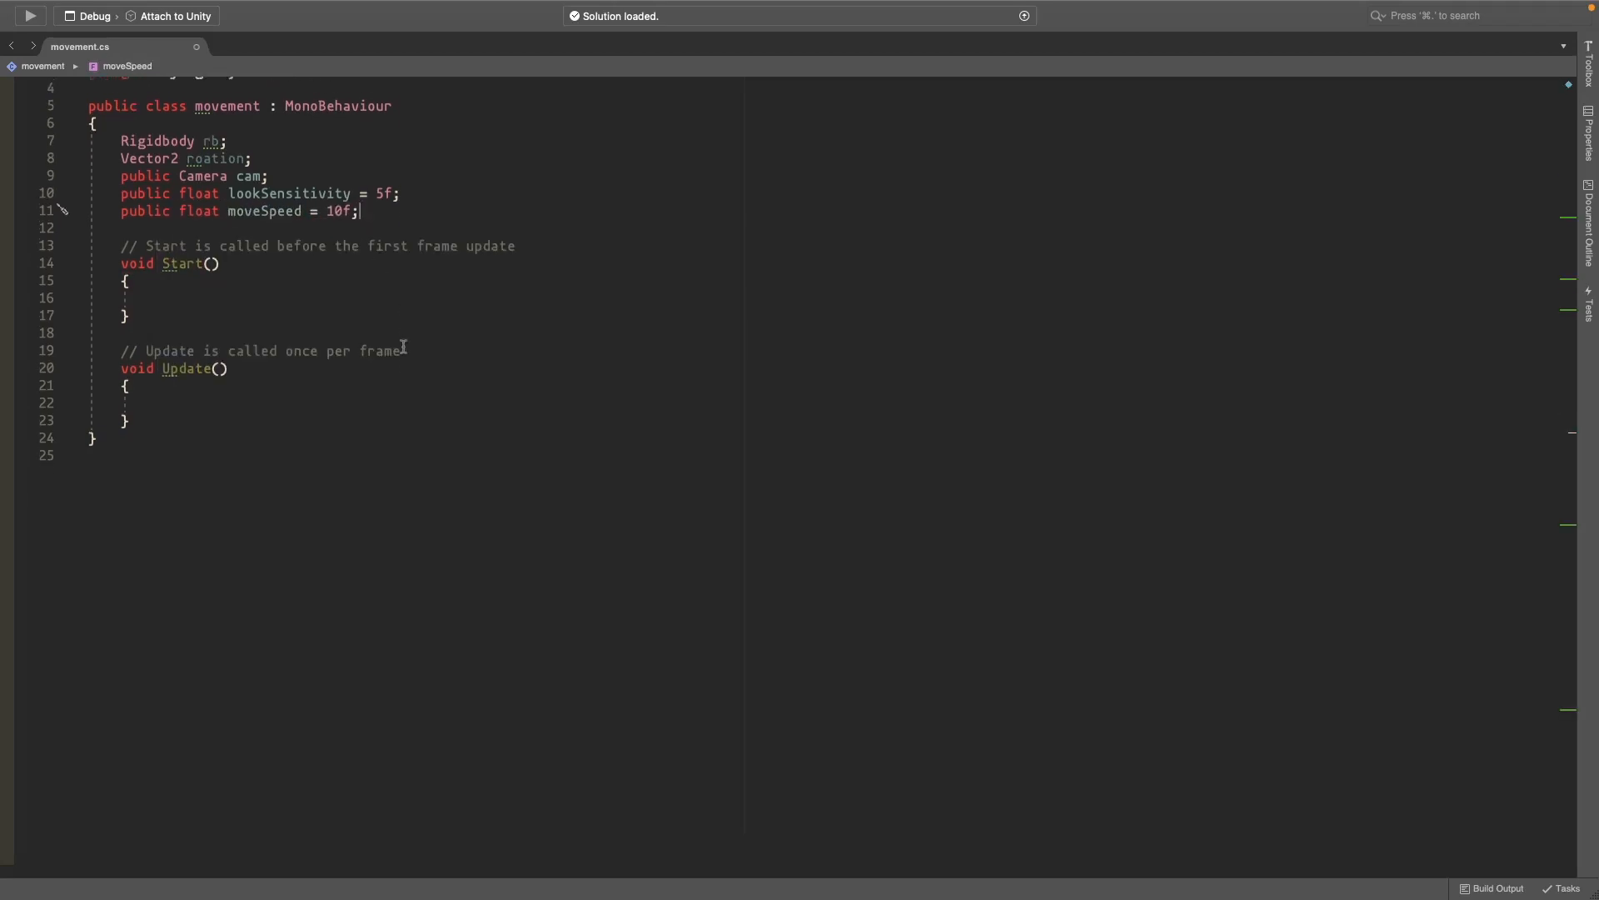
Step: Write rb = GetComponent<Rigidbody>(); inside Start()
{"action": "type", "text": "rb ="}
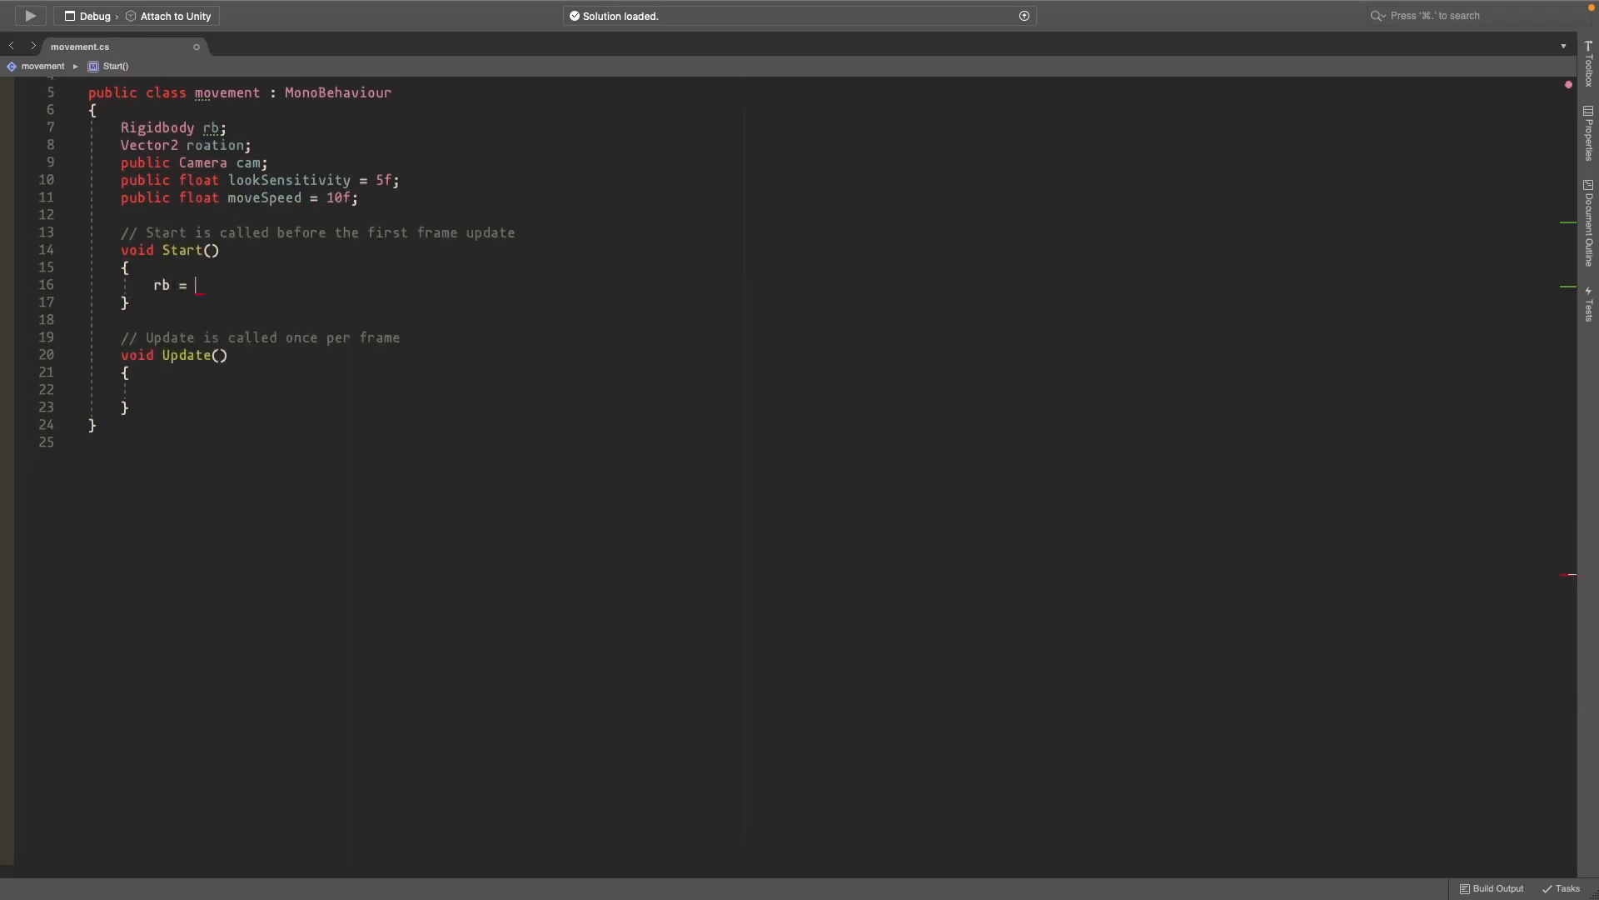
{"action": "type", "text": "GetComponent"}
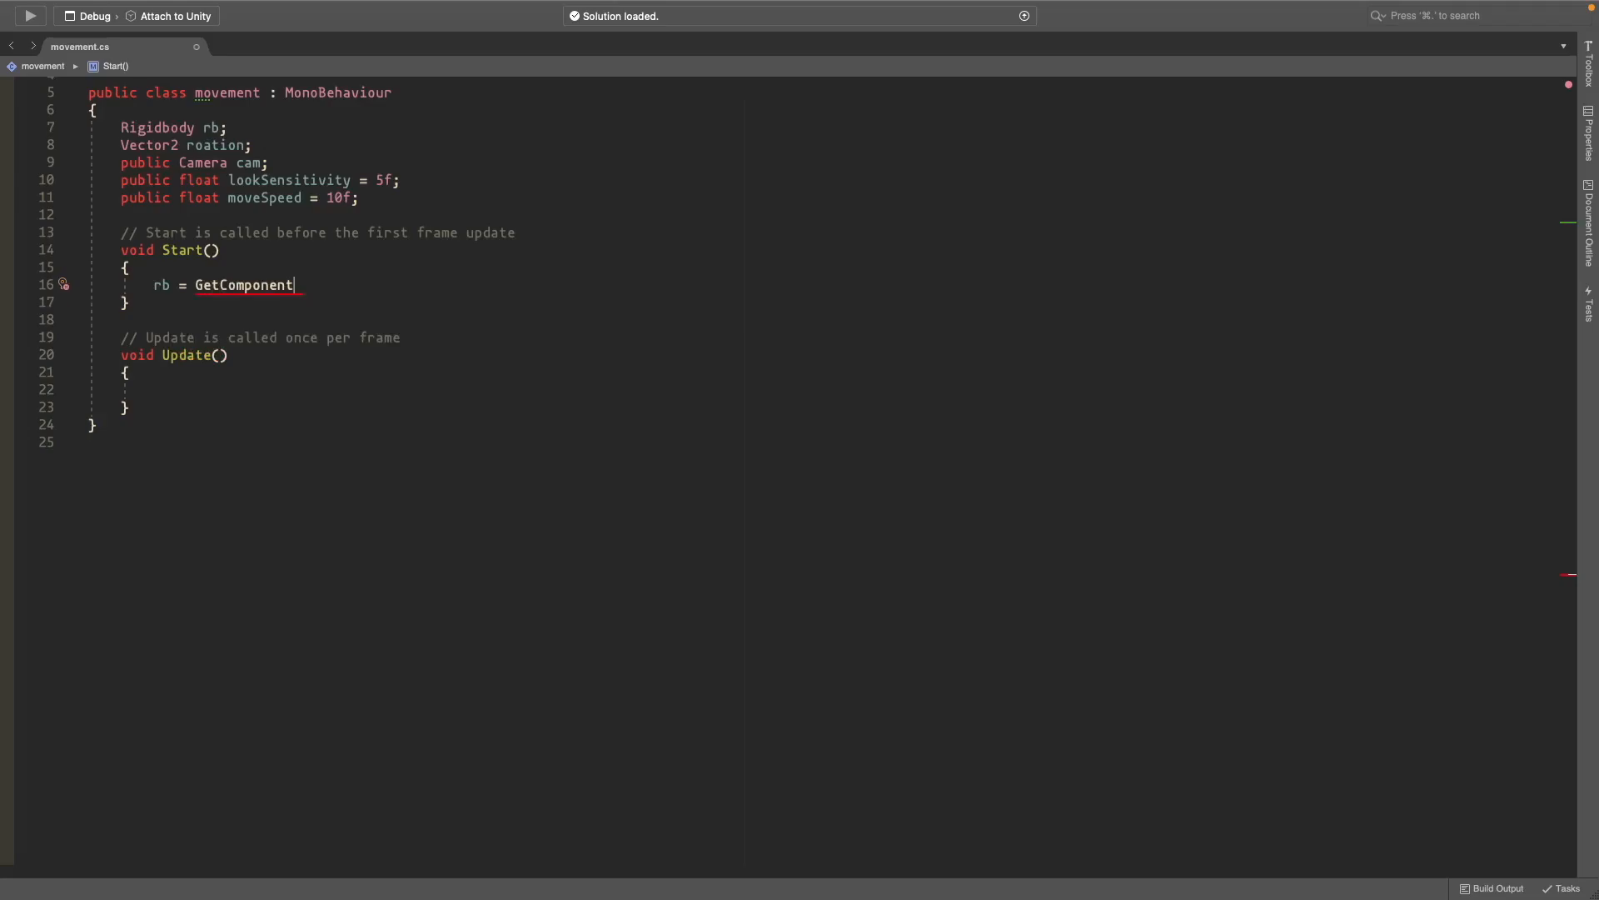
{"action": "type", "text": "<Rigidbody>"}
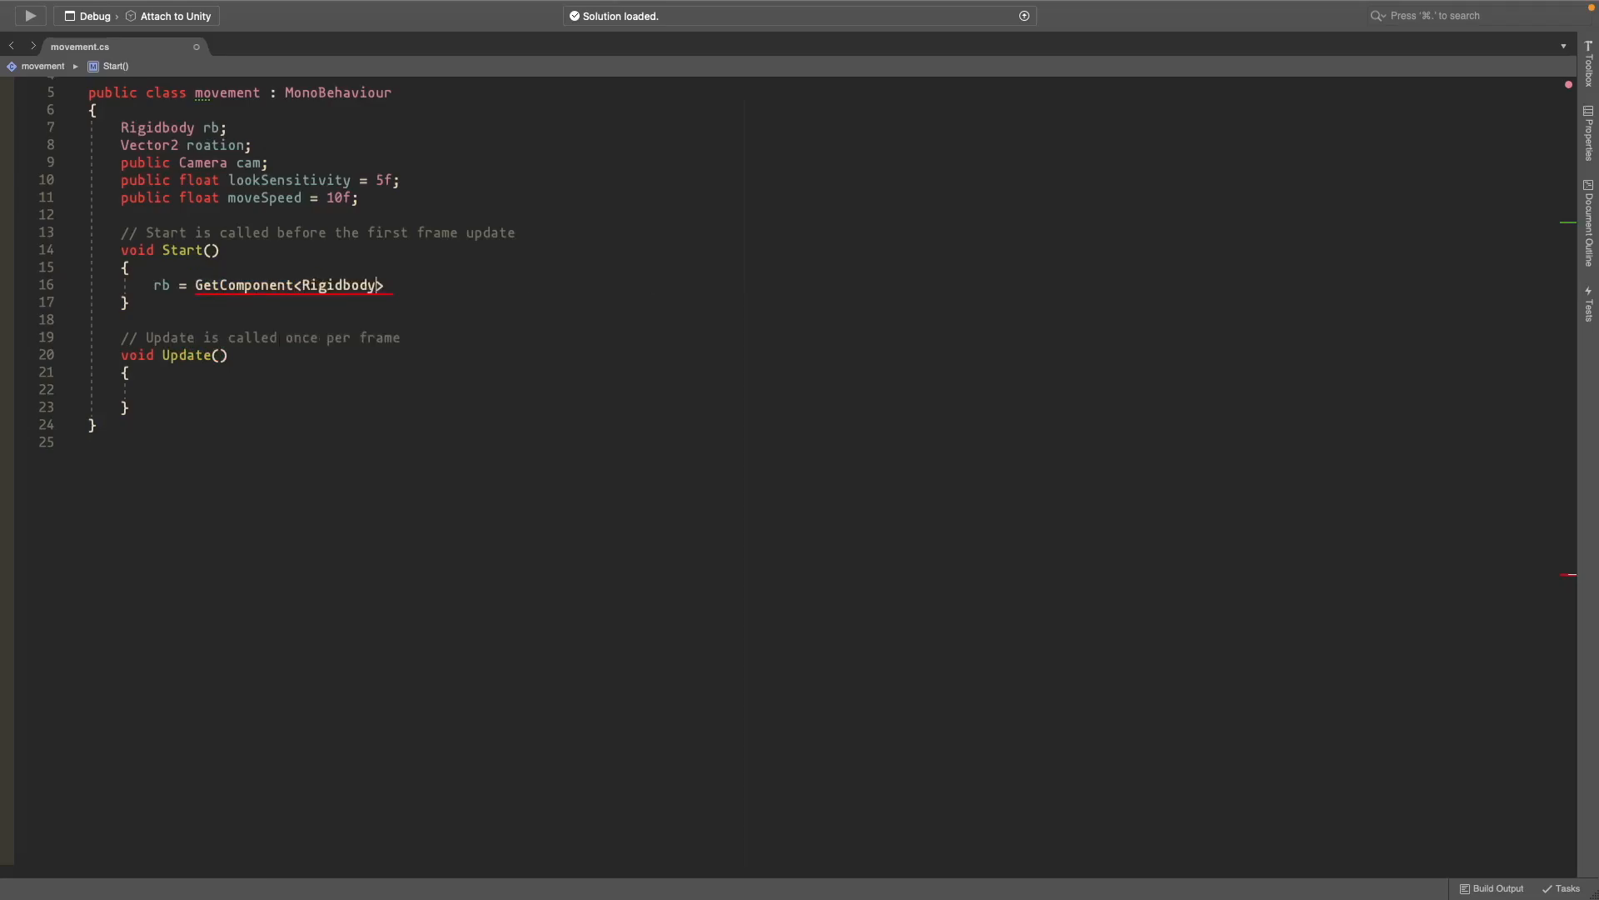
{"action": "type", "text": "();"}
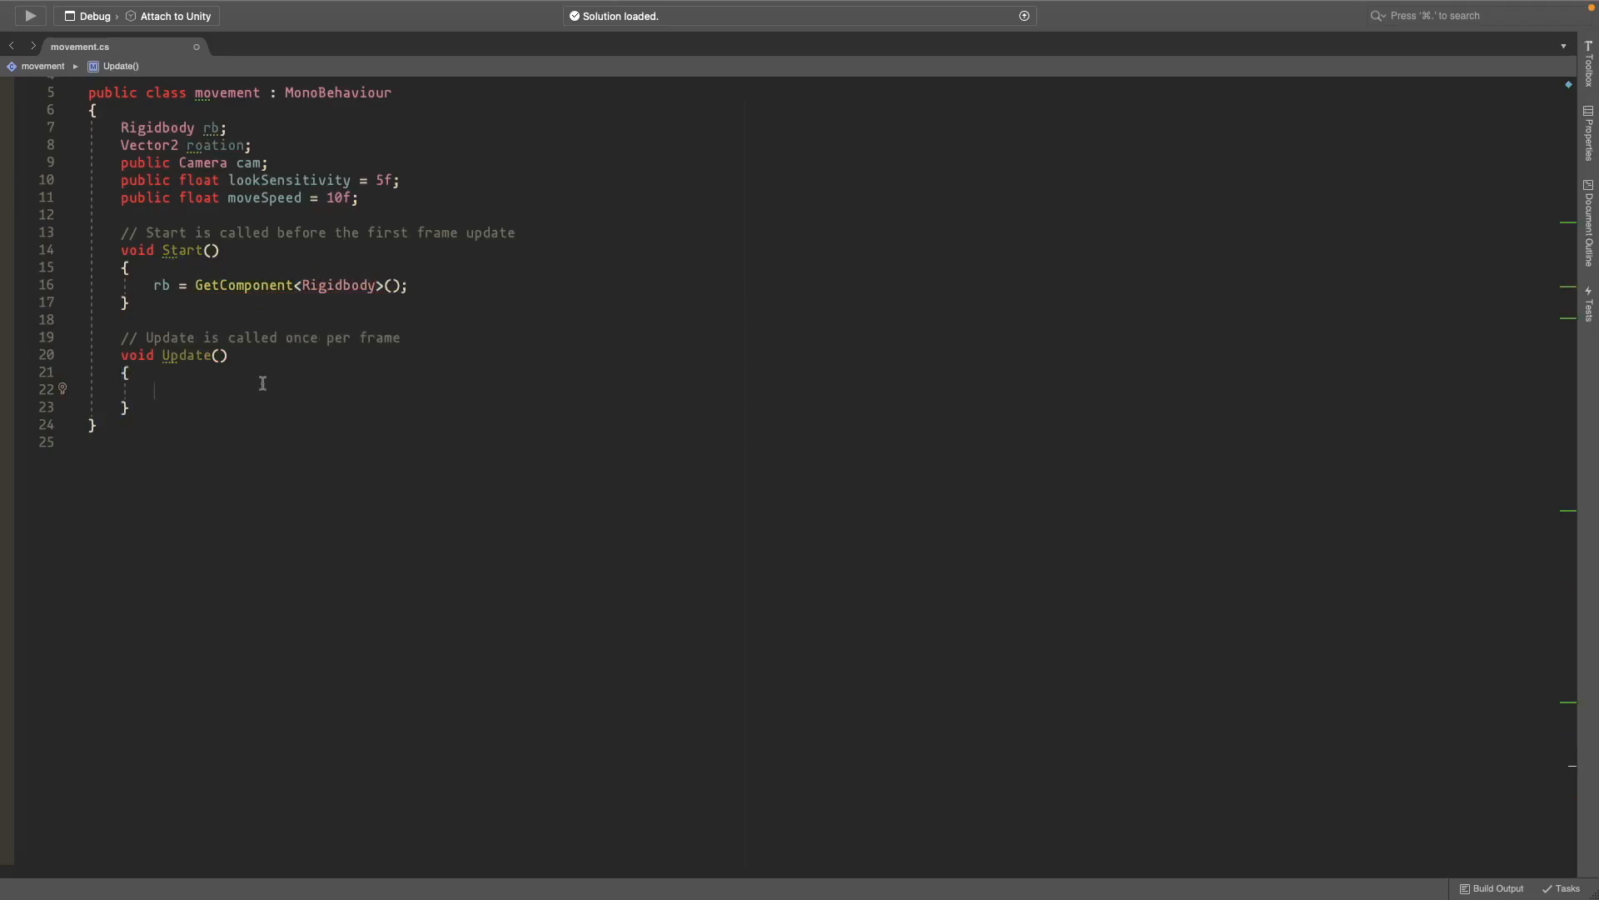
Step: Declare Vector2 move and int w, a, s, d in Update()
{"action": "type", "text": "Vector2m"}
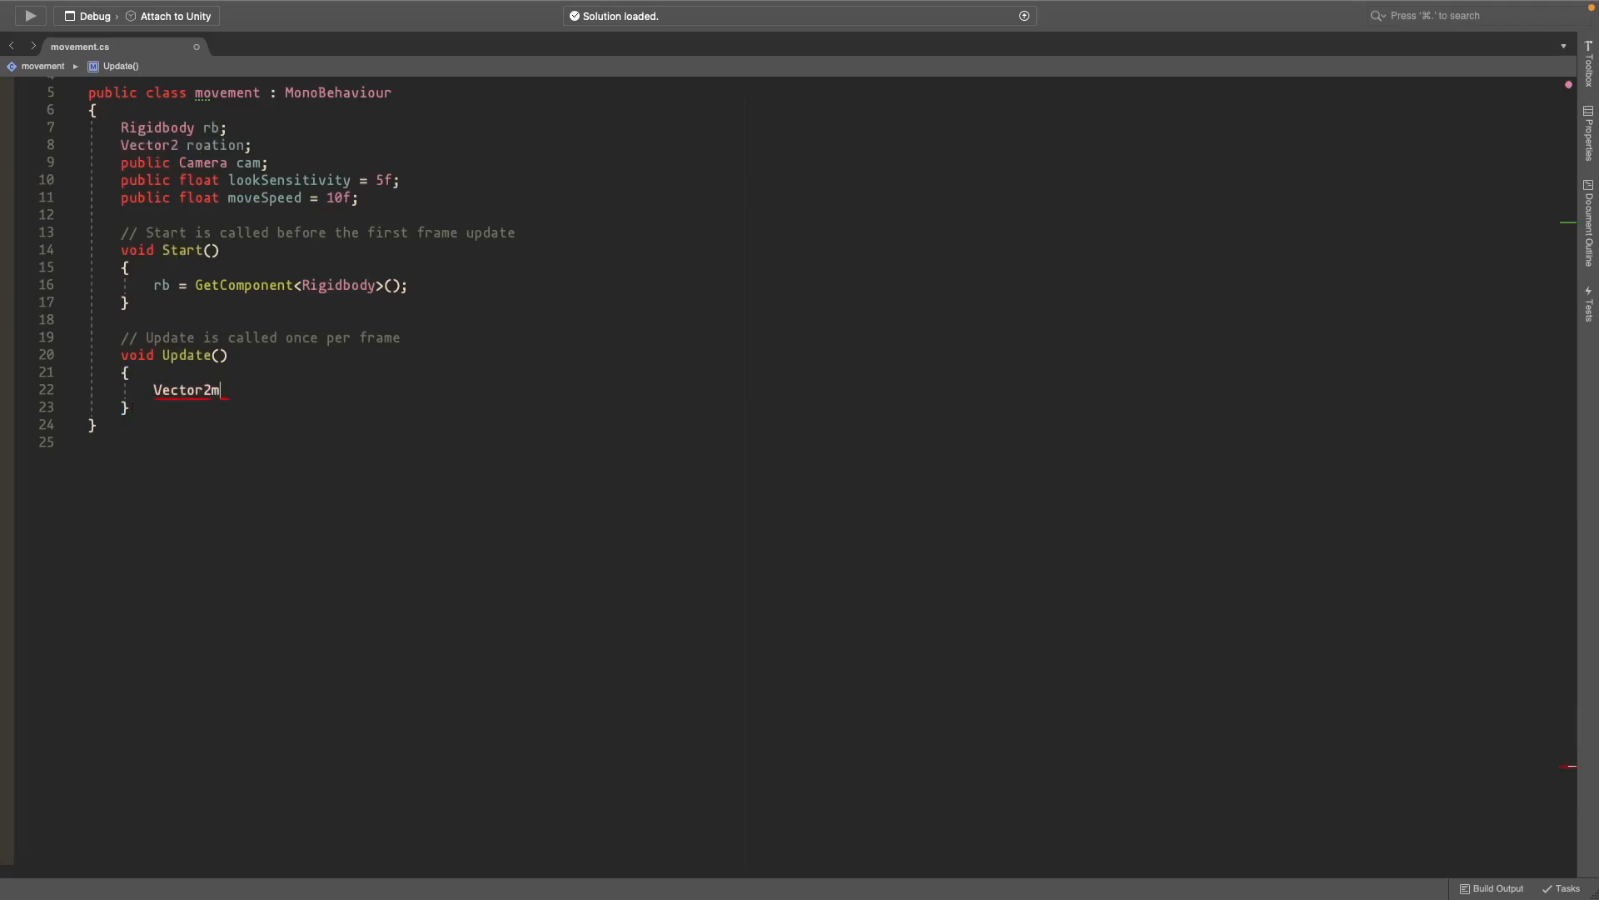
{"action": "type", "text": "move;"}
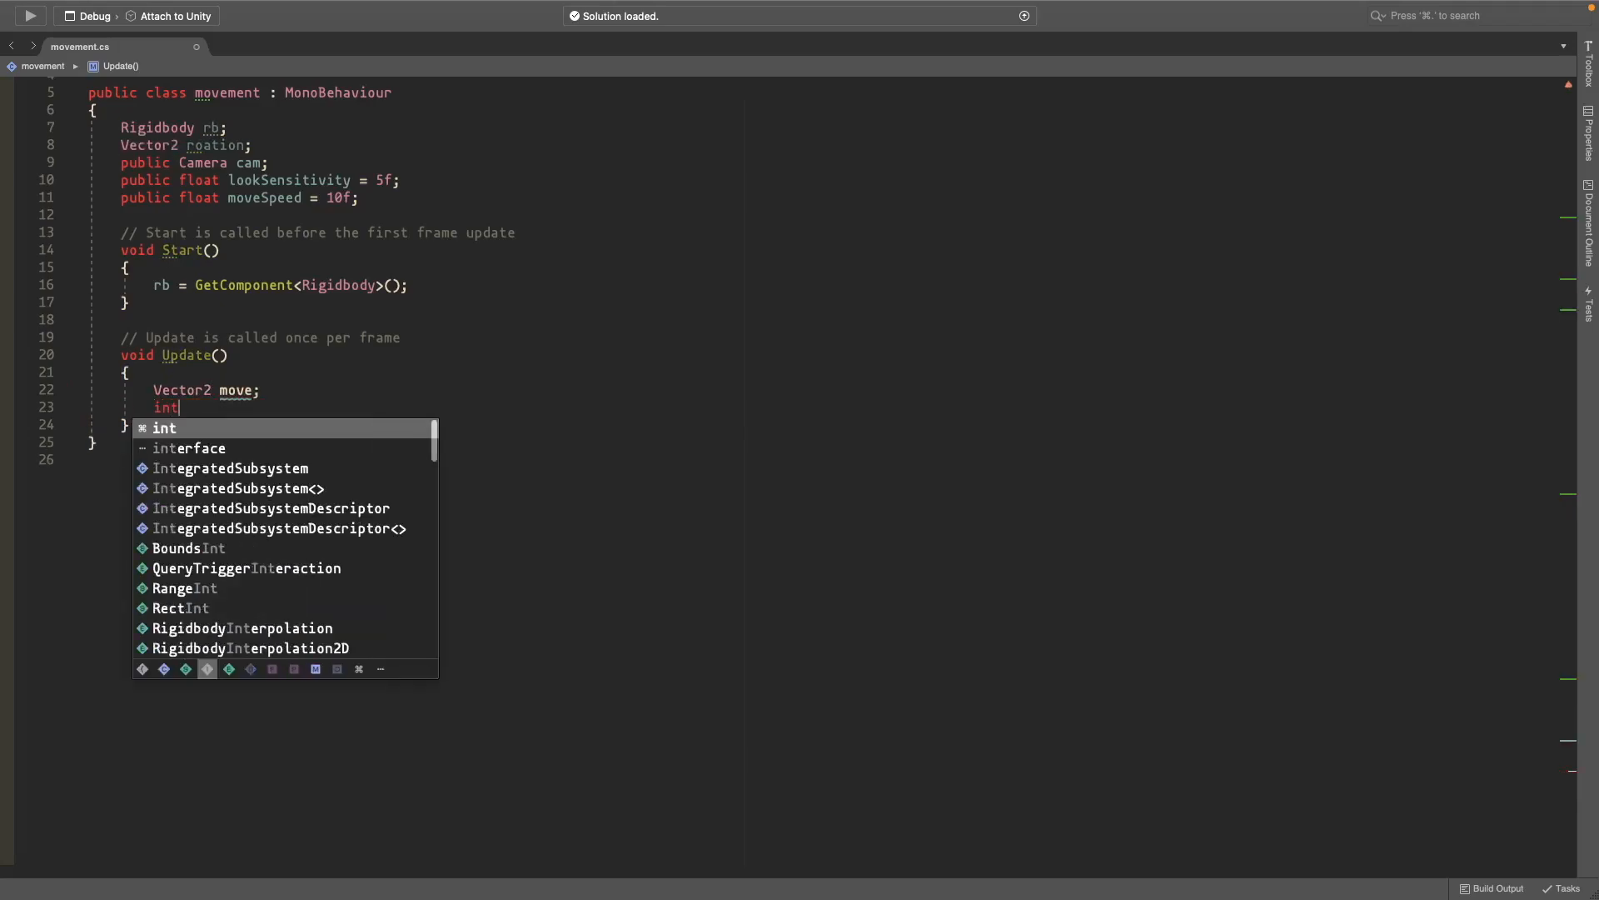
{"action": "type", "text": "w, a,"}
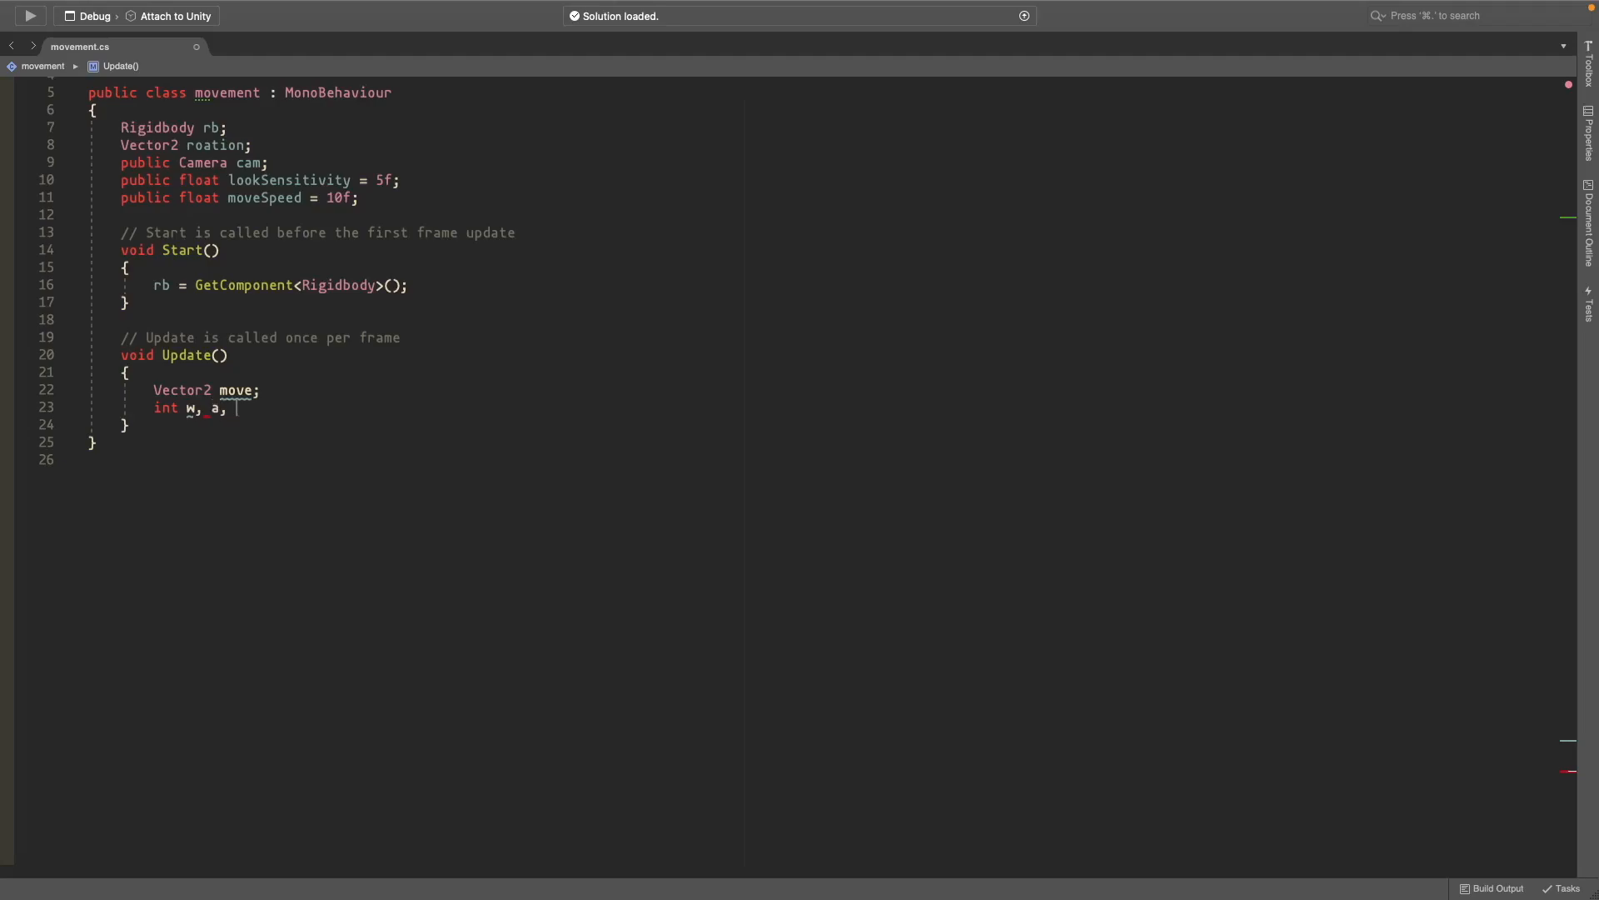
{"action": "type", "text": "s, d;"}
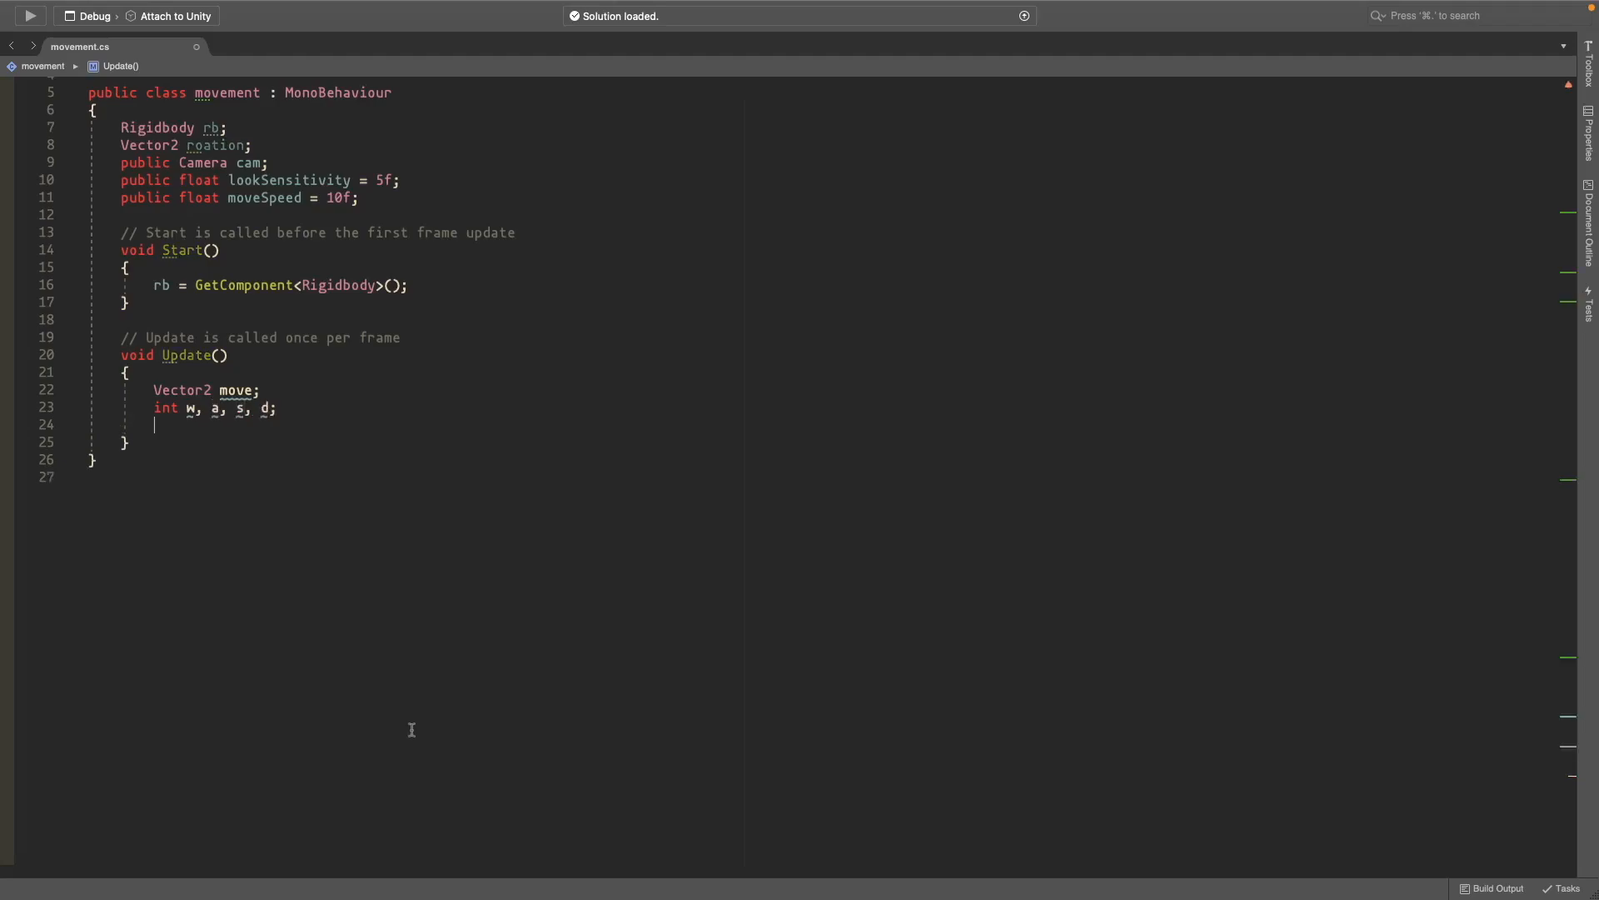
Step: Add Input.GetKey checks setting w, a, s, d to 1 while held, else 0
{"action": "type", "text": "if (Input)"}
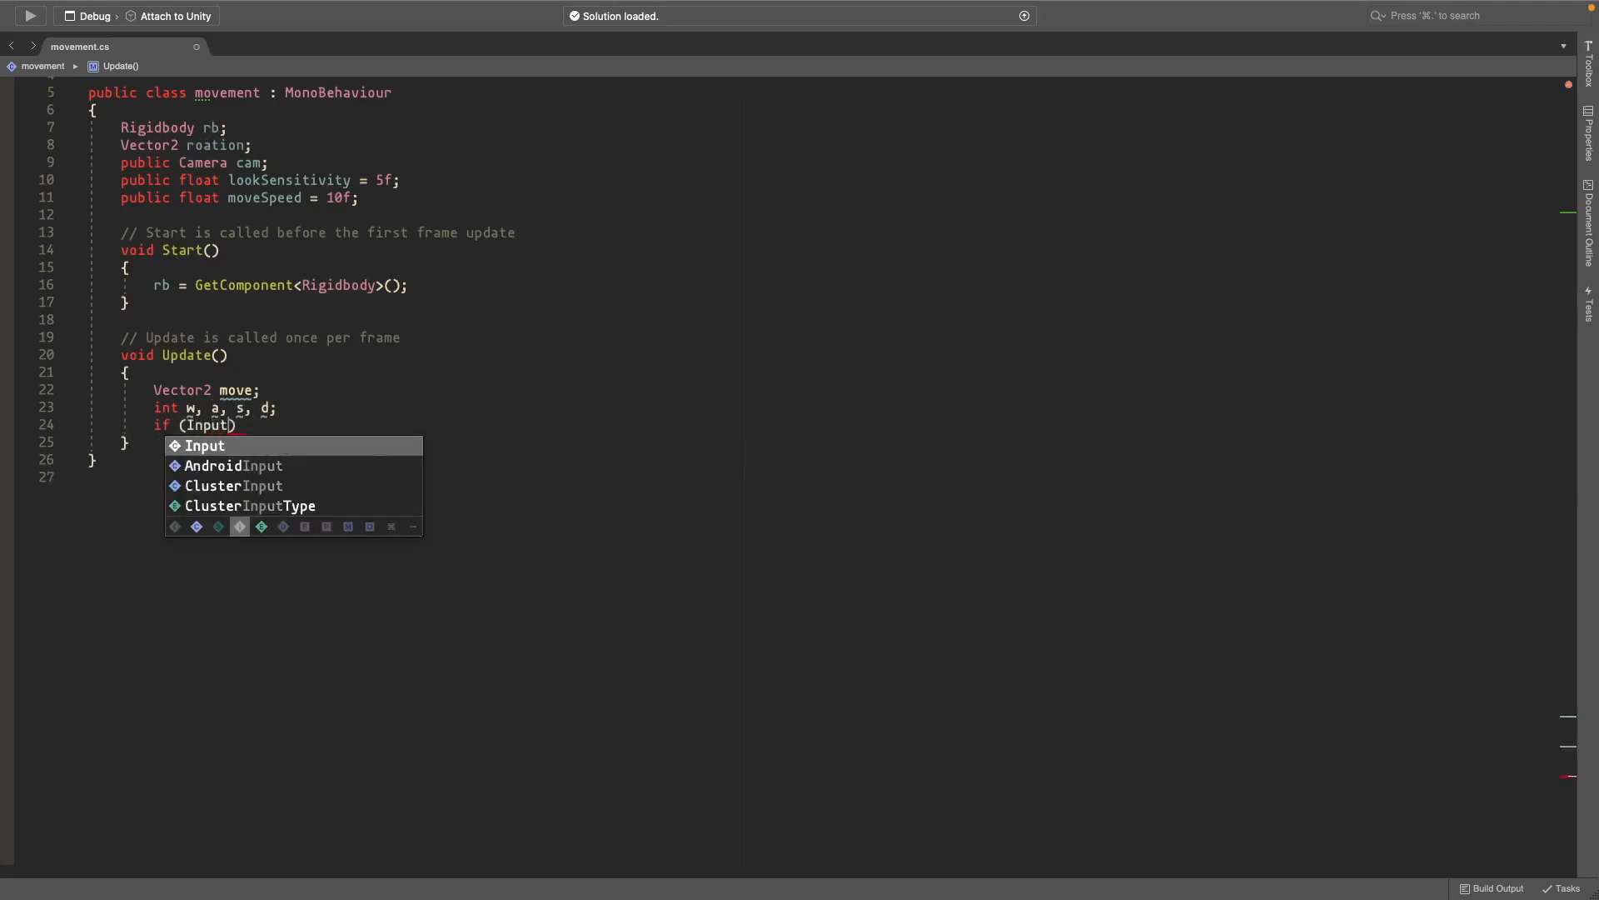
{"action": "type", "text": ".GetKey()"}
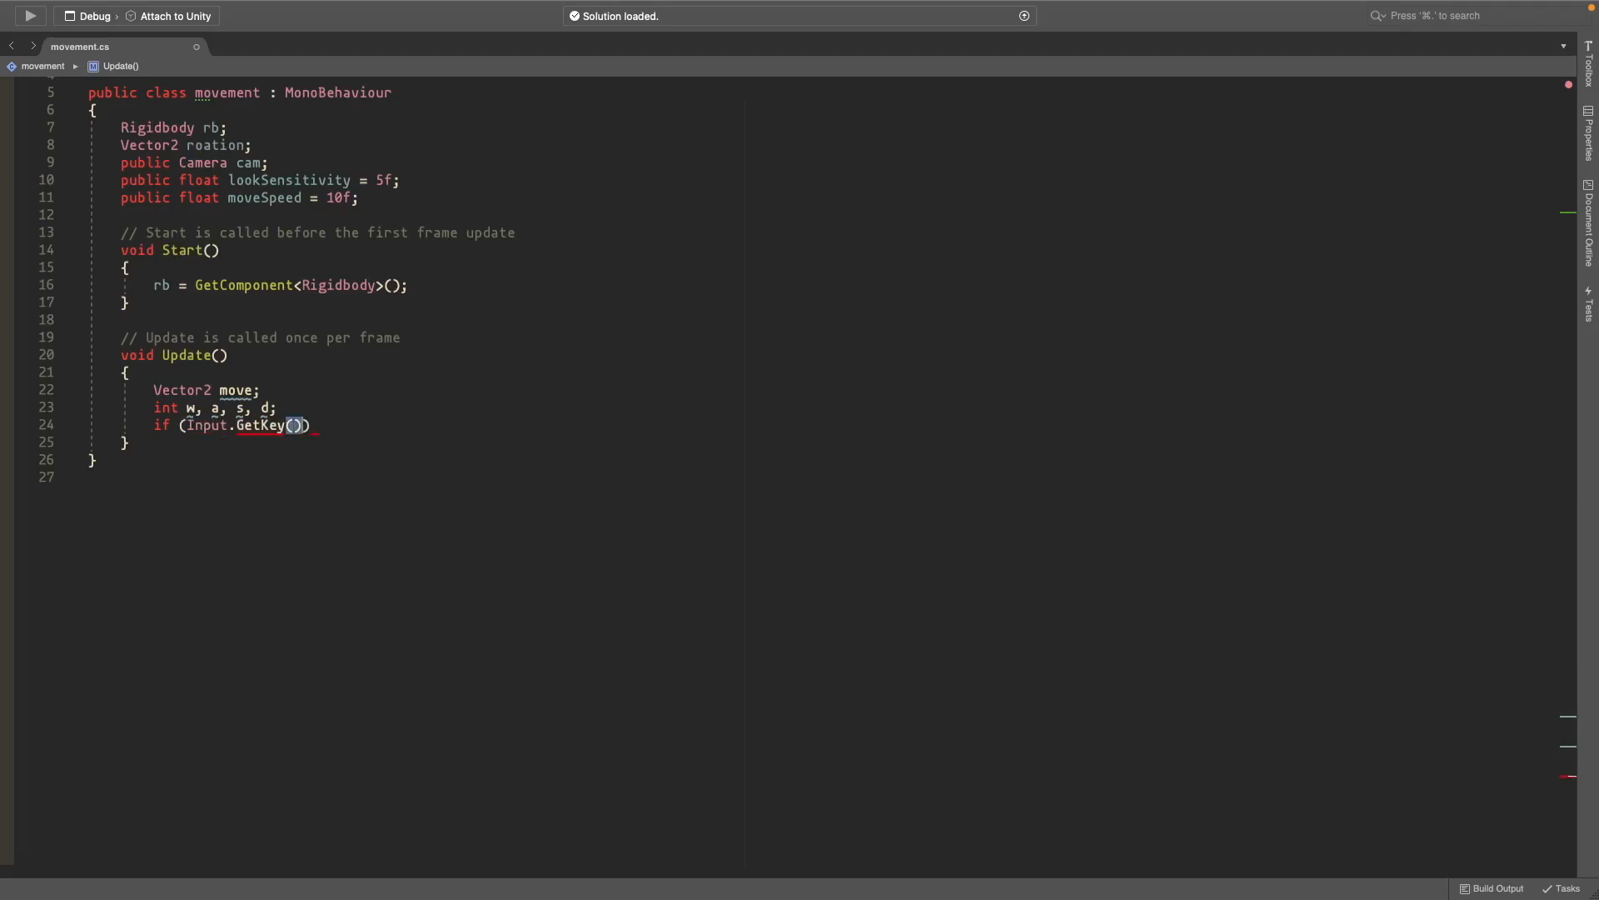
{"action": "type", "text": "\"w\""}
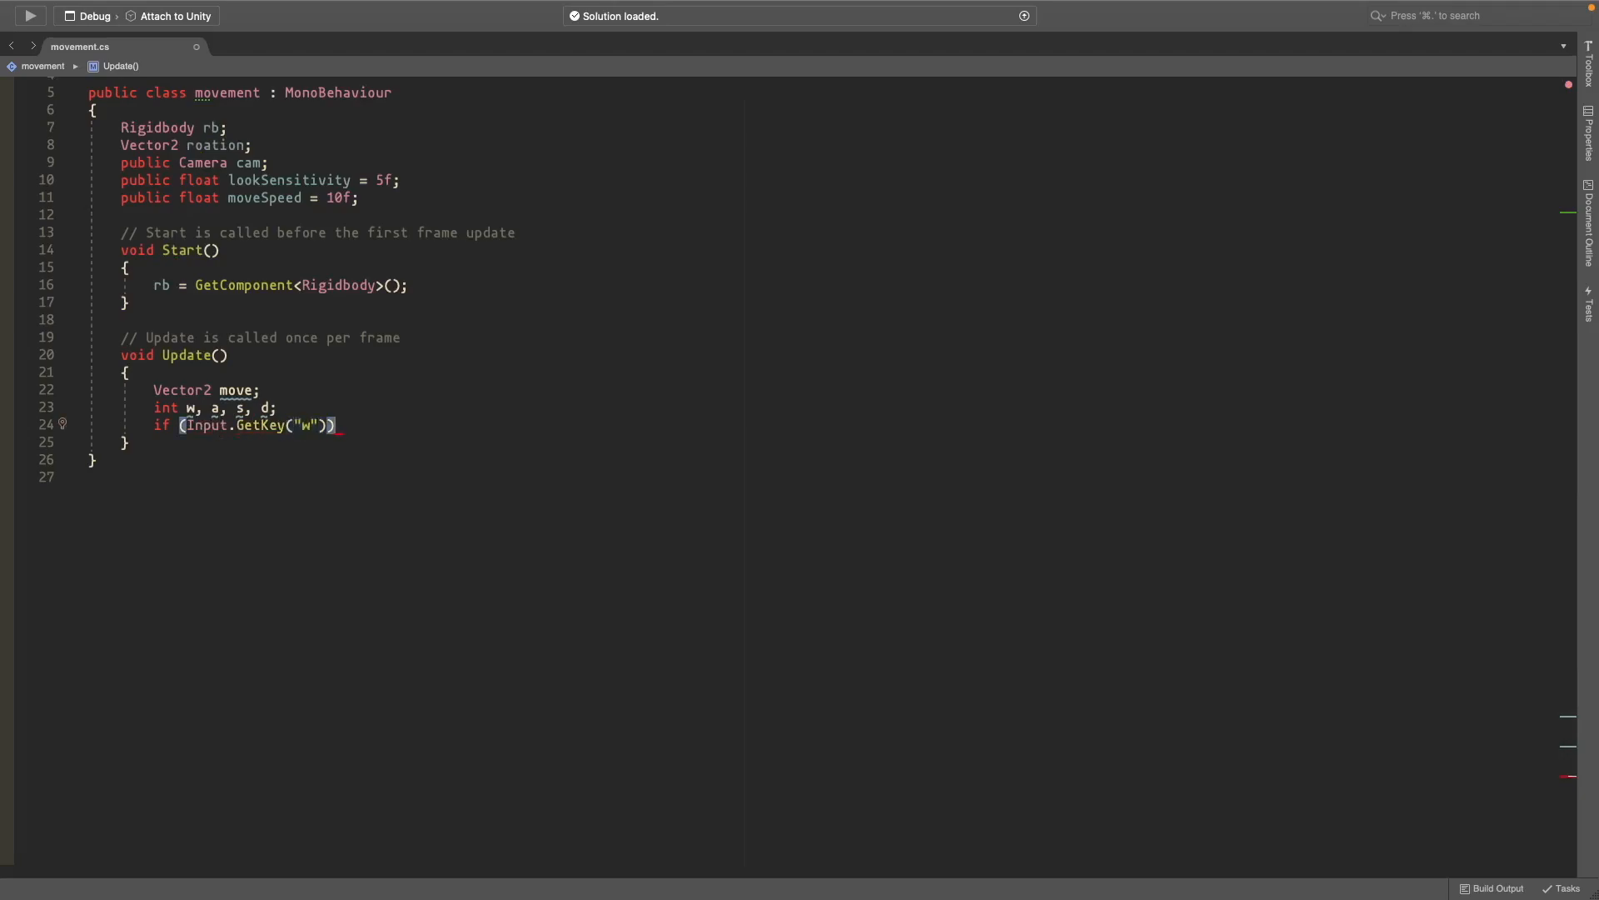
{"action": "type", "text": "w ="}
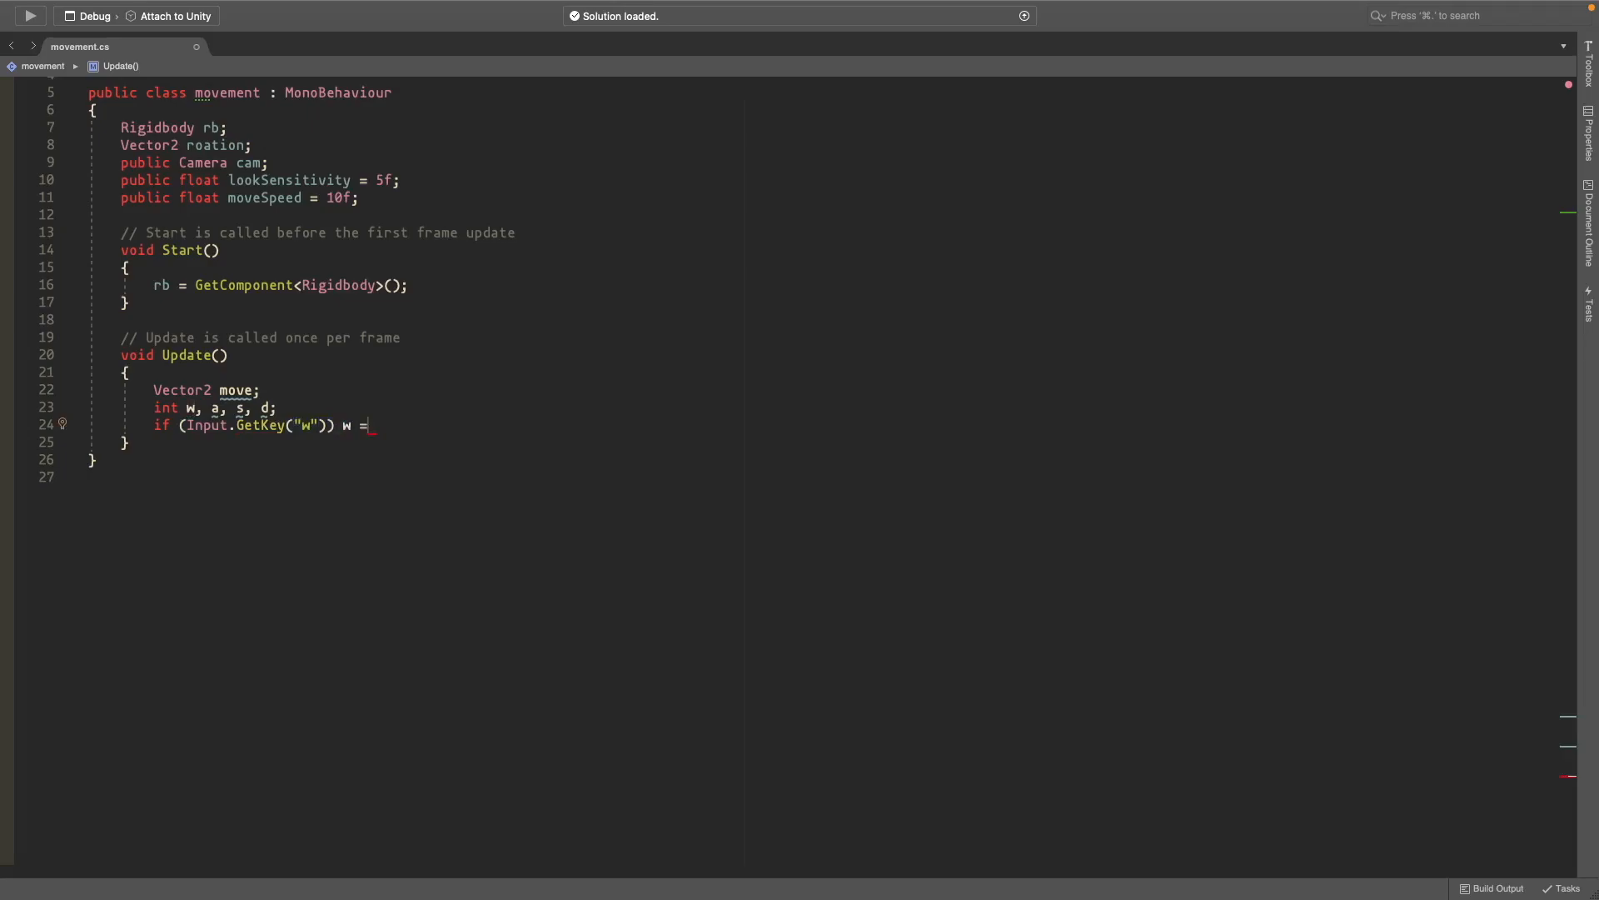
{"action": "type", "text": "1; else"}
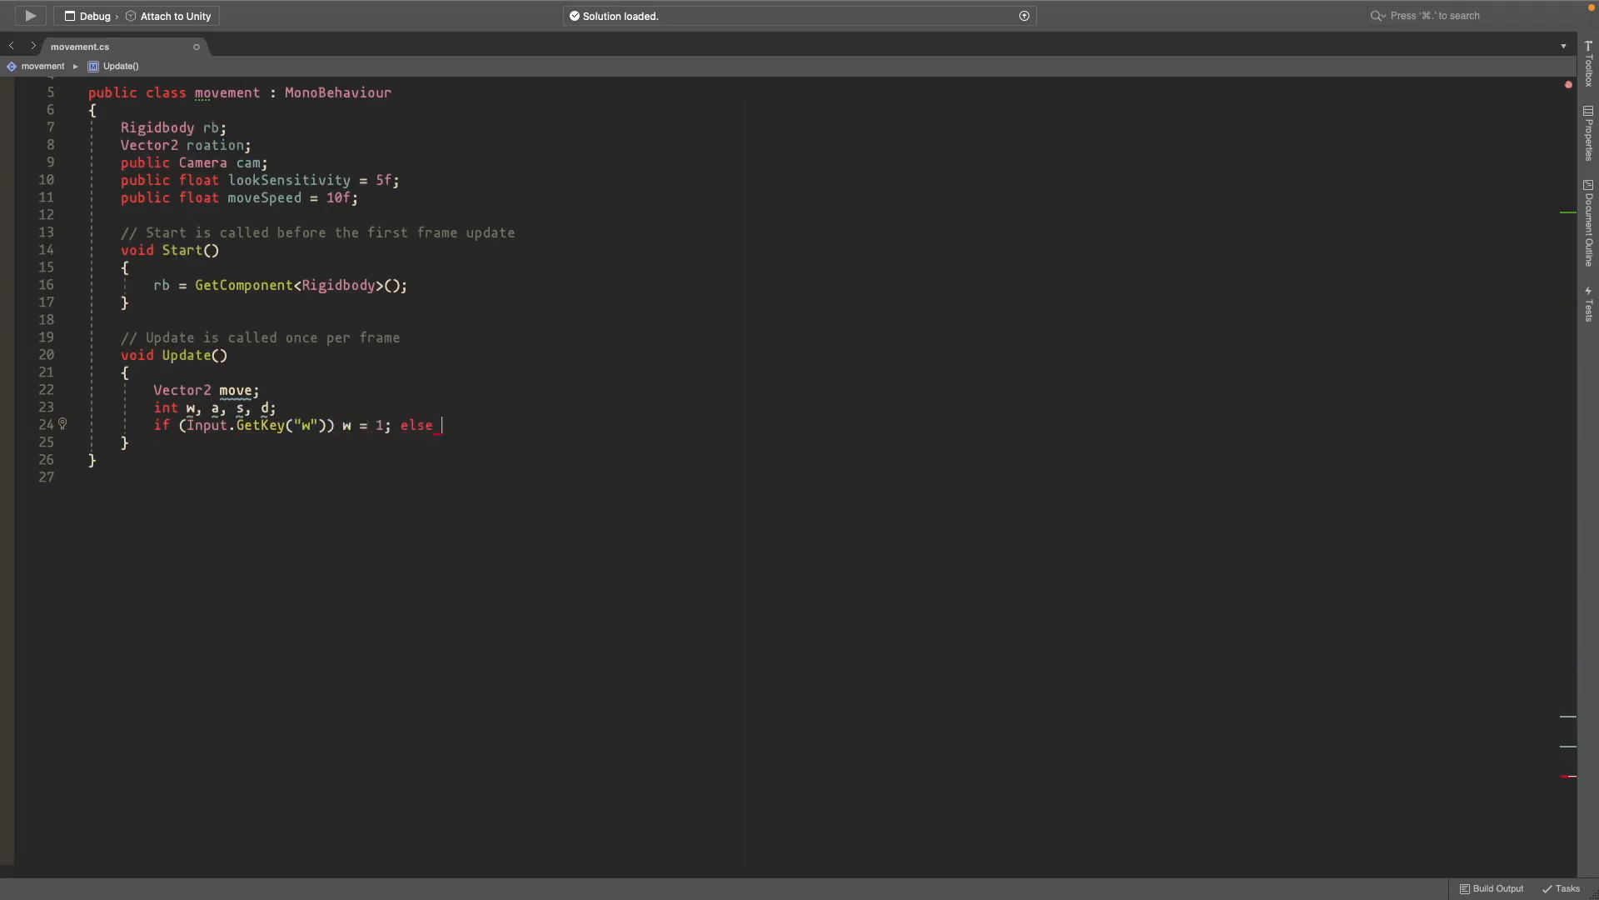
{"action": "type", "text": "w = 0;"}
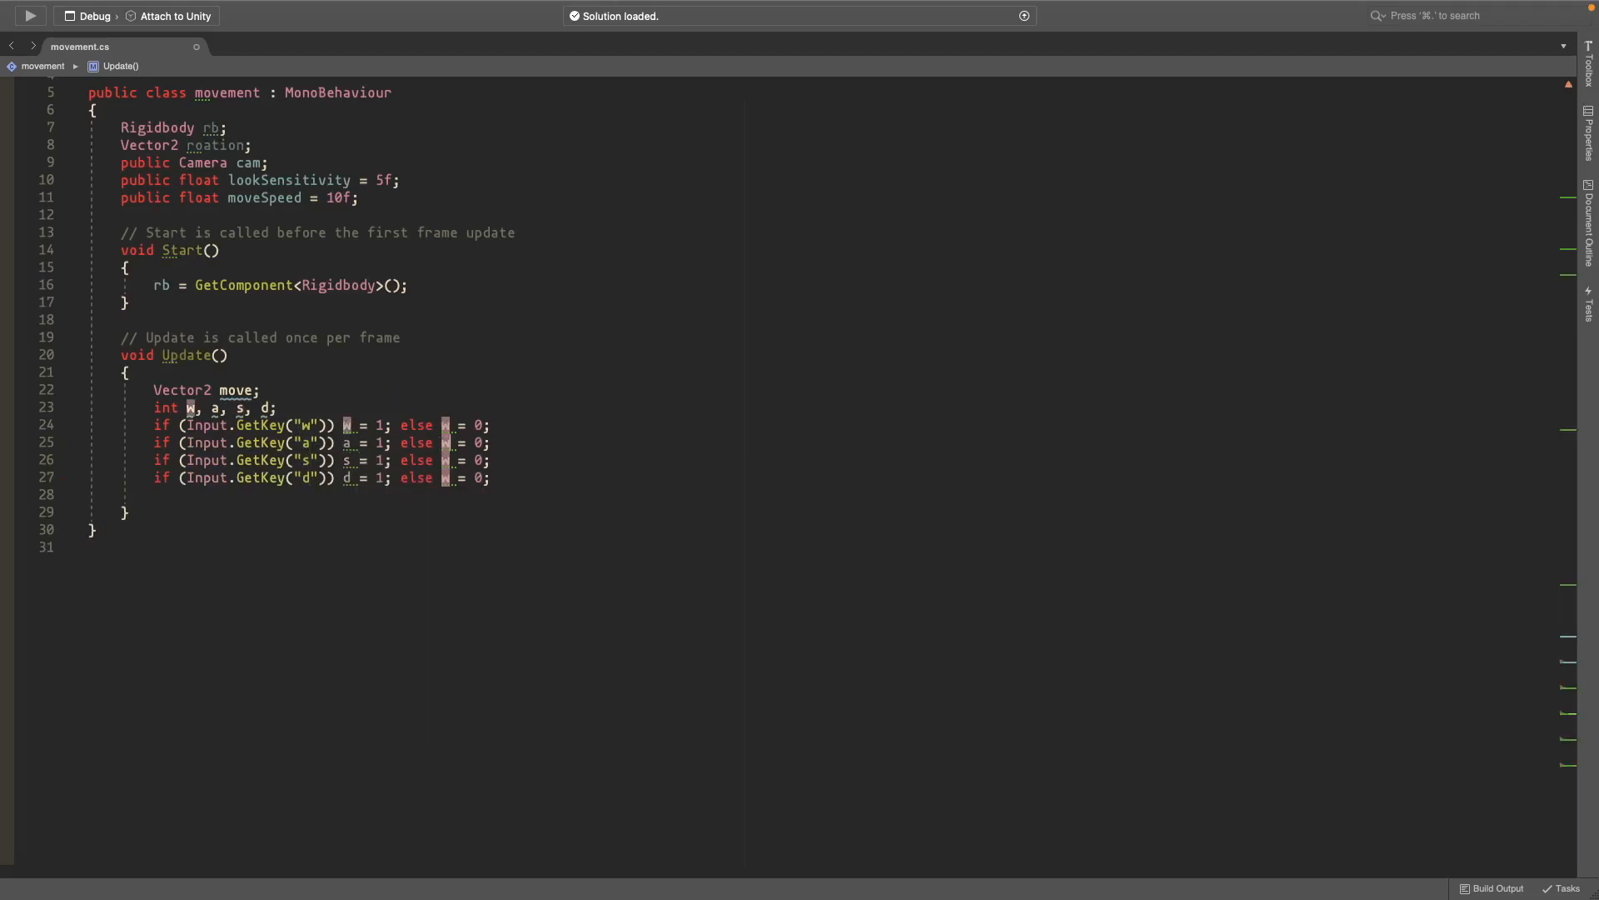
{"action": "type", "text": "move"}
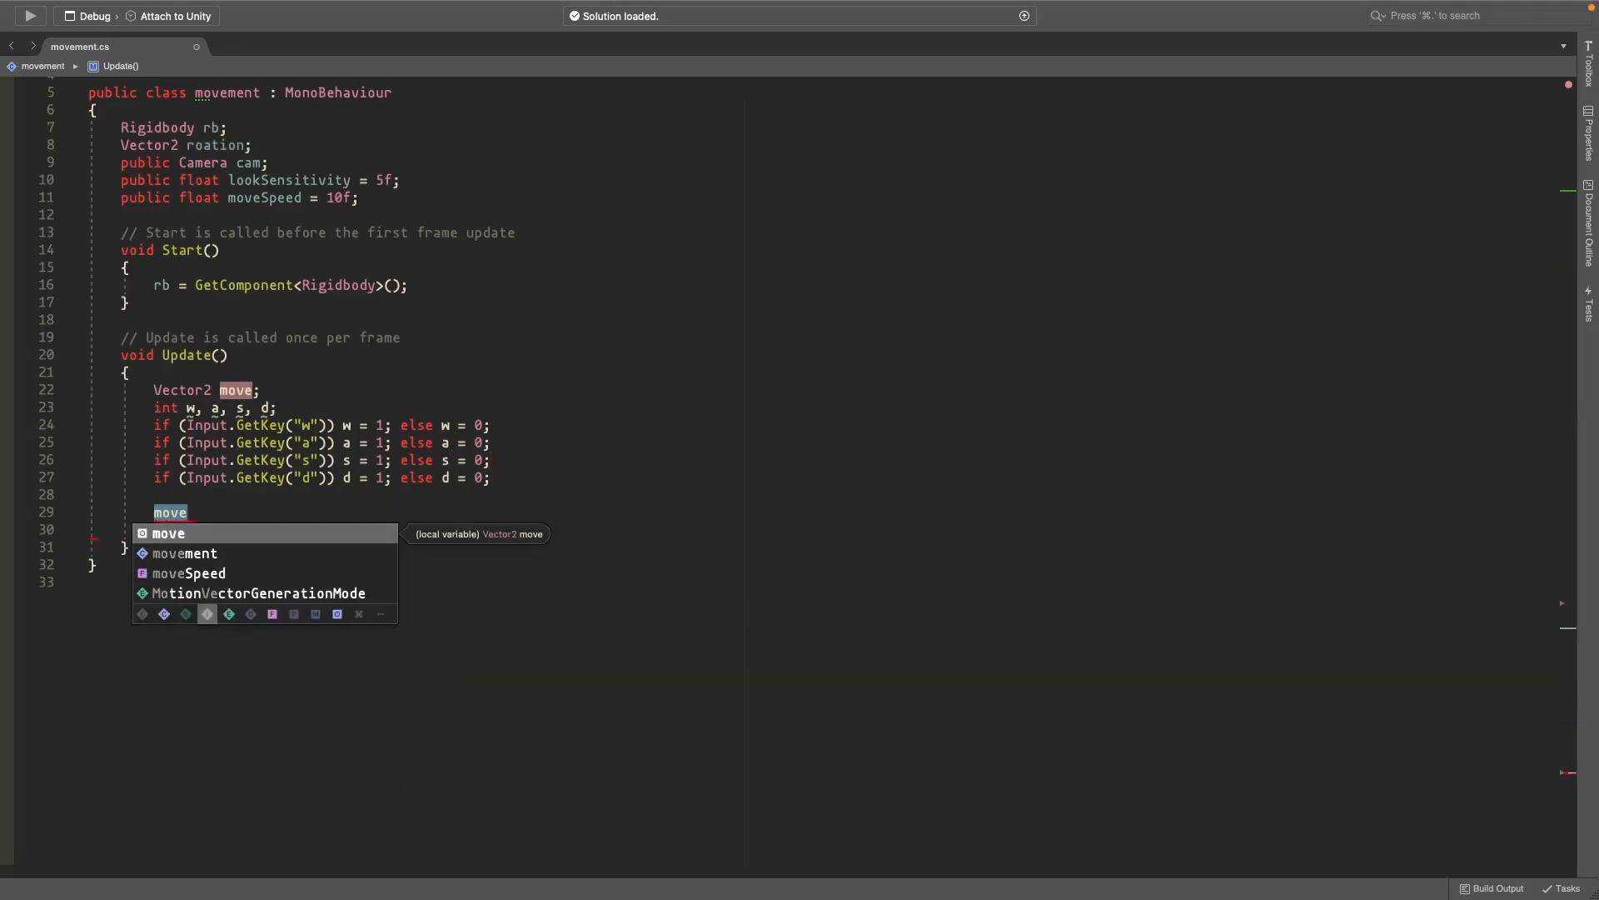
Step: Compute move.y = w - s and move.x = d - a
{"action": "type", "text": ".y = w -"}
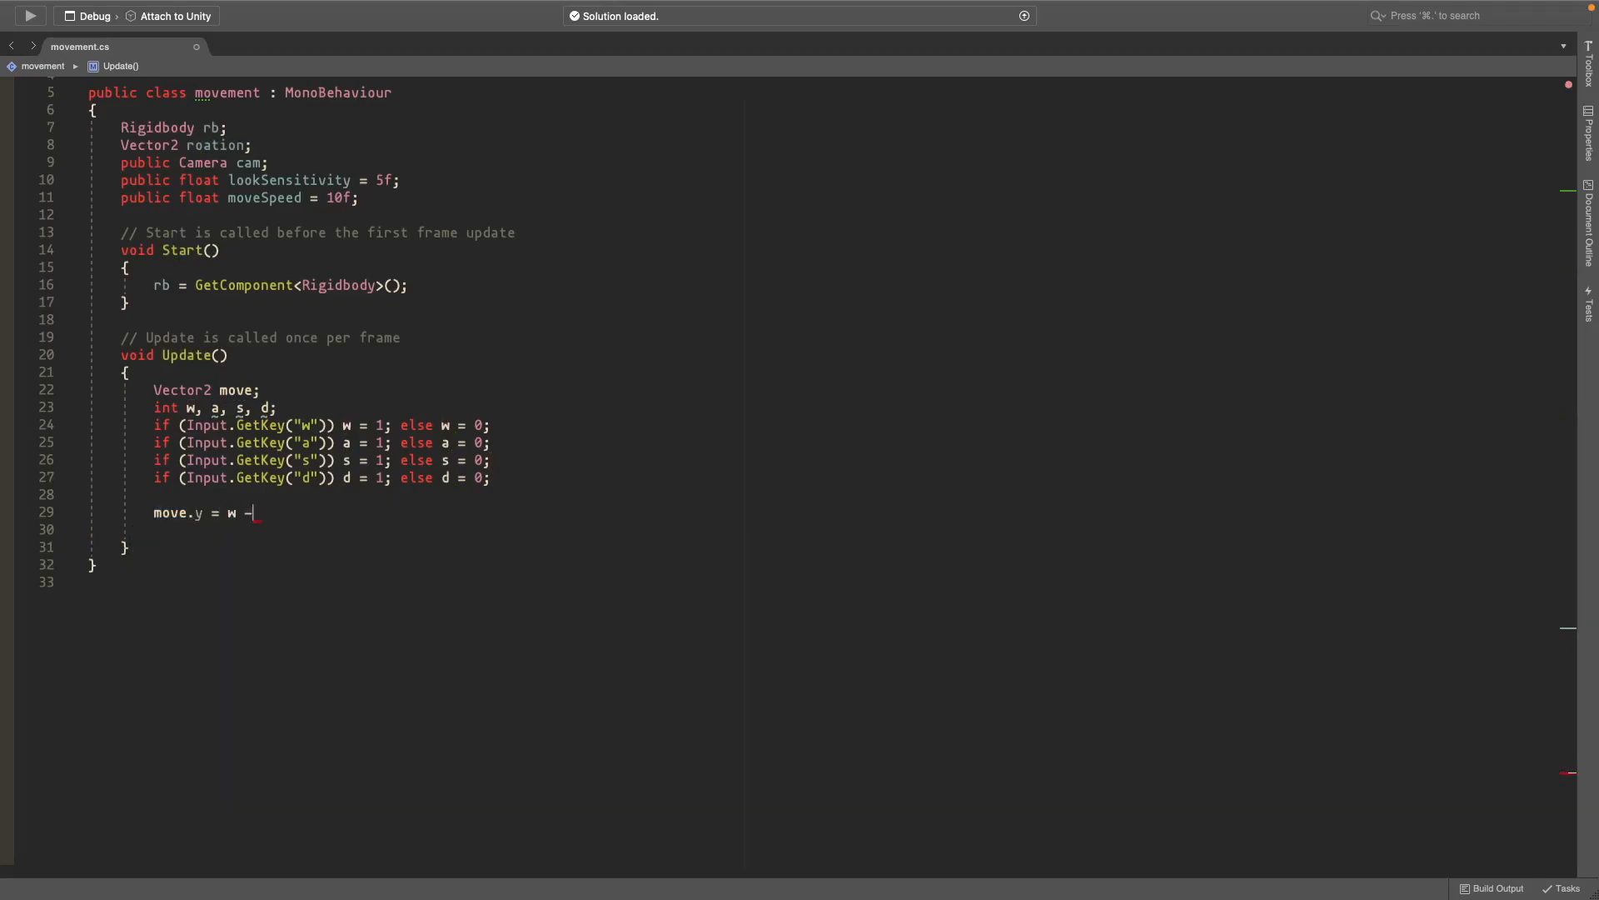
{"action": "type", "text": "s;"}
{"action": "left_click", "coordinate": [437, 530]}
{"action": "type", "text": "move.x = d - a;"}
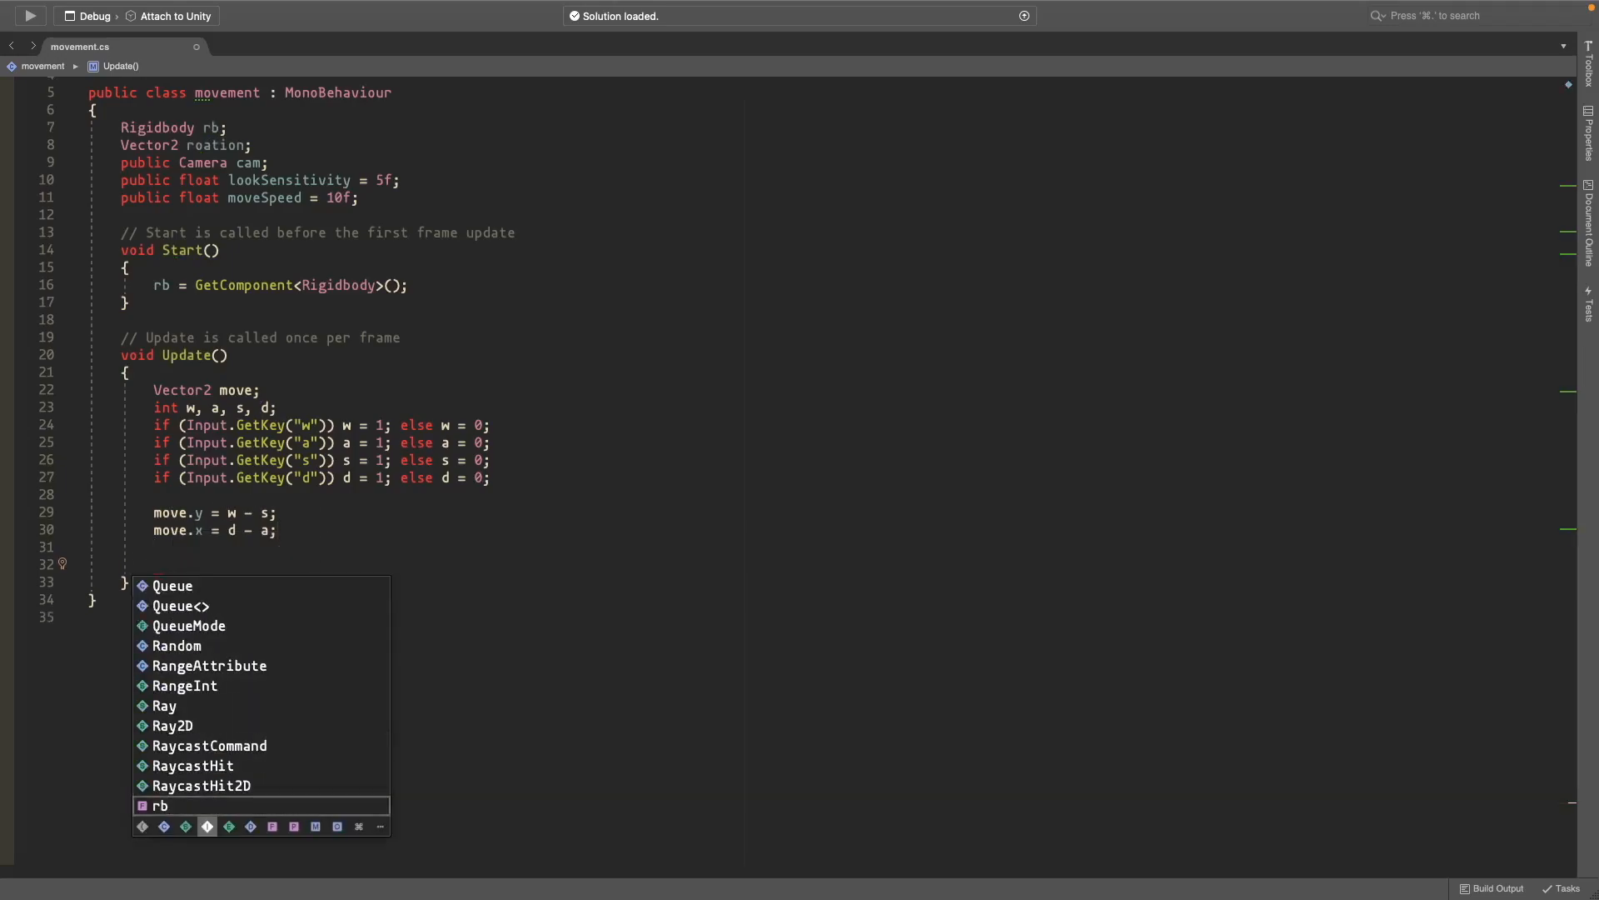
Step: Rename roation to rotation and set rotation.y/x from Input.GetAxis Mouse X and Mouse Y
{"action": "type", "text": "rota"}
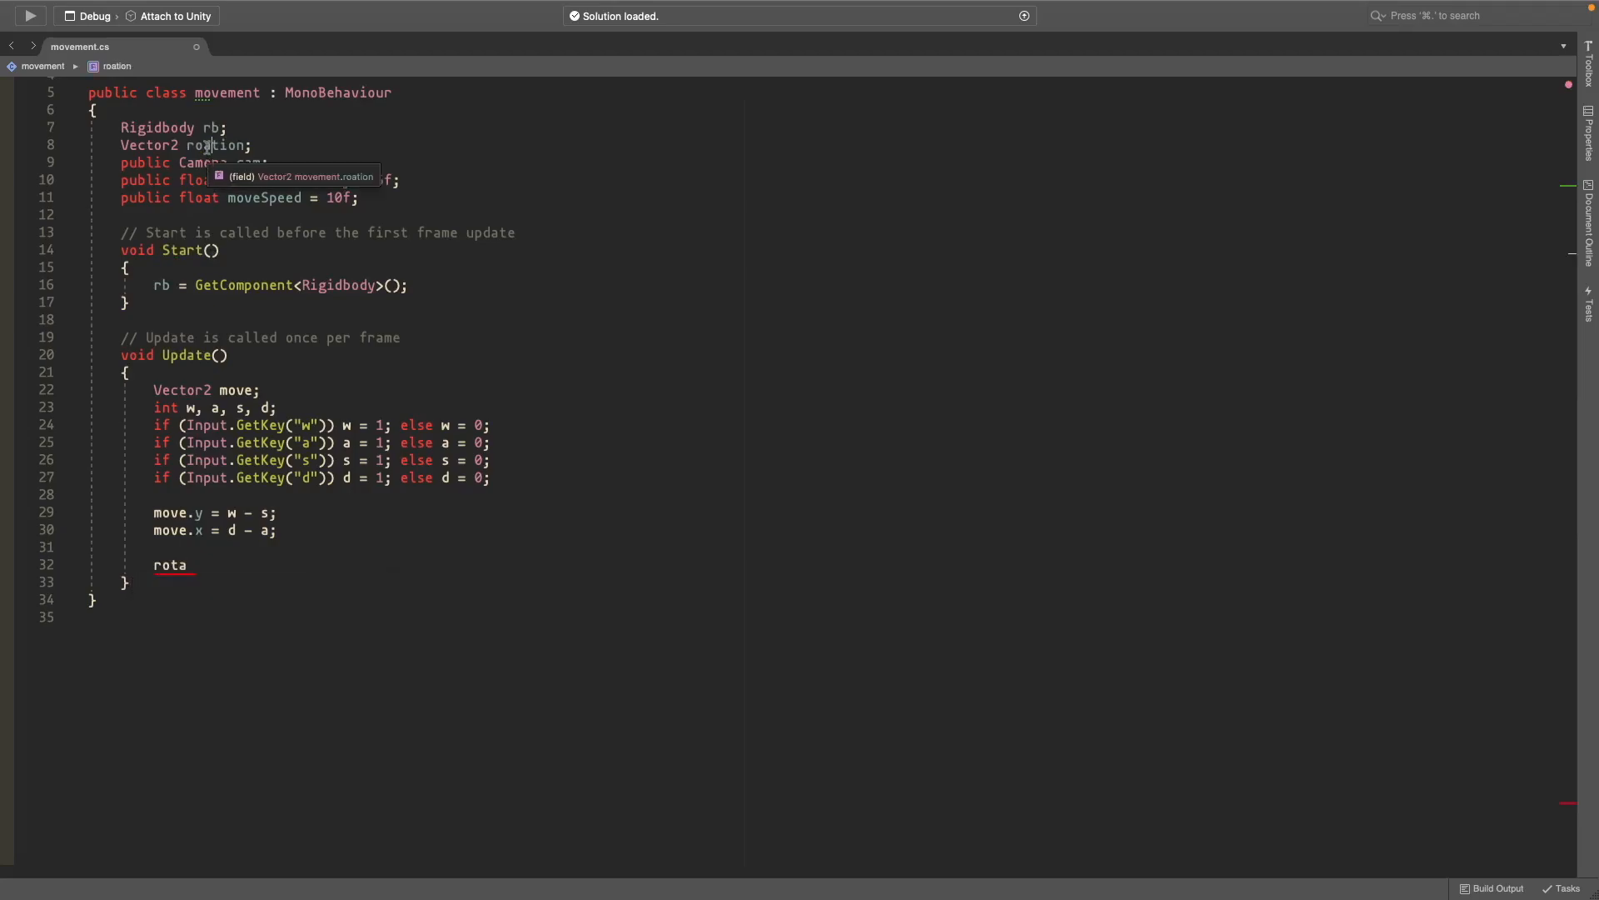
{"action": "type", "text": "tion"}
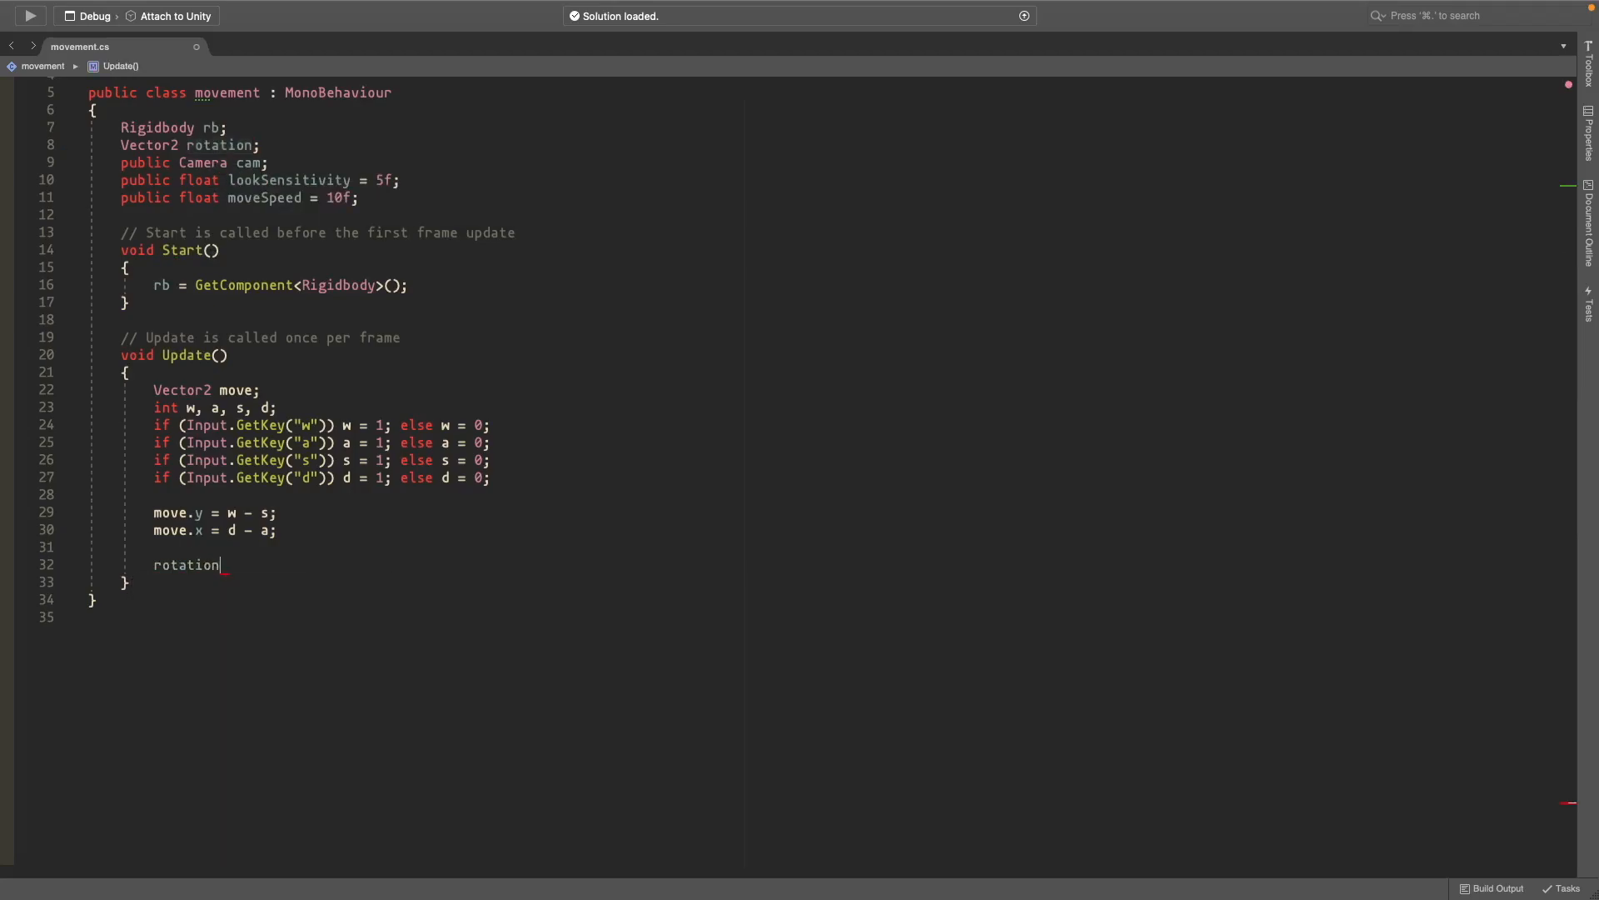
{"action": "type", "text": ".y = i"}
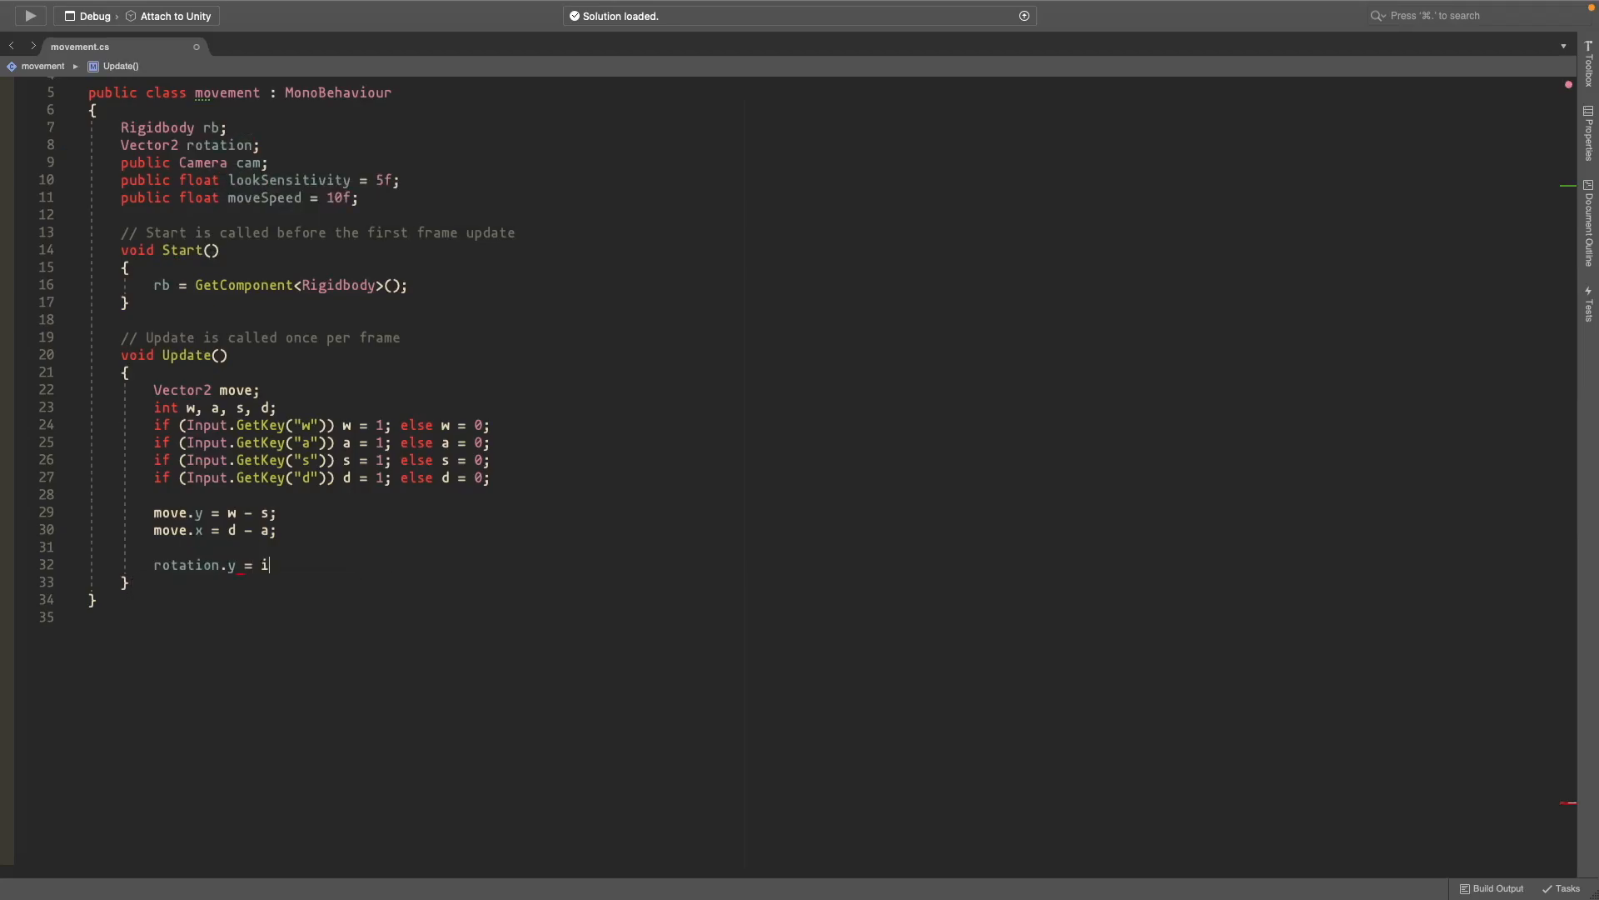
{"action": "type", "text": "nput.getax"}
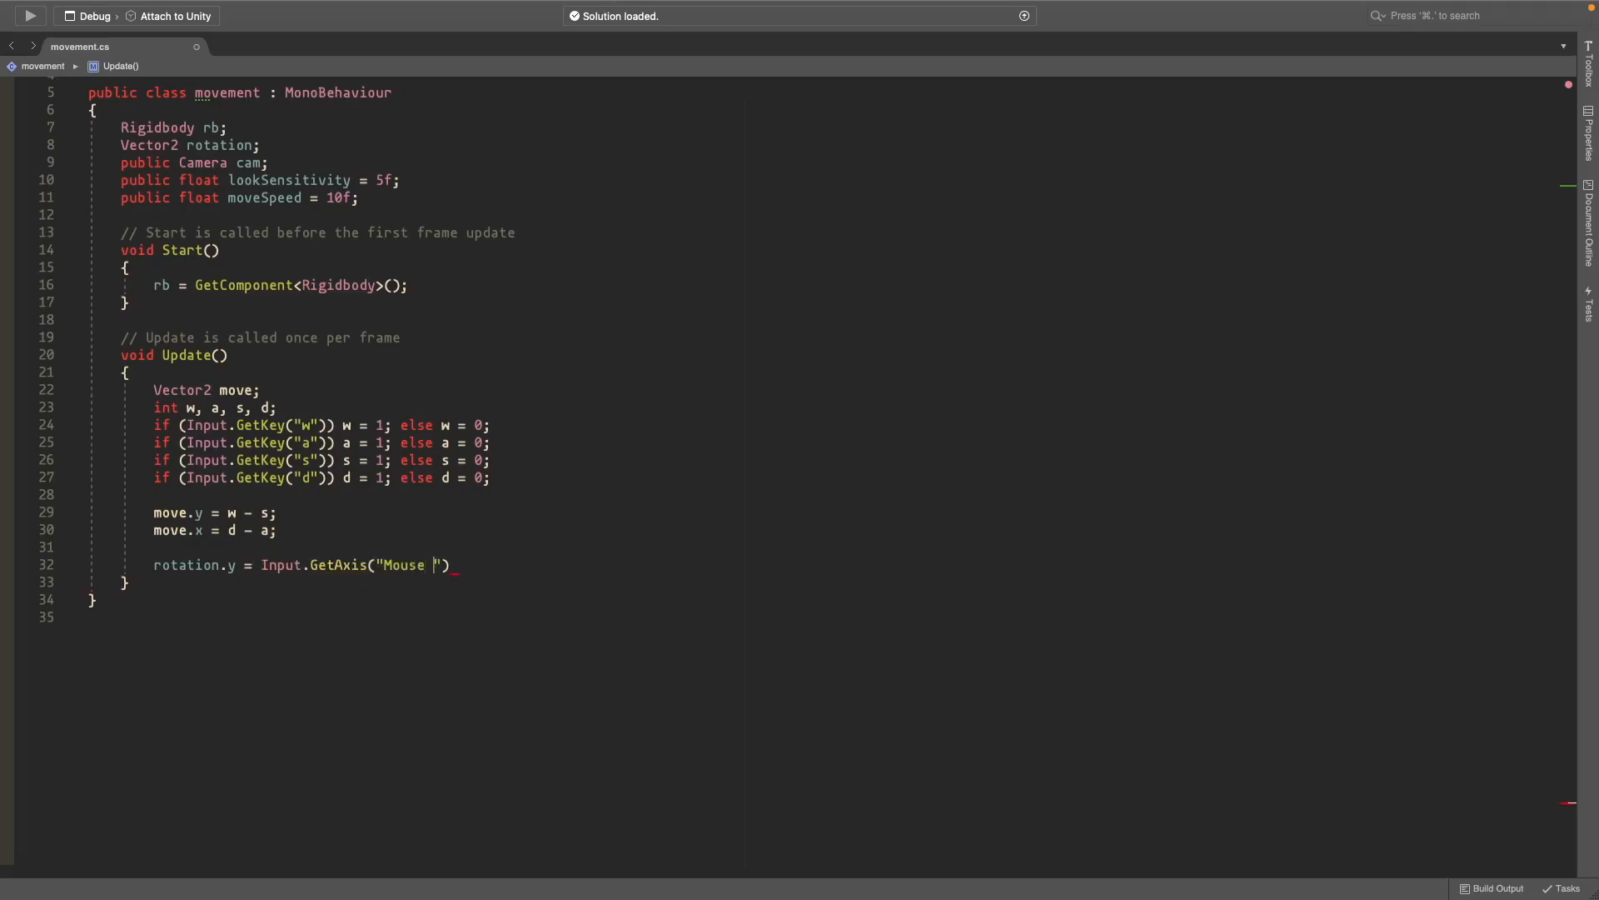
{"action": "type", "text": "X"}
{"action": "type", "text": "rotation.x = Input.GetAxis(\"Mouse Y\");"}
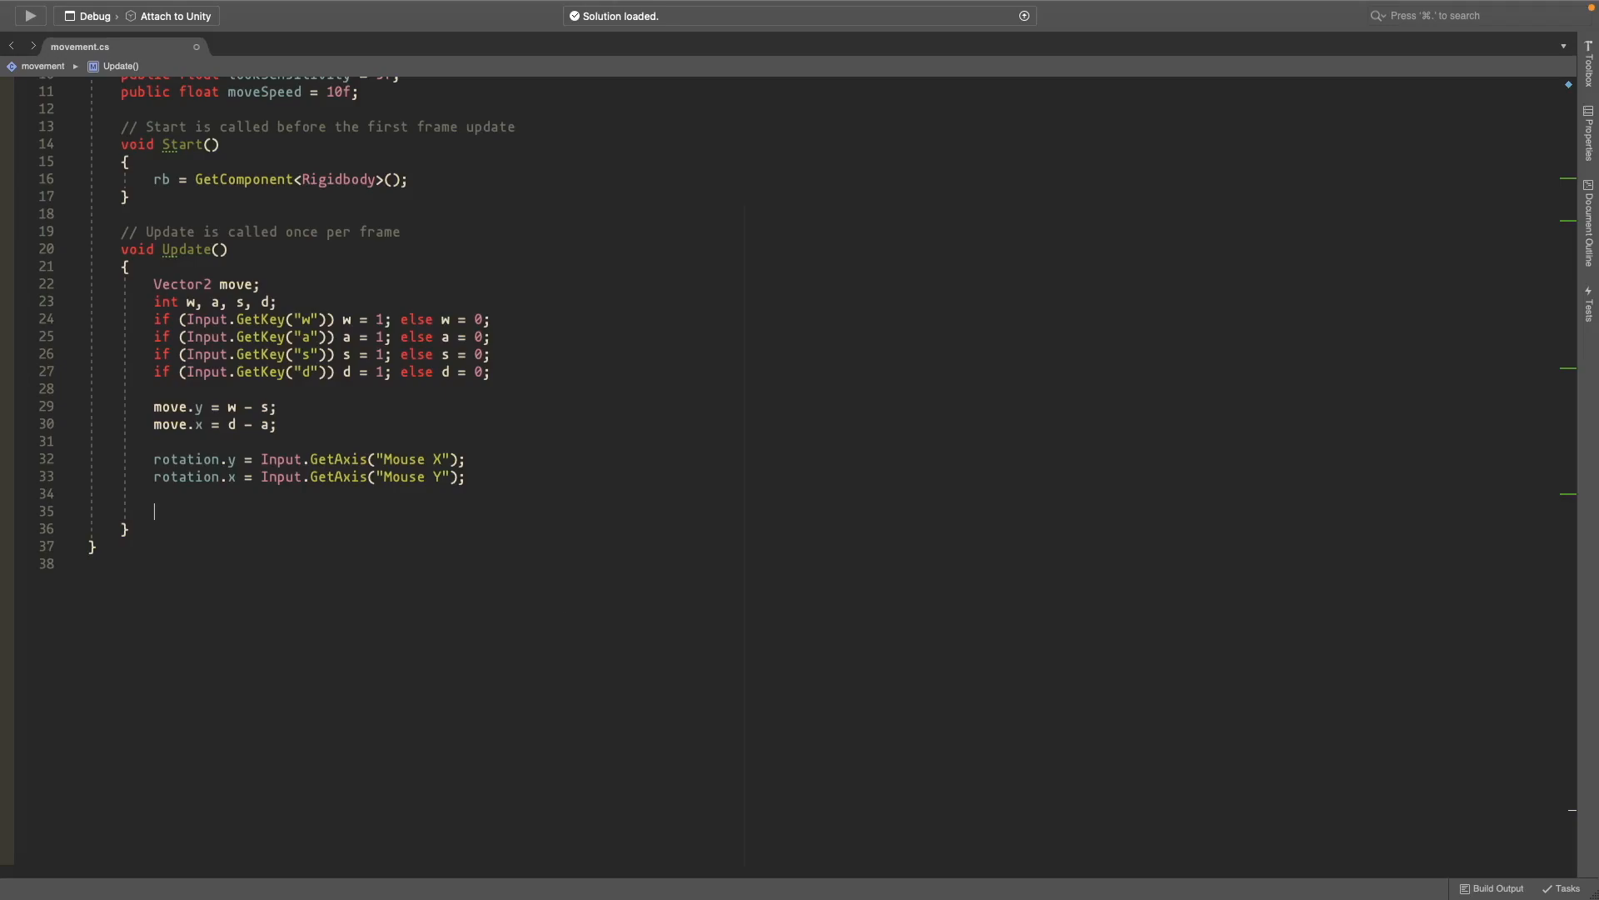
{"action": "type", "text": "cam"}
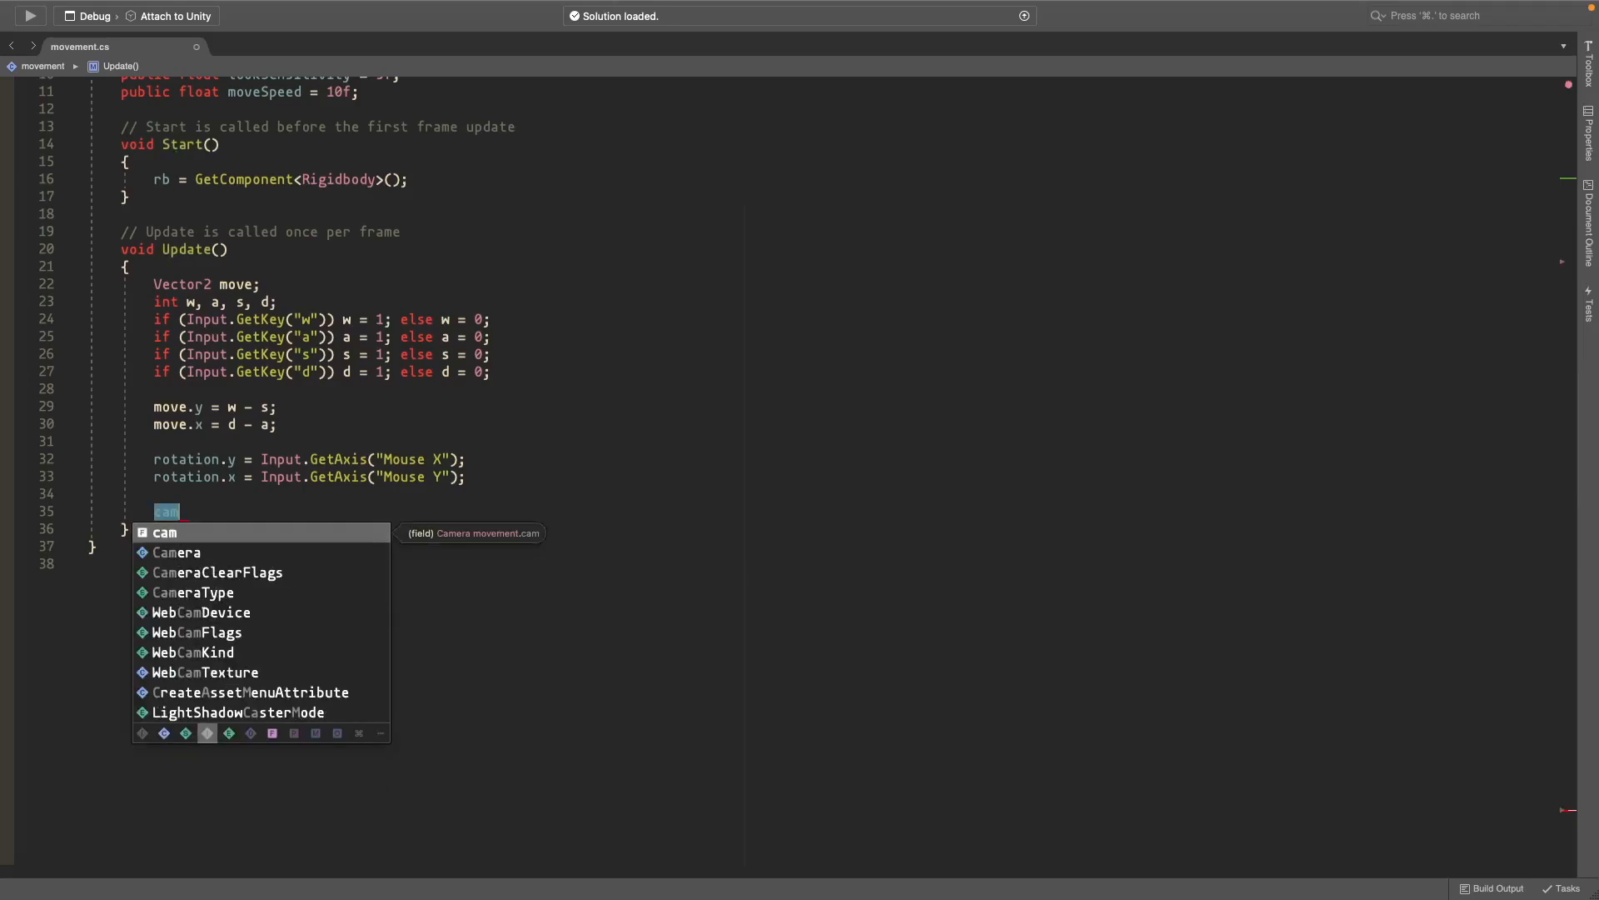
Step: Tilt the camera by -rotation.x * lookSensitivity and position it at transform.position plus (0, 1, 0)
{"action": "type", "text": ".transform"}
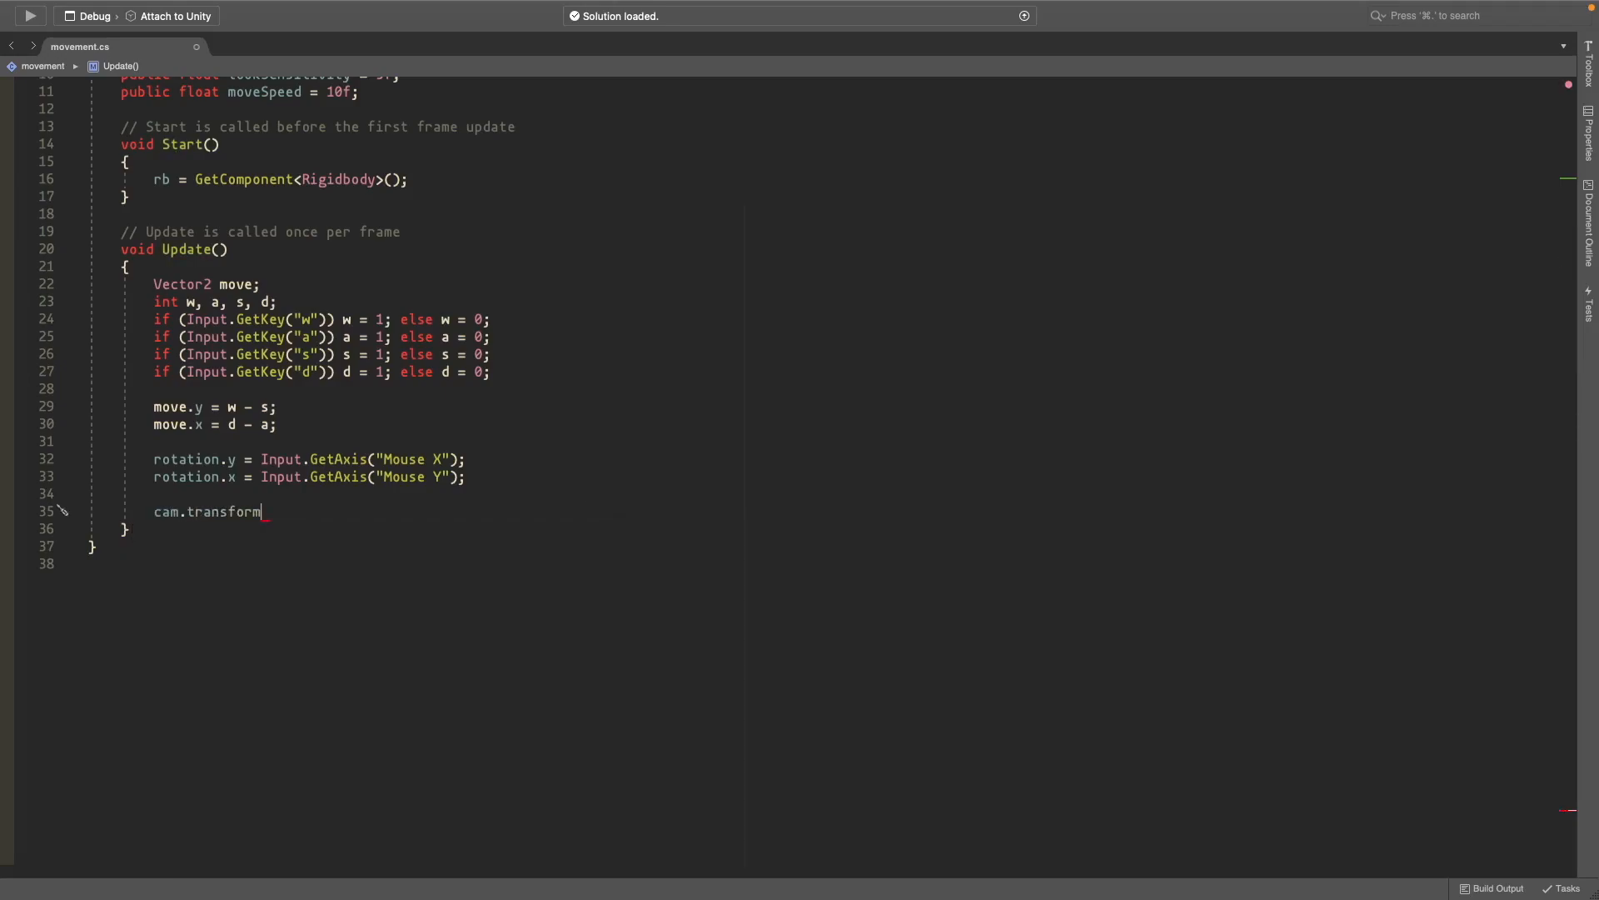
{"action": "type", "text": ".eulerAngles = new Vecto"}
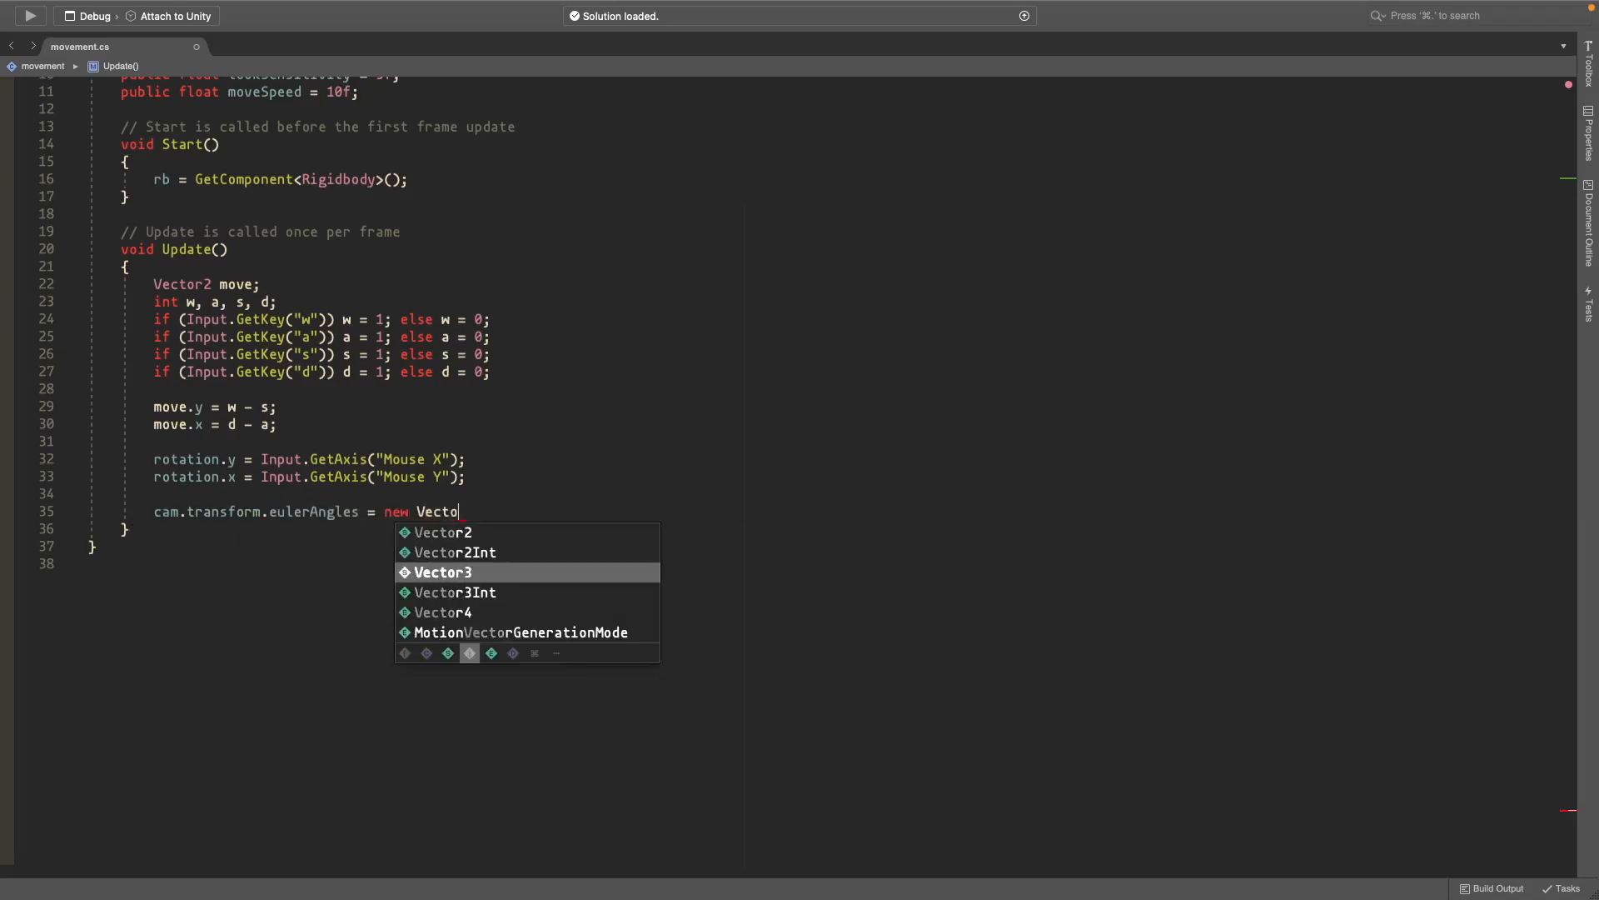
{"action": "type", "text": "2(-rotation.x * lookSensitivity, transform.eulerAngles.y);"}
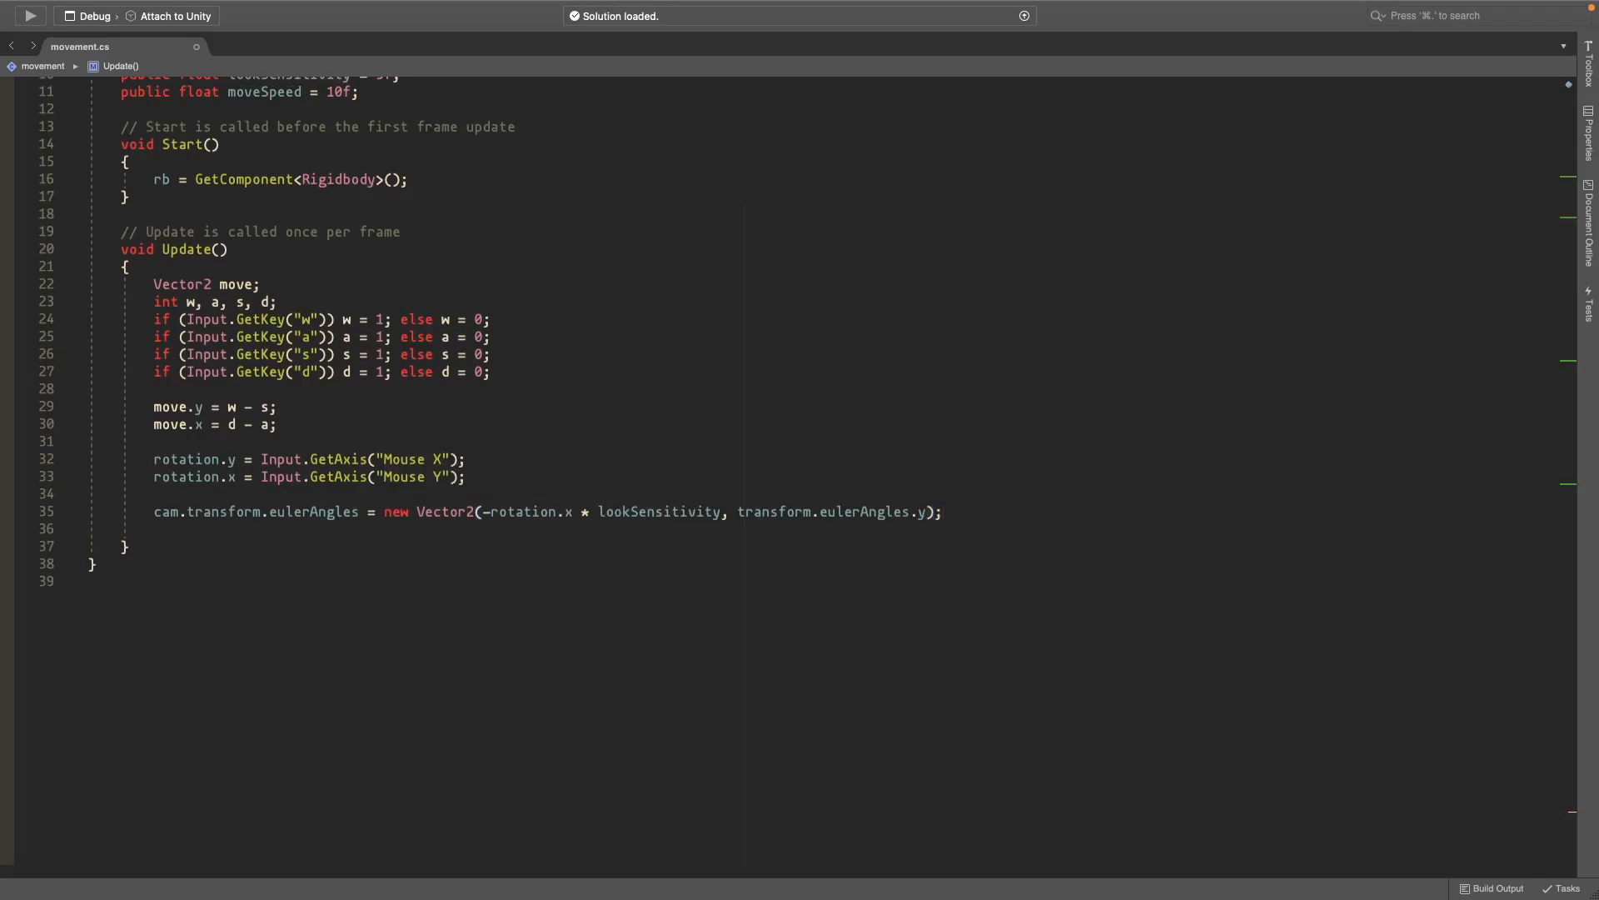
{"action": "type", "text": "cam.transform.position = transform.position + new Vector3(0, 1, 0);"}
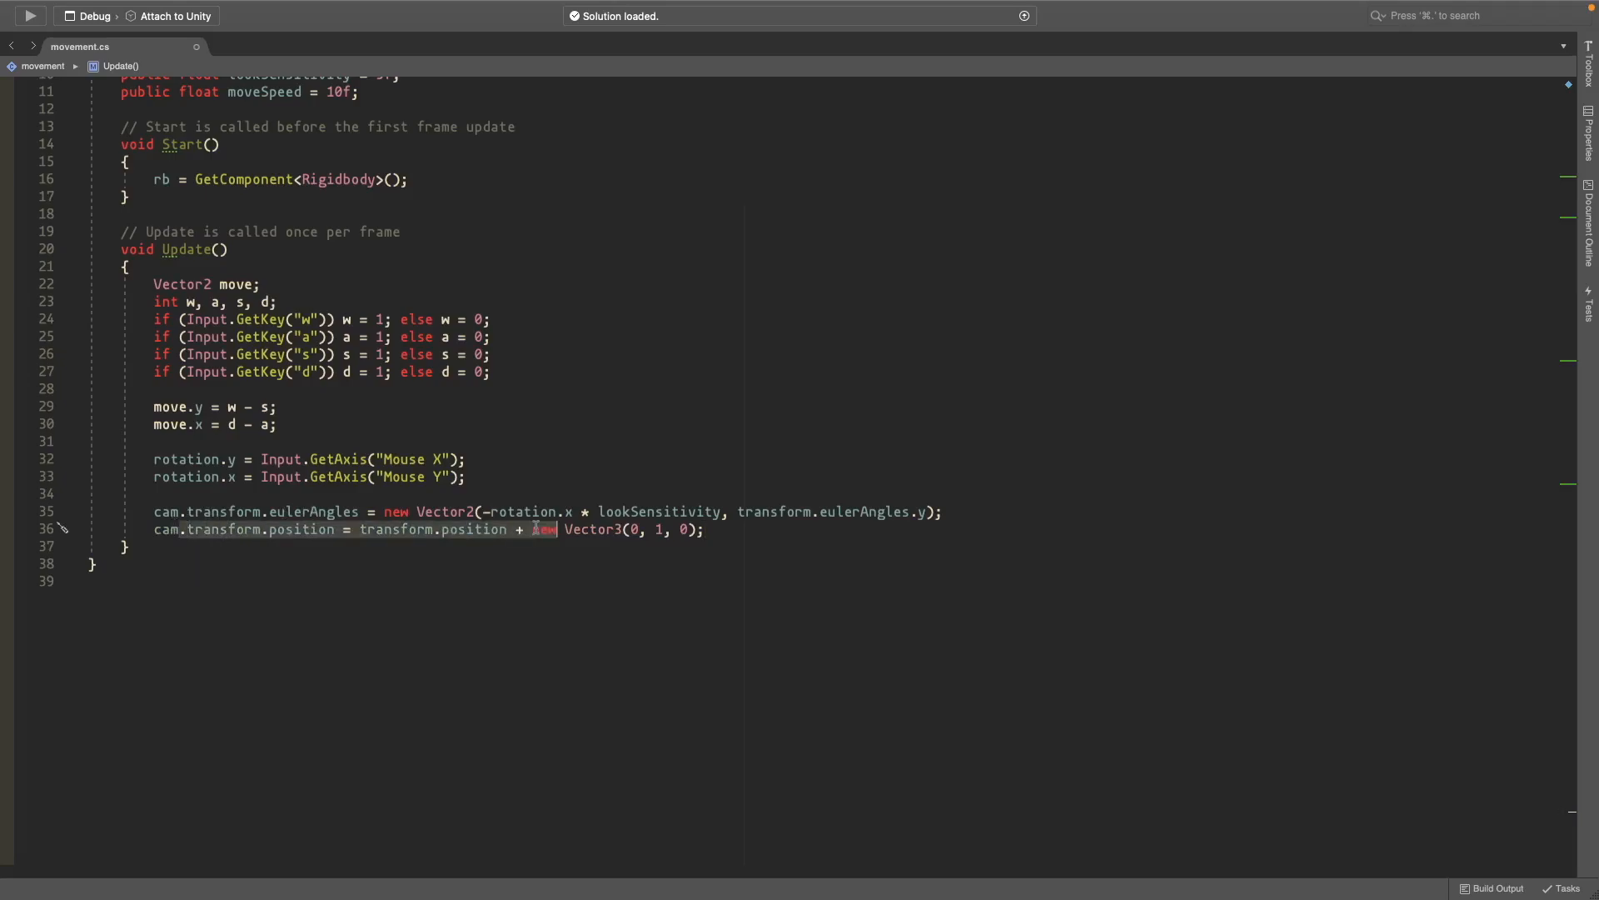
{"action": "mouse_move", "coordinate": [439, 530]}
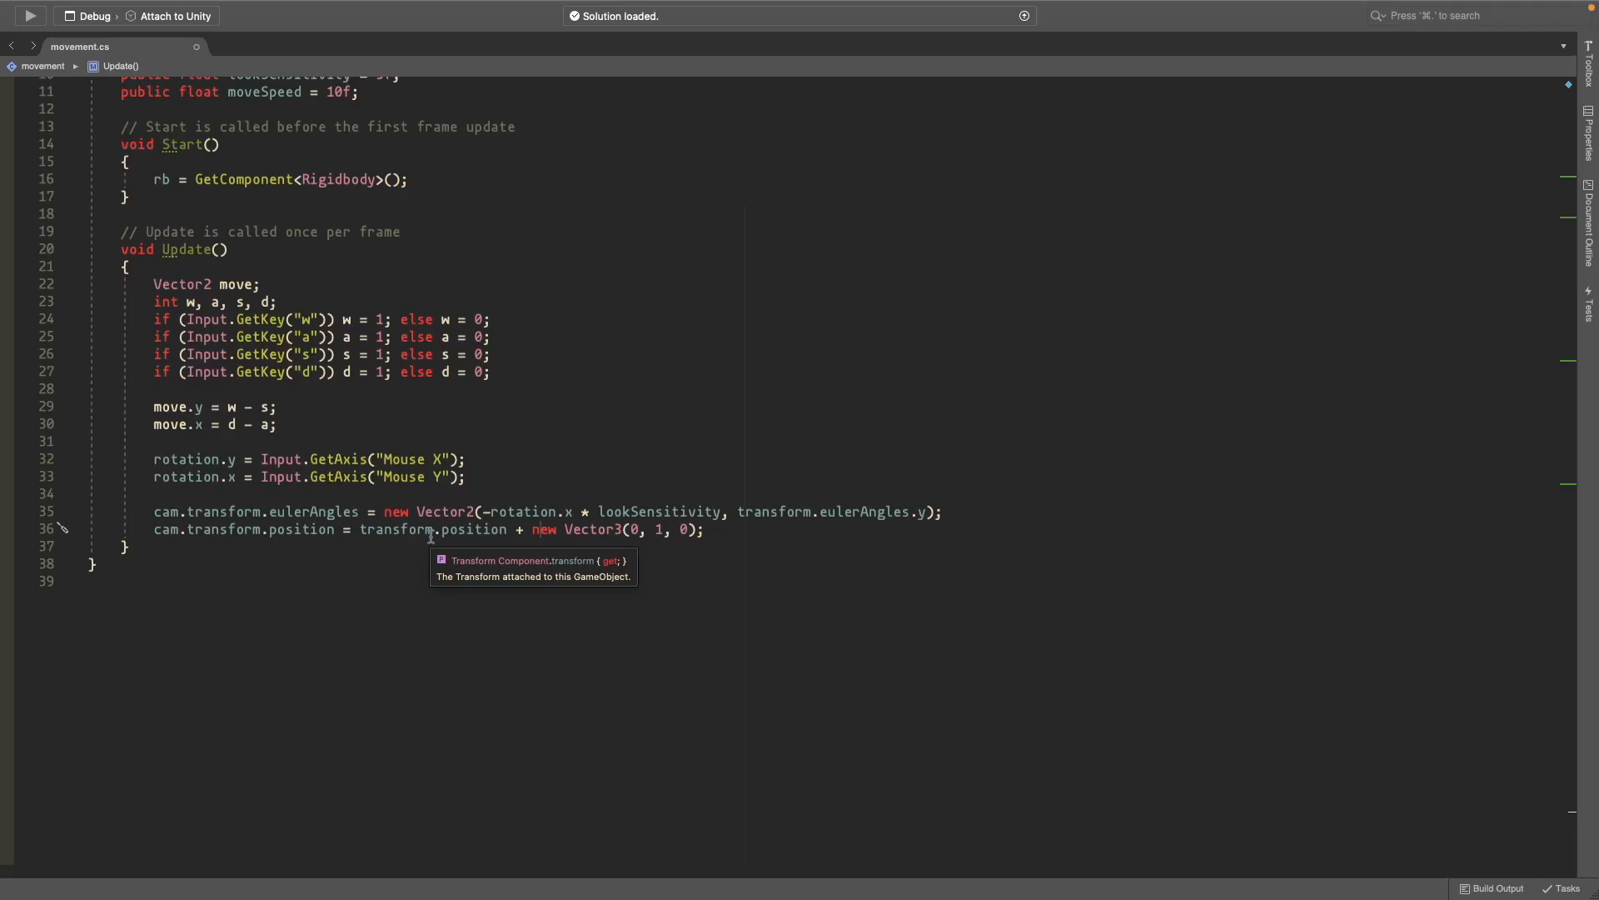
Step: Set transform.eulerAngles to new Vector2(0, rotation.y * lookSensitivity) and highlight rotation's uses
{"action": "left_click", "coordinate": [733, 528]}
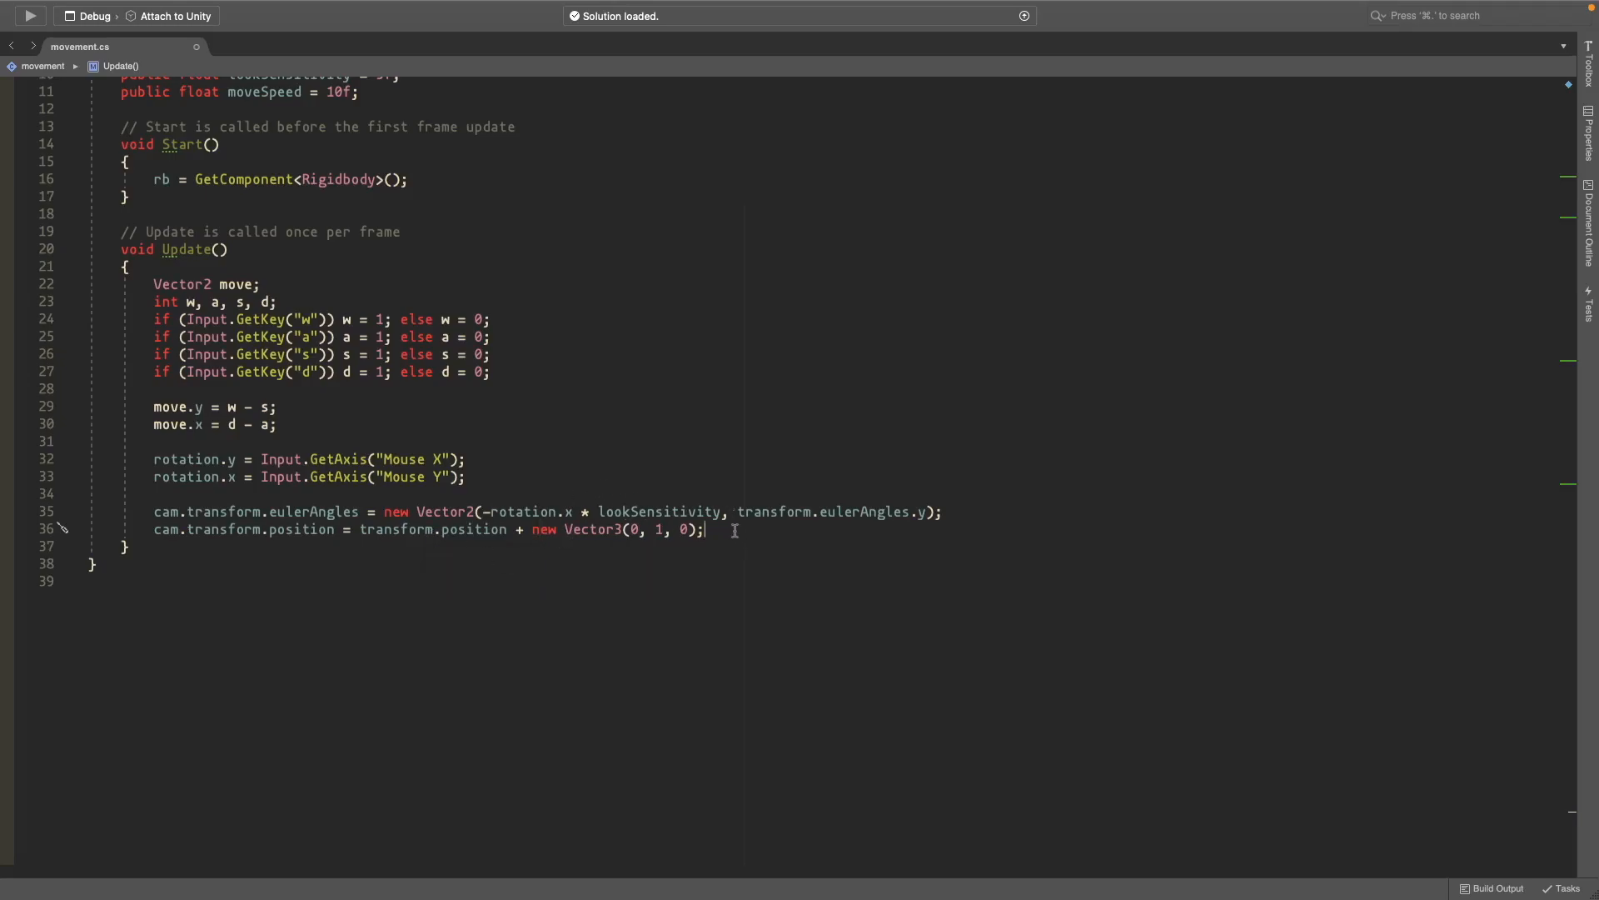
{"action": "type", "text": "transform.eulerAngles = new"}
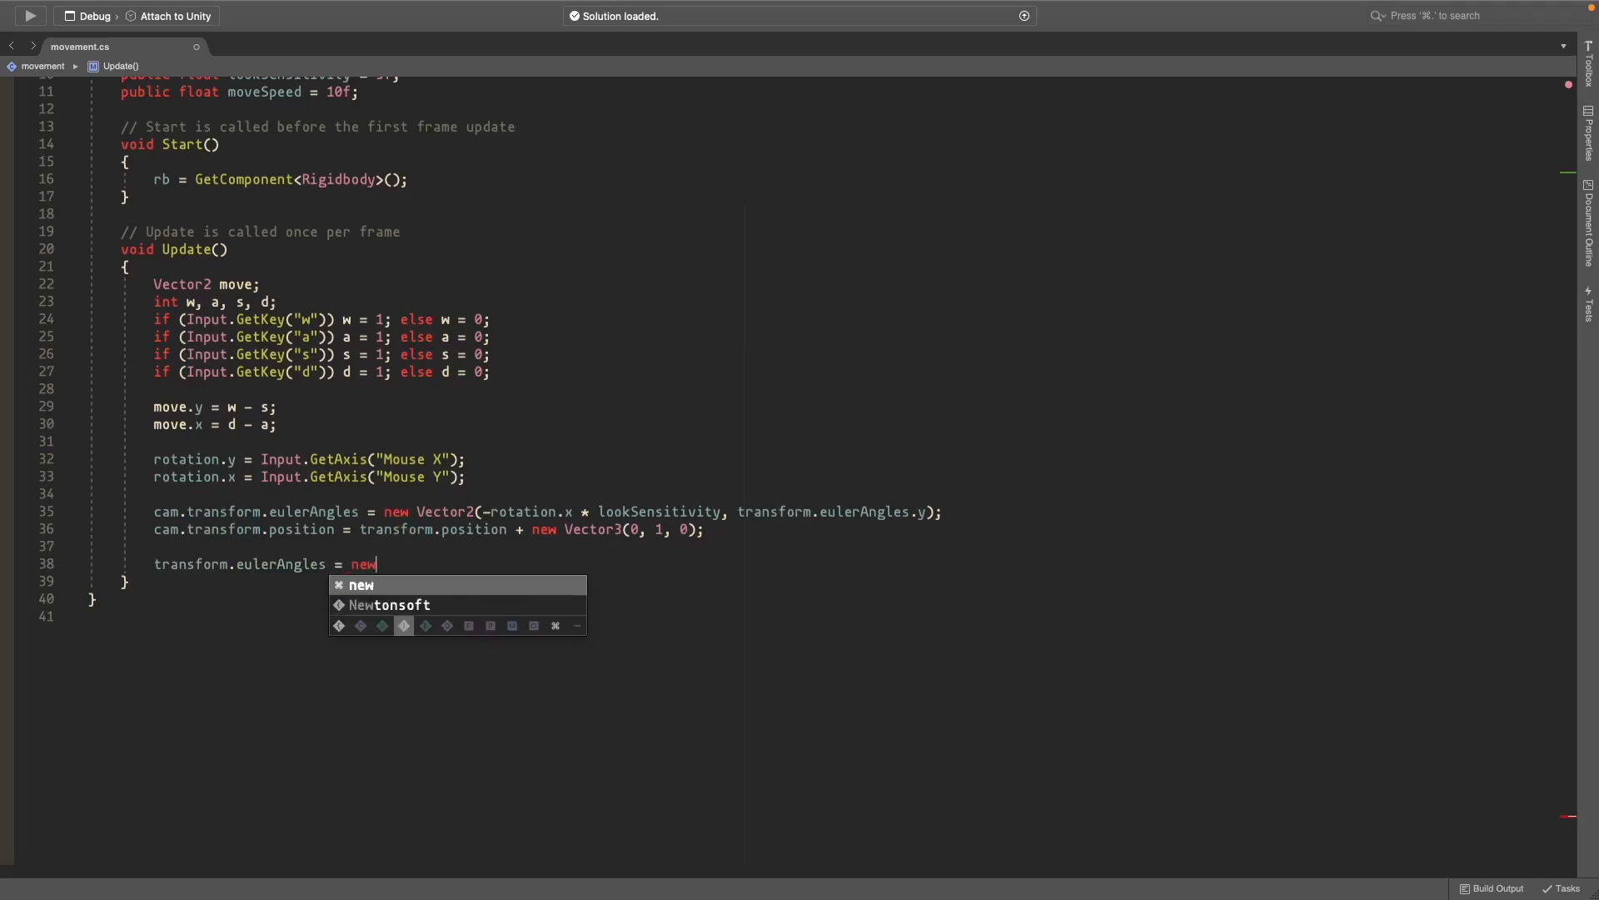
{"action": "type", "text": "Vector2(0"}
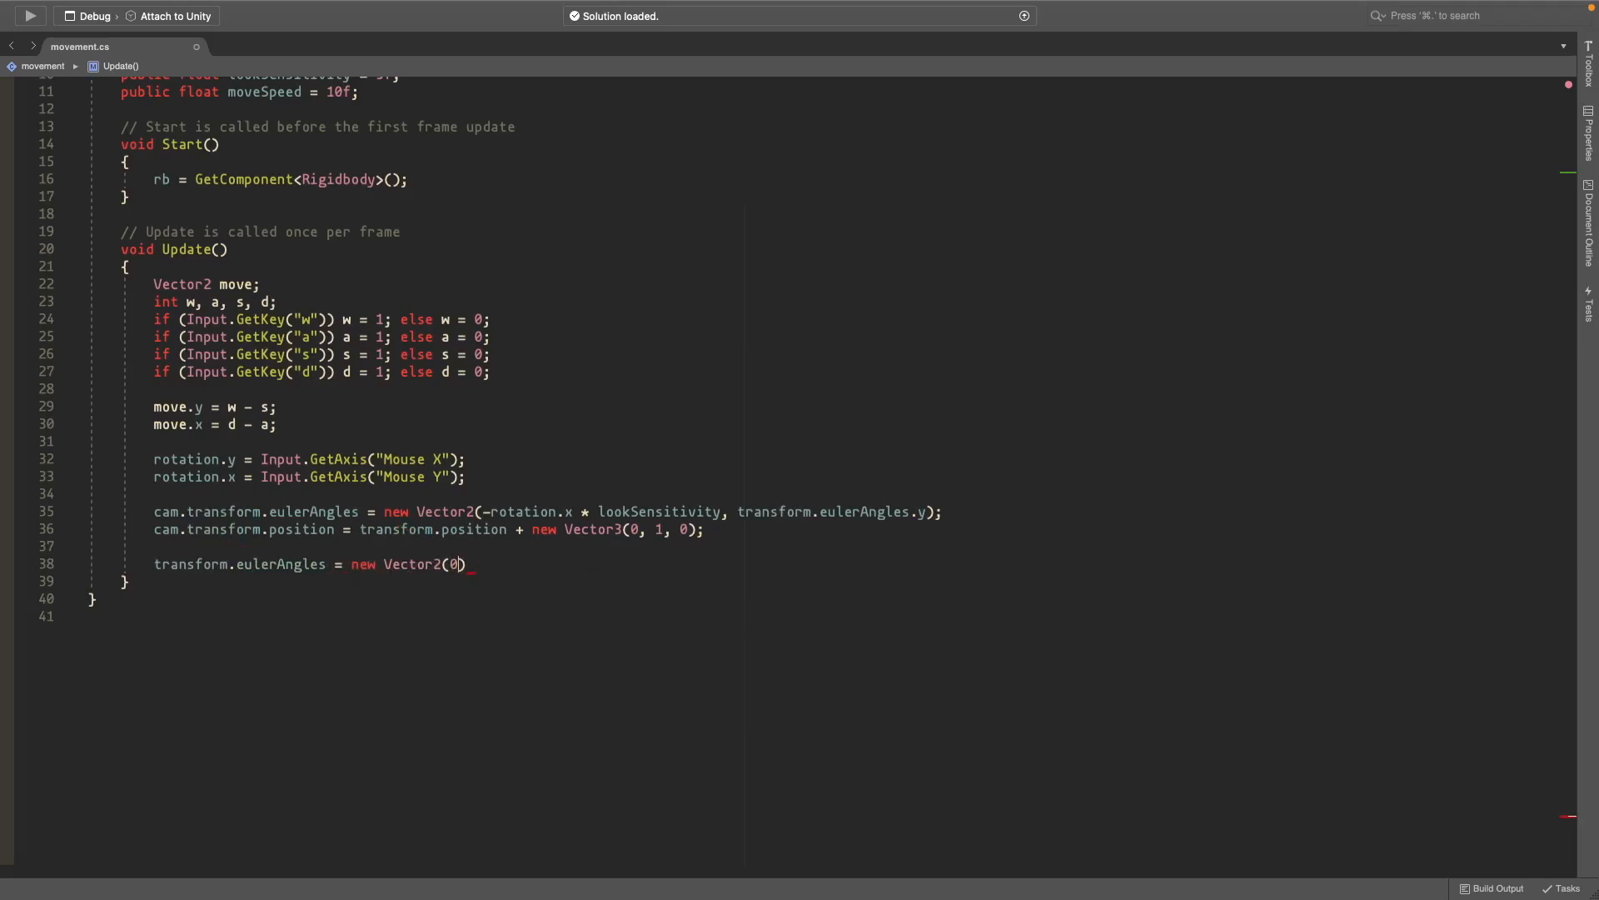
{"action": "type", "text": "0, rotation.y,"}
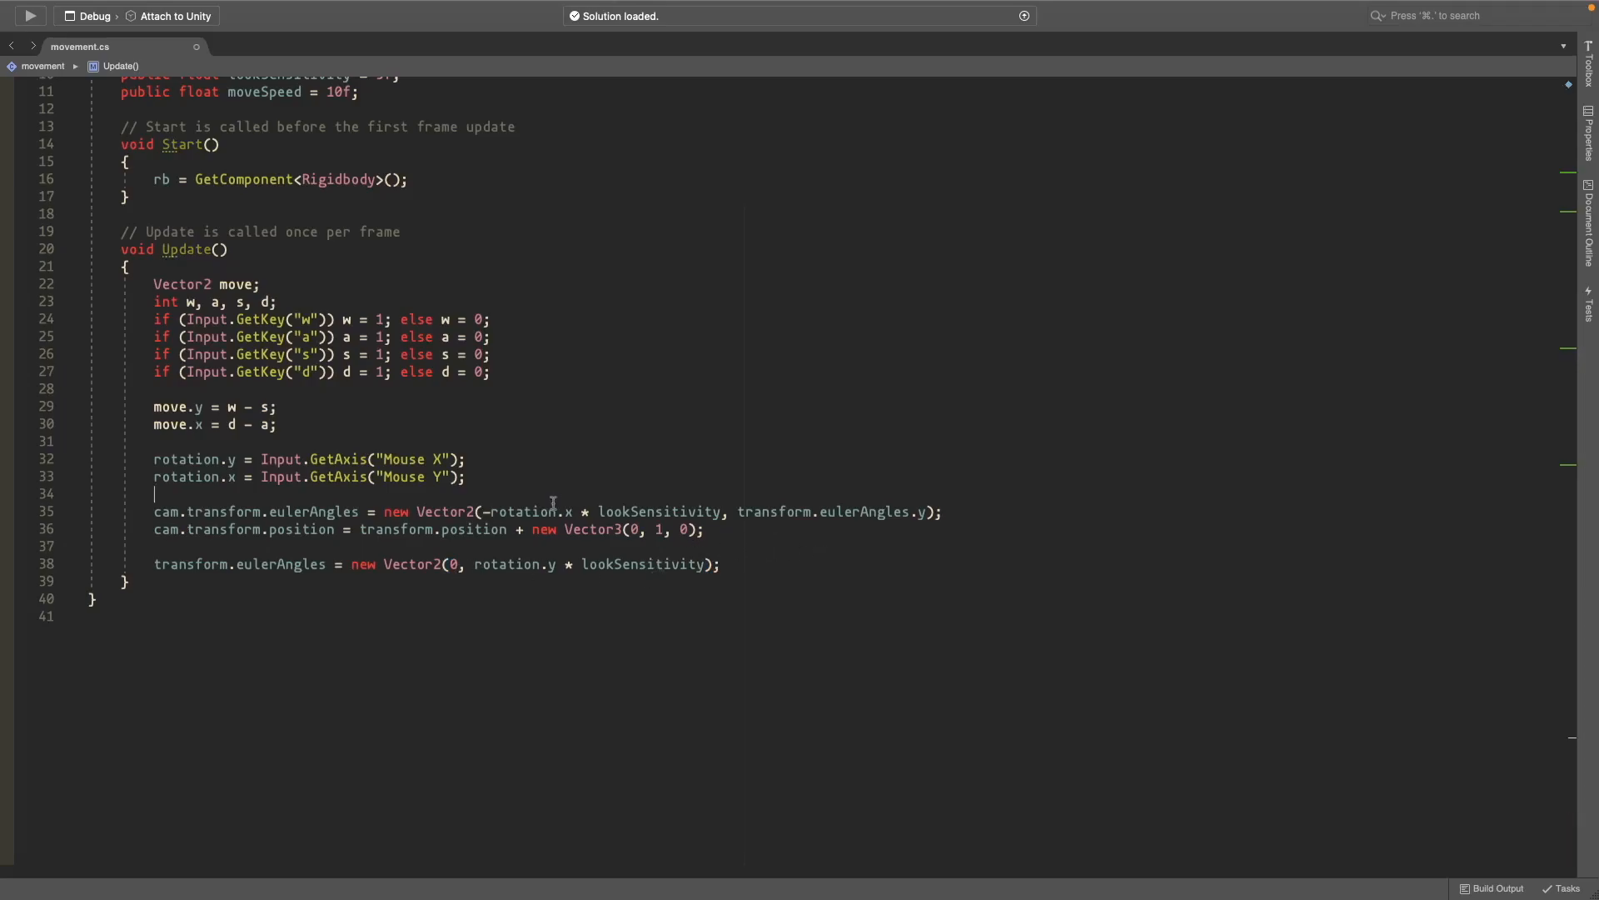
{"action": "double_click", "coordinate": [186, 458]}
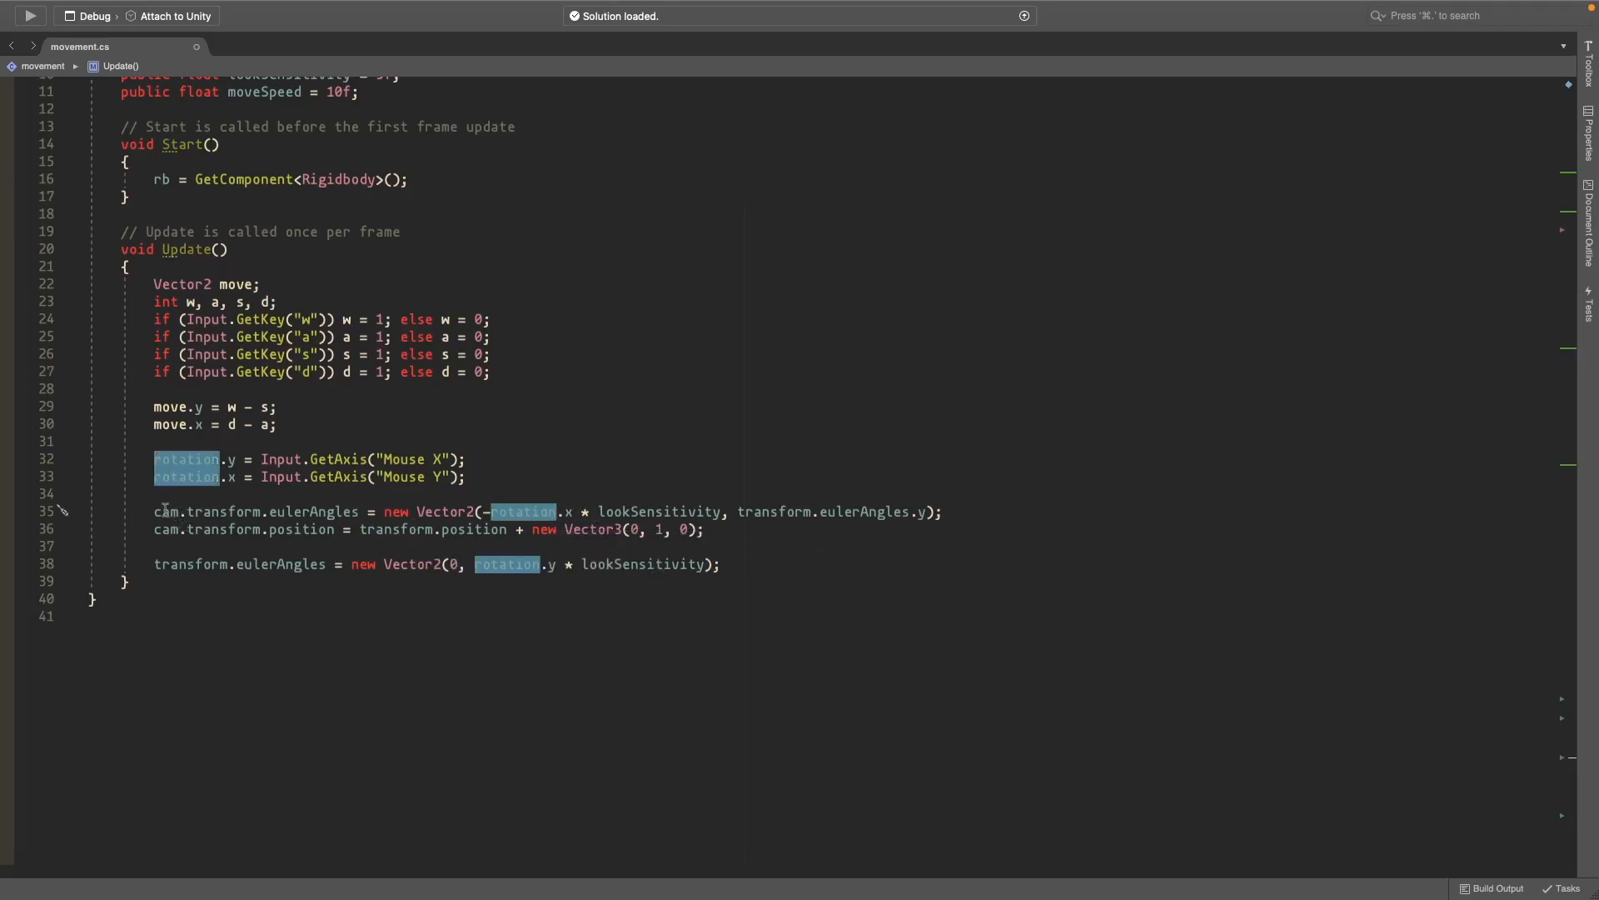
{"action": "mouse_move", "coordinate": [294, 563]}
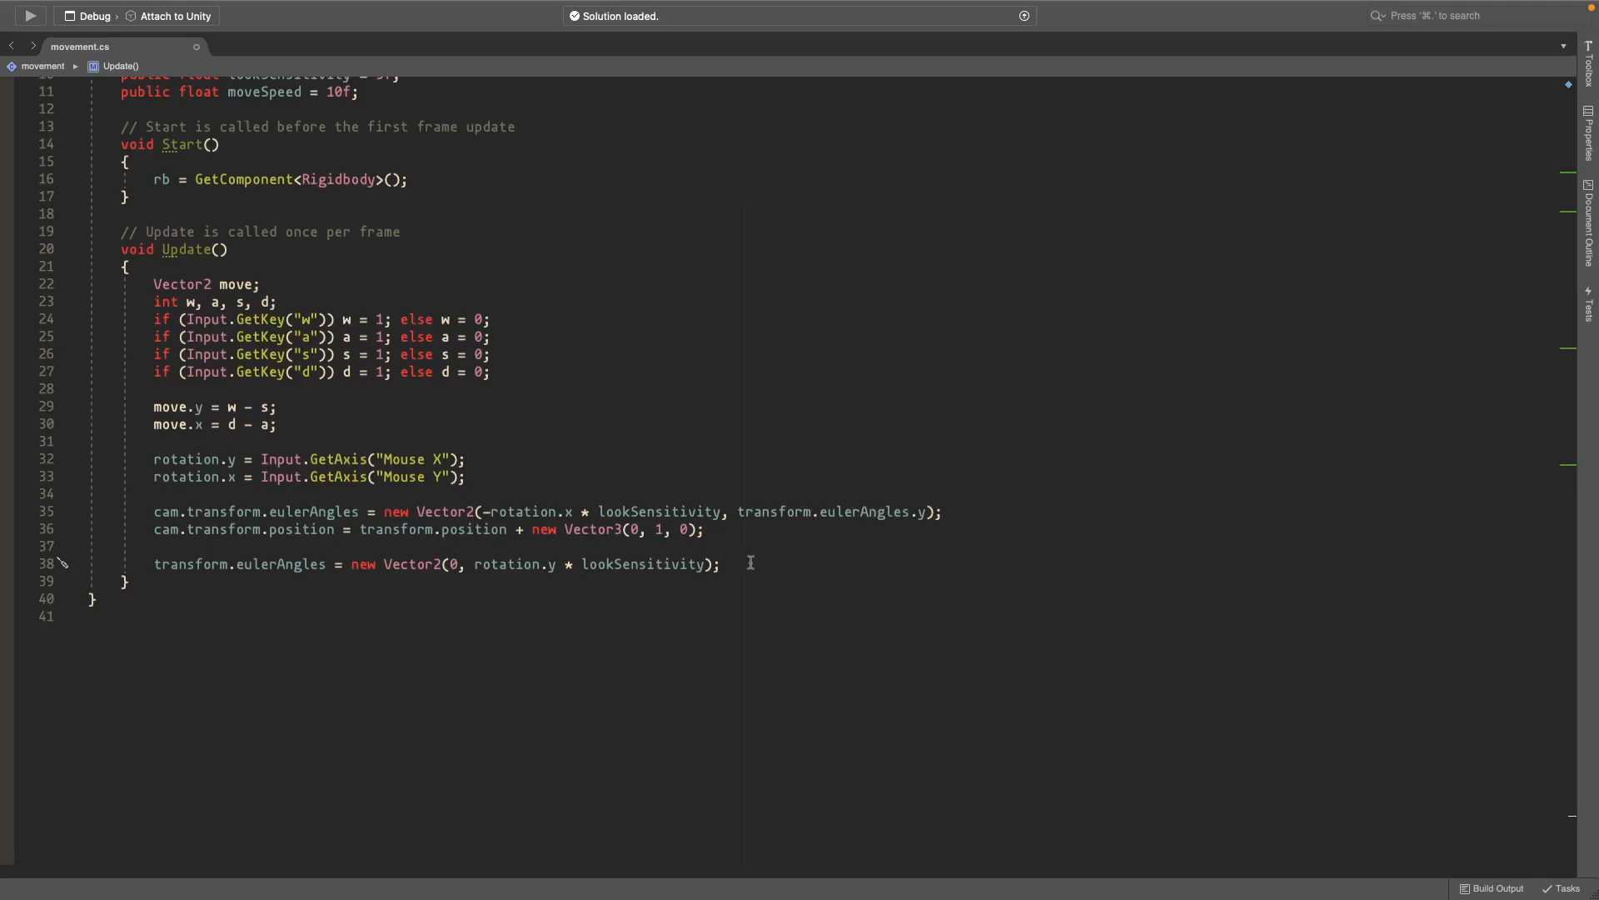
Step: Declare Vector3 disiredvelocity = transform.TransformDirection(moveSpeed * new Vector3(move.x, 0, move.y))
{"action": "type", "text": "Vector"}
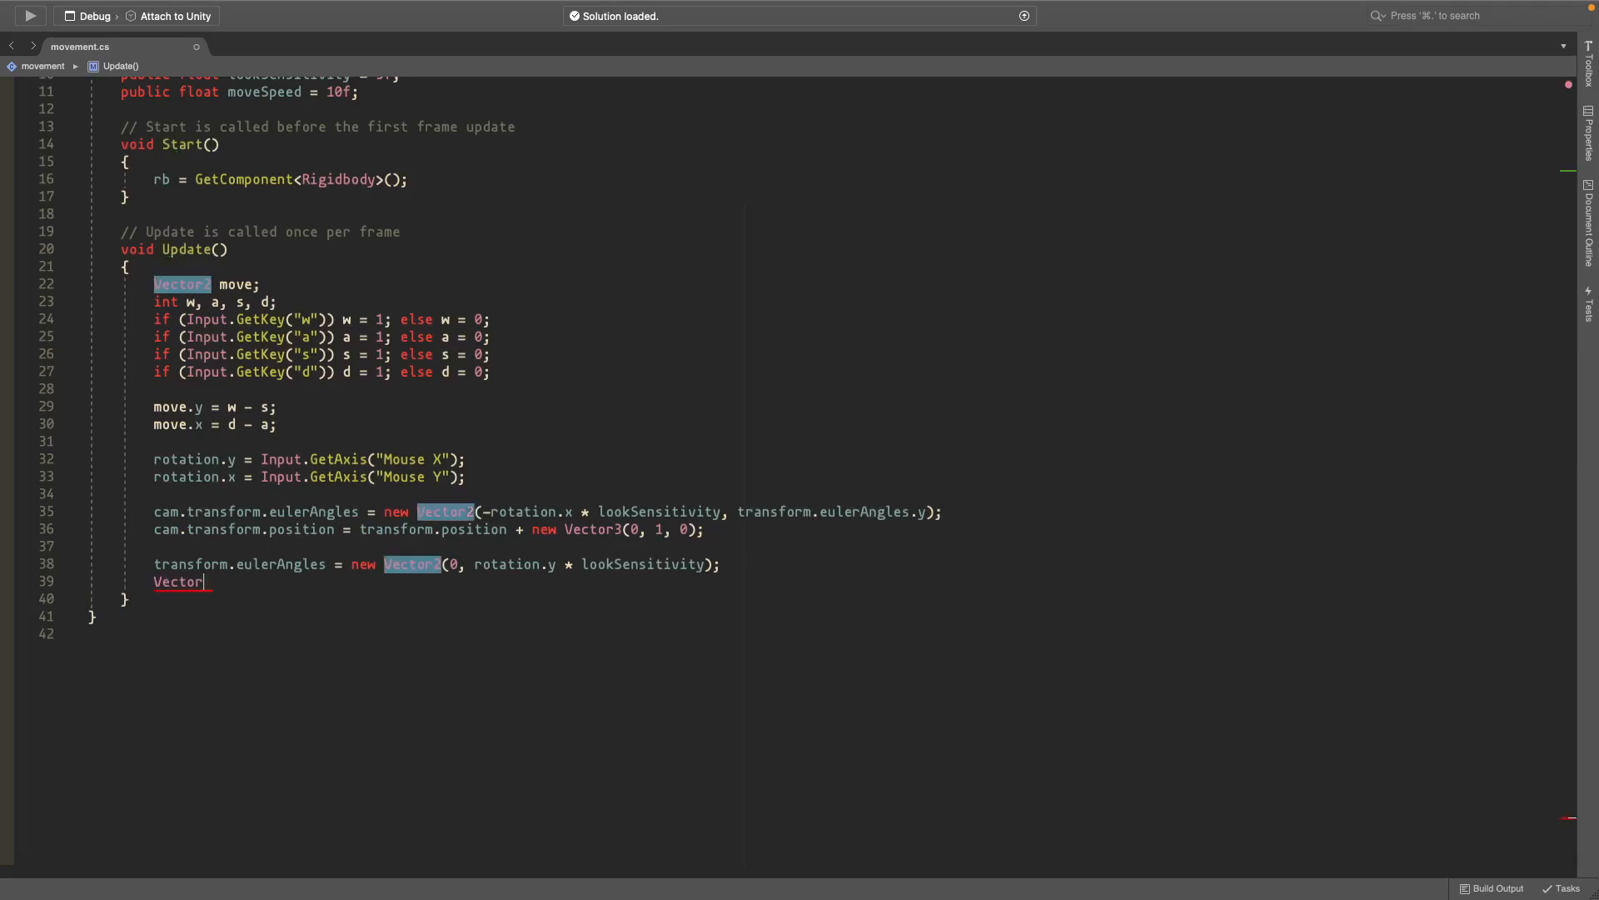
{"action": "type", "text": "3 d"}
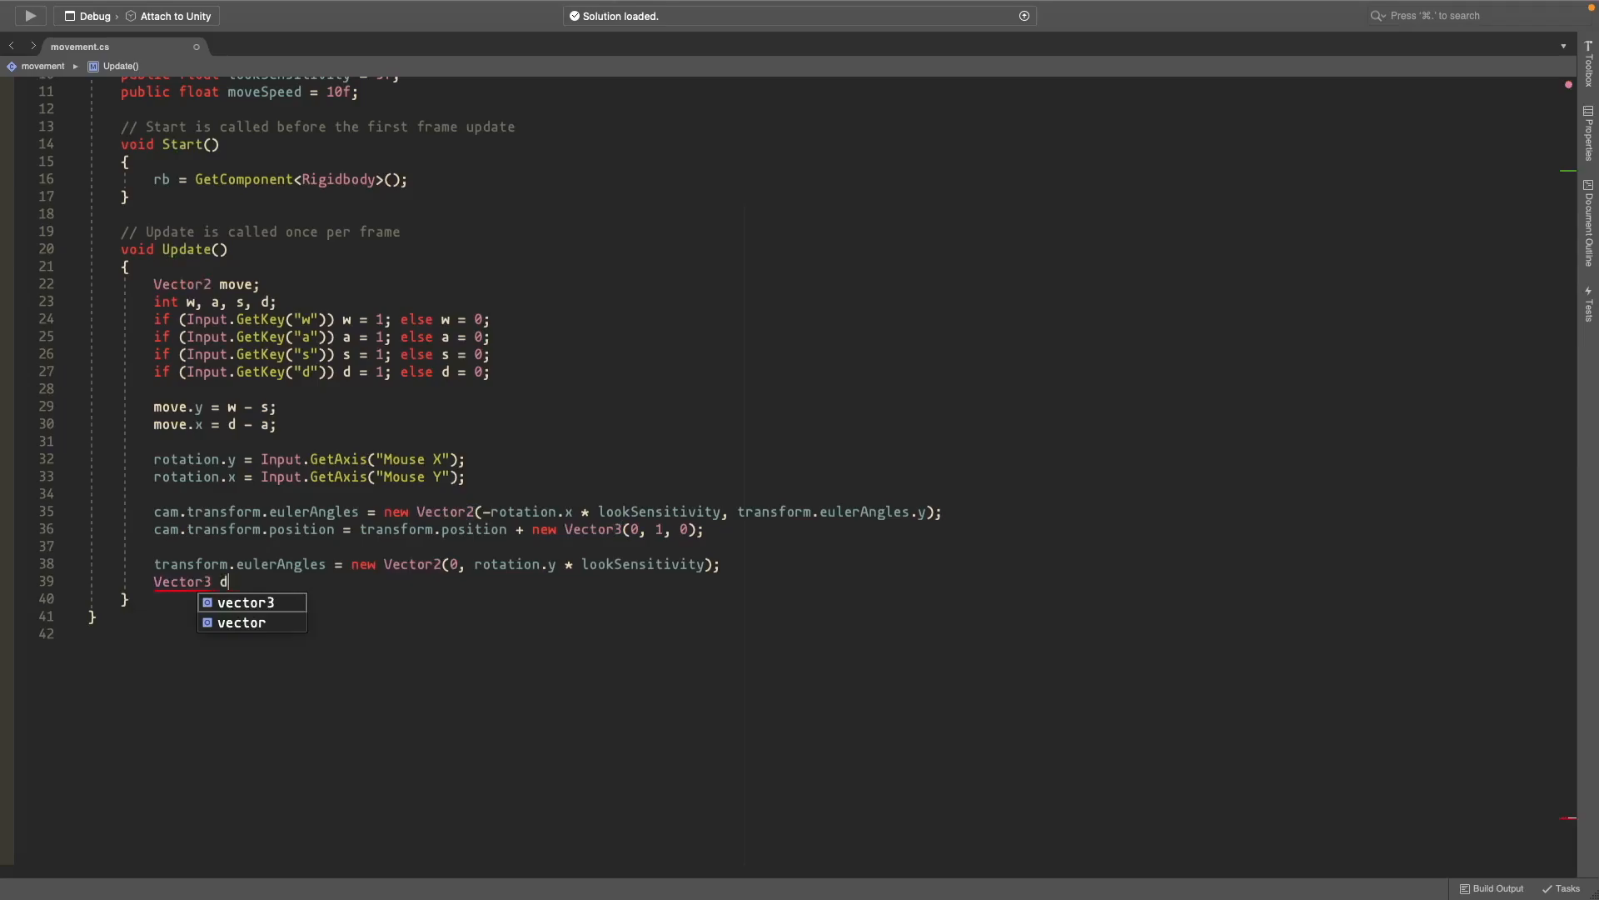
{"action": "type", "text": "isired"}
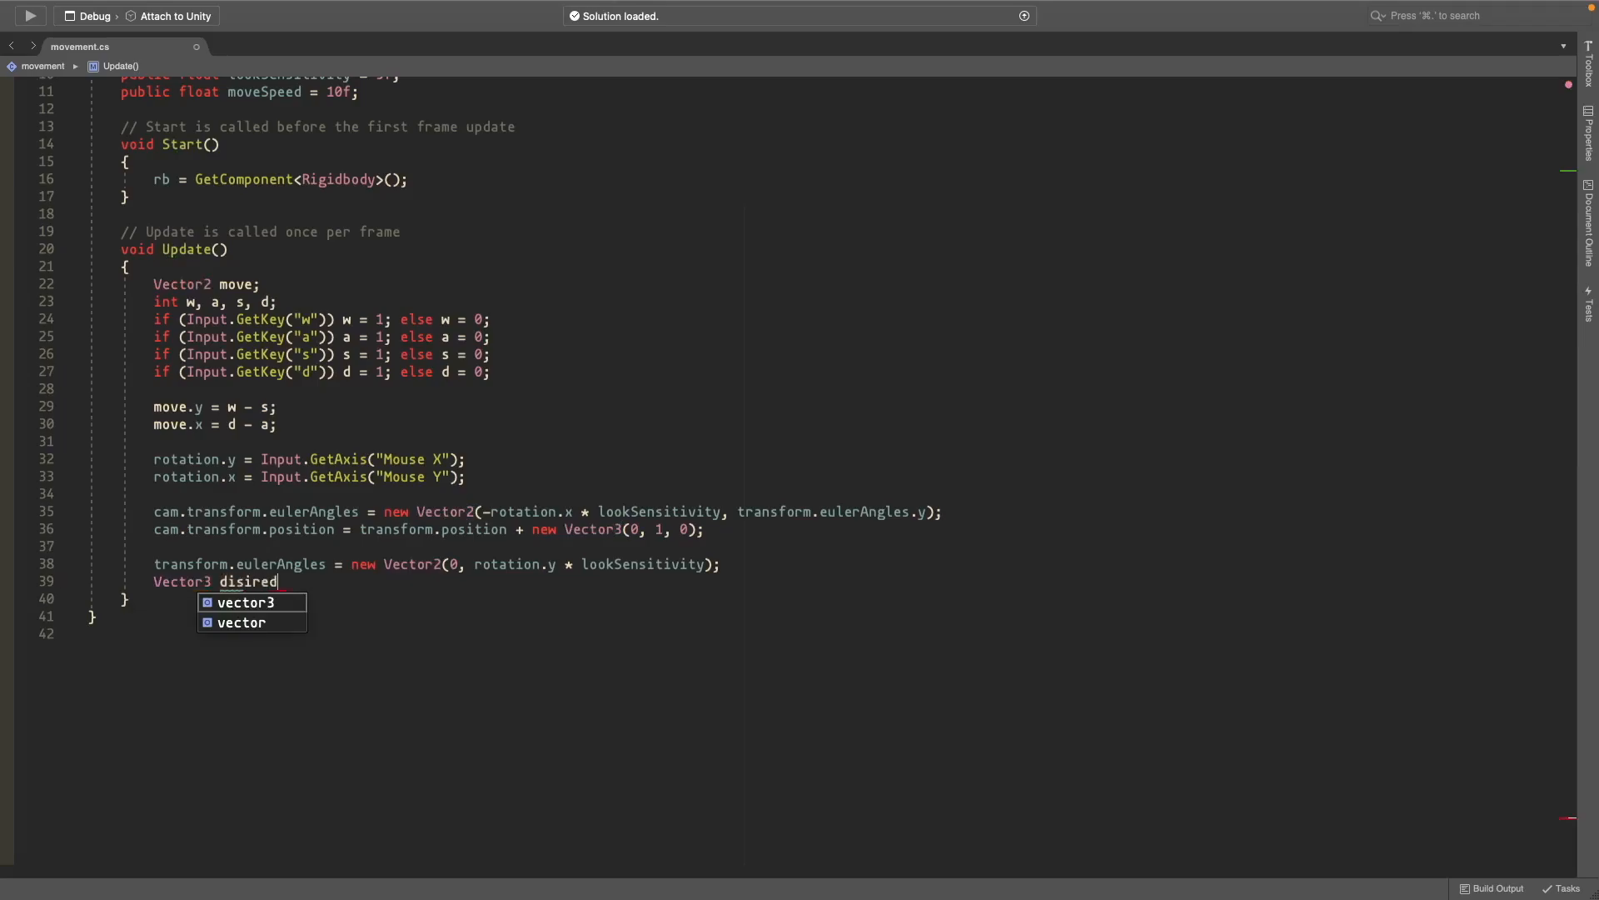
{"action": "type", "text": "velocity = transform."}
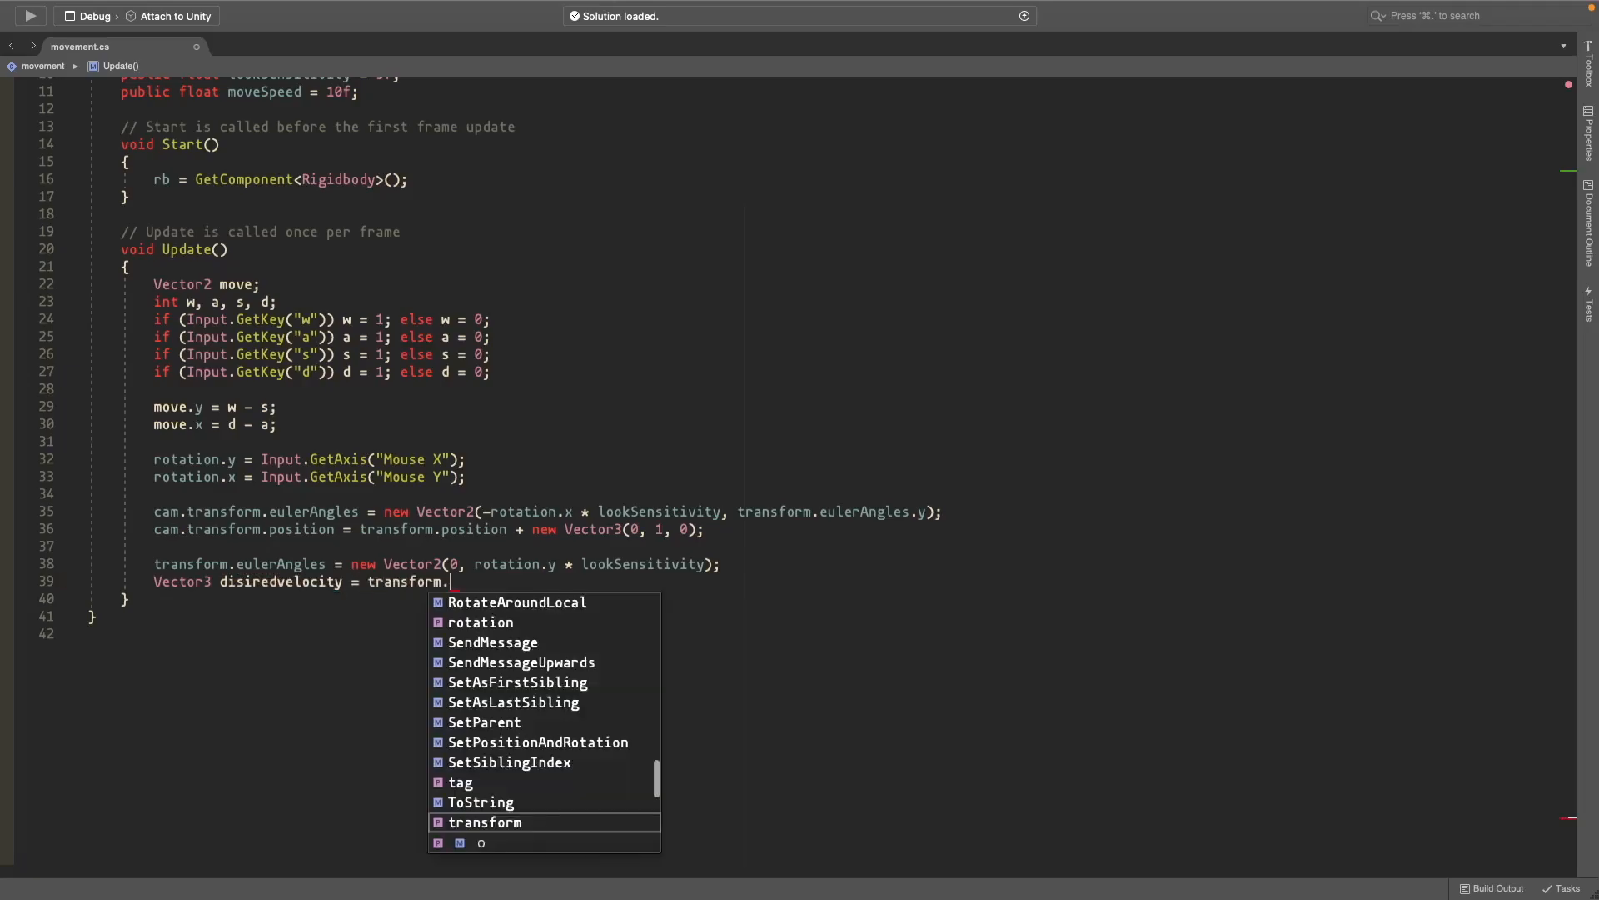
{"action": "type", "text": "TransformDirection("}
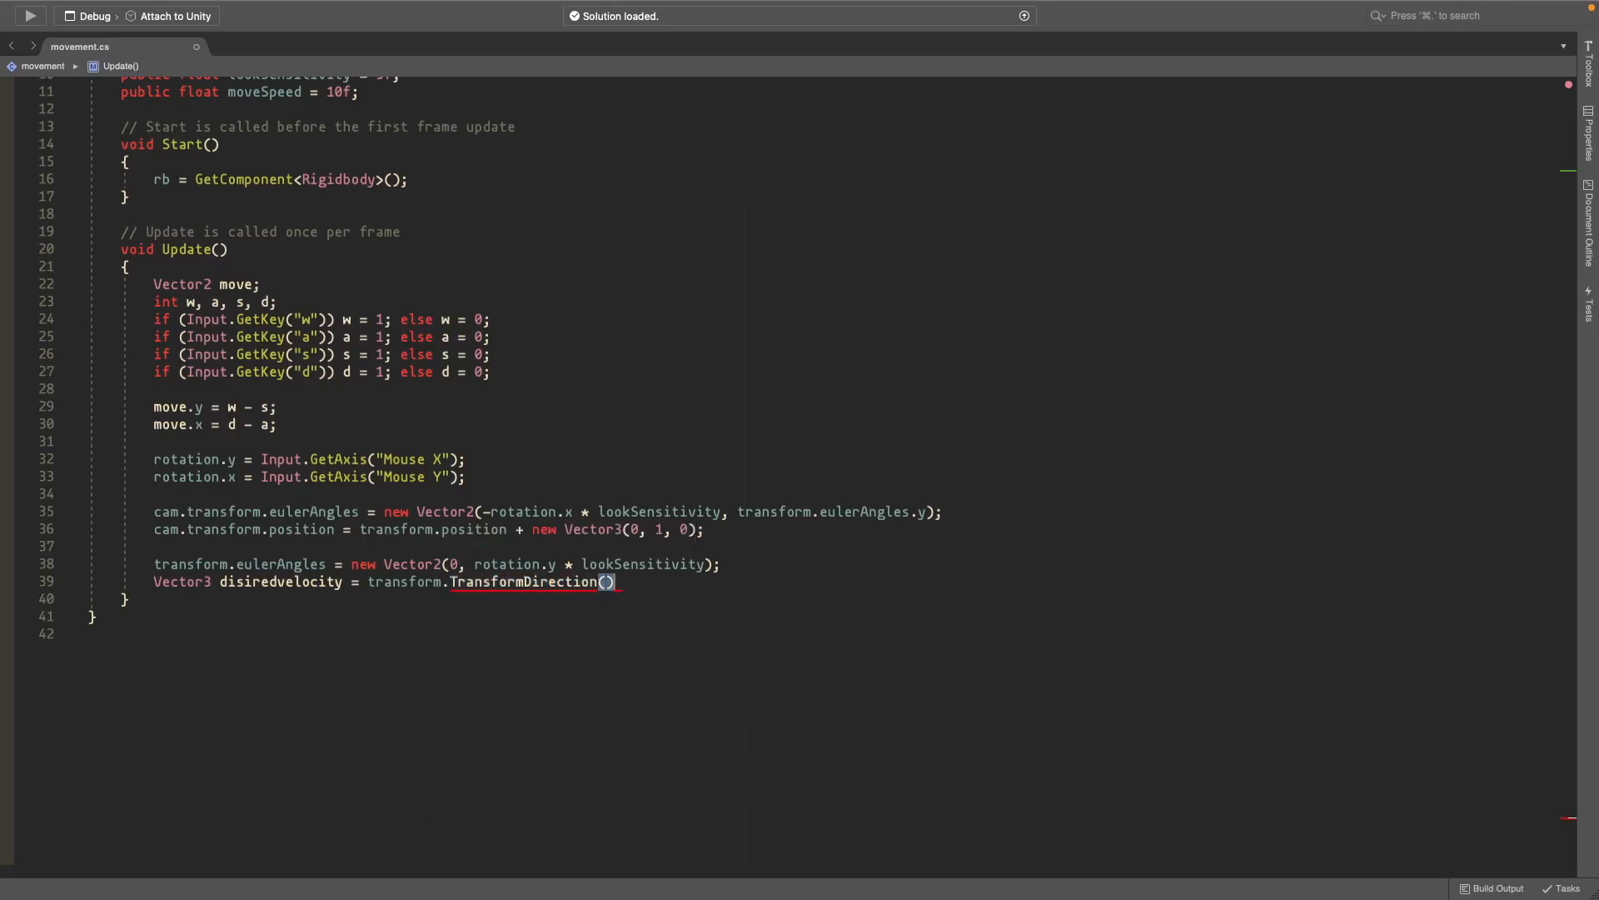
{"action": "type", "text": "moveSpeed * new Vector3("}
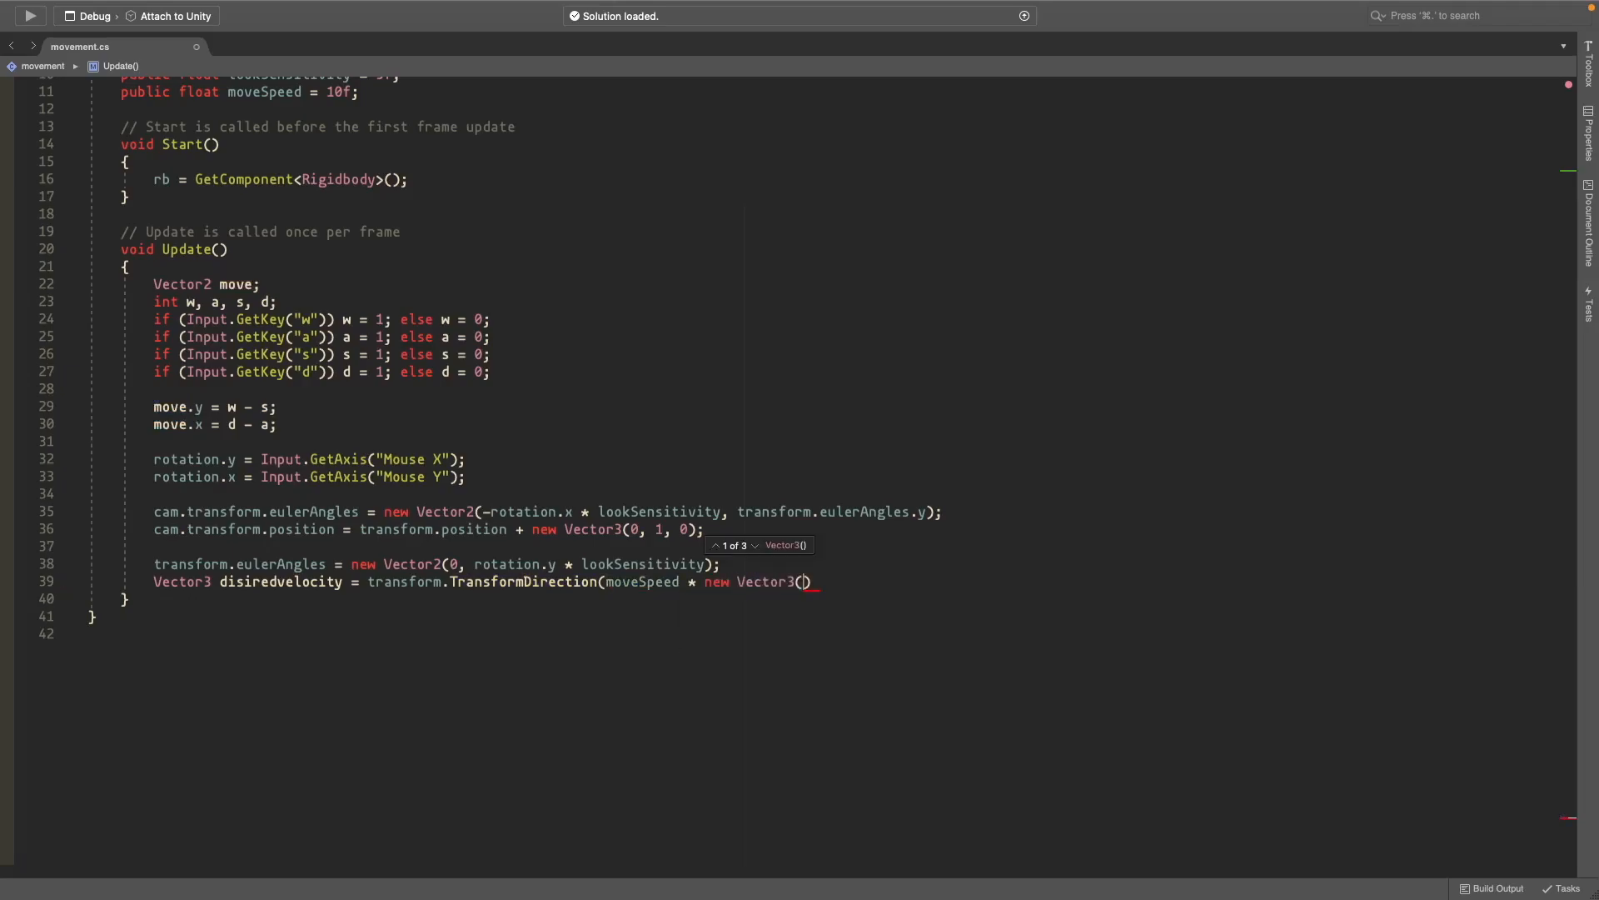
{"action": "type", "text": "move.x, 0, move.y"}
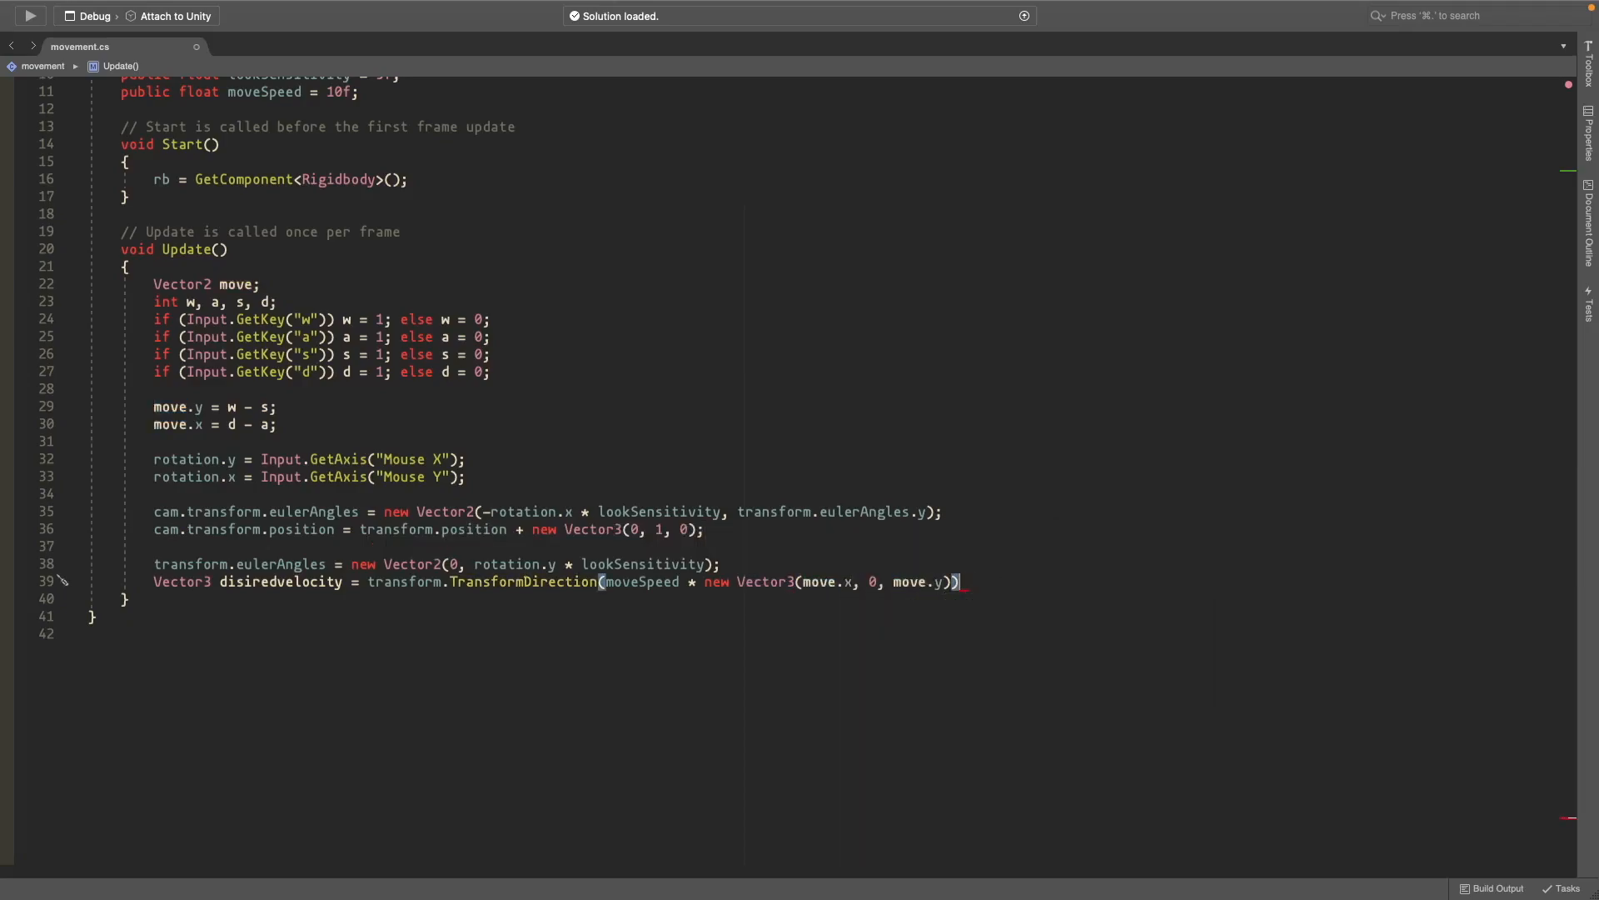
Step: Set rb.velocity from disiredvelocity x/z times moveSpeed, keep rb.velocity.y, and make rotation.y +=
{"action": "type", "text": "rb"}
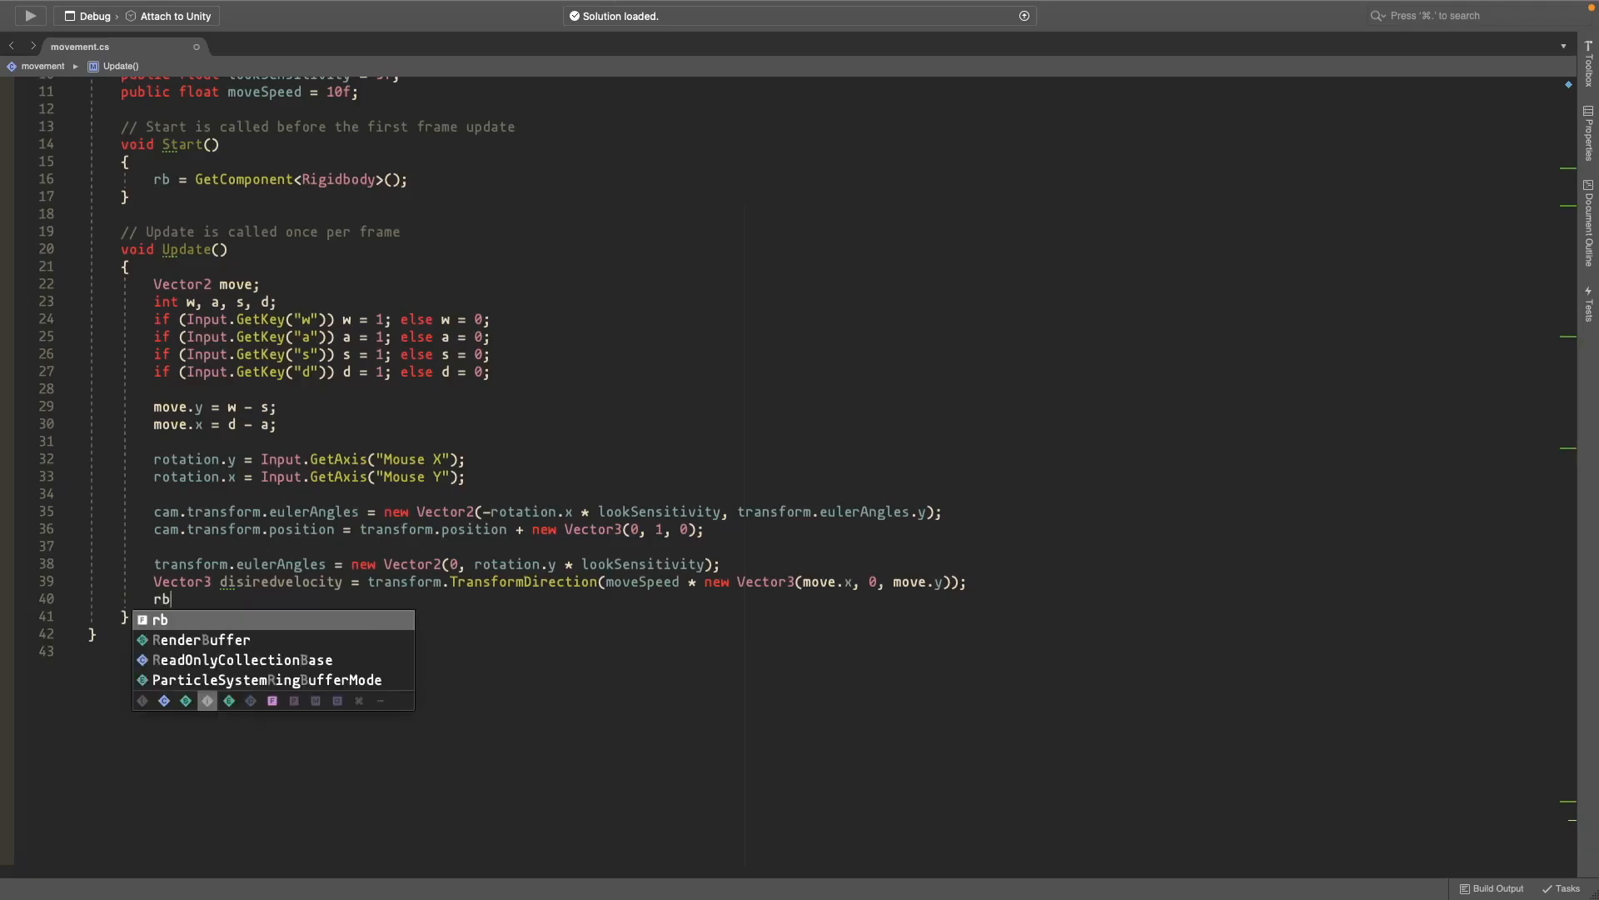
{"action": "type", "text": ".velocity ="}
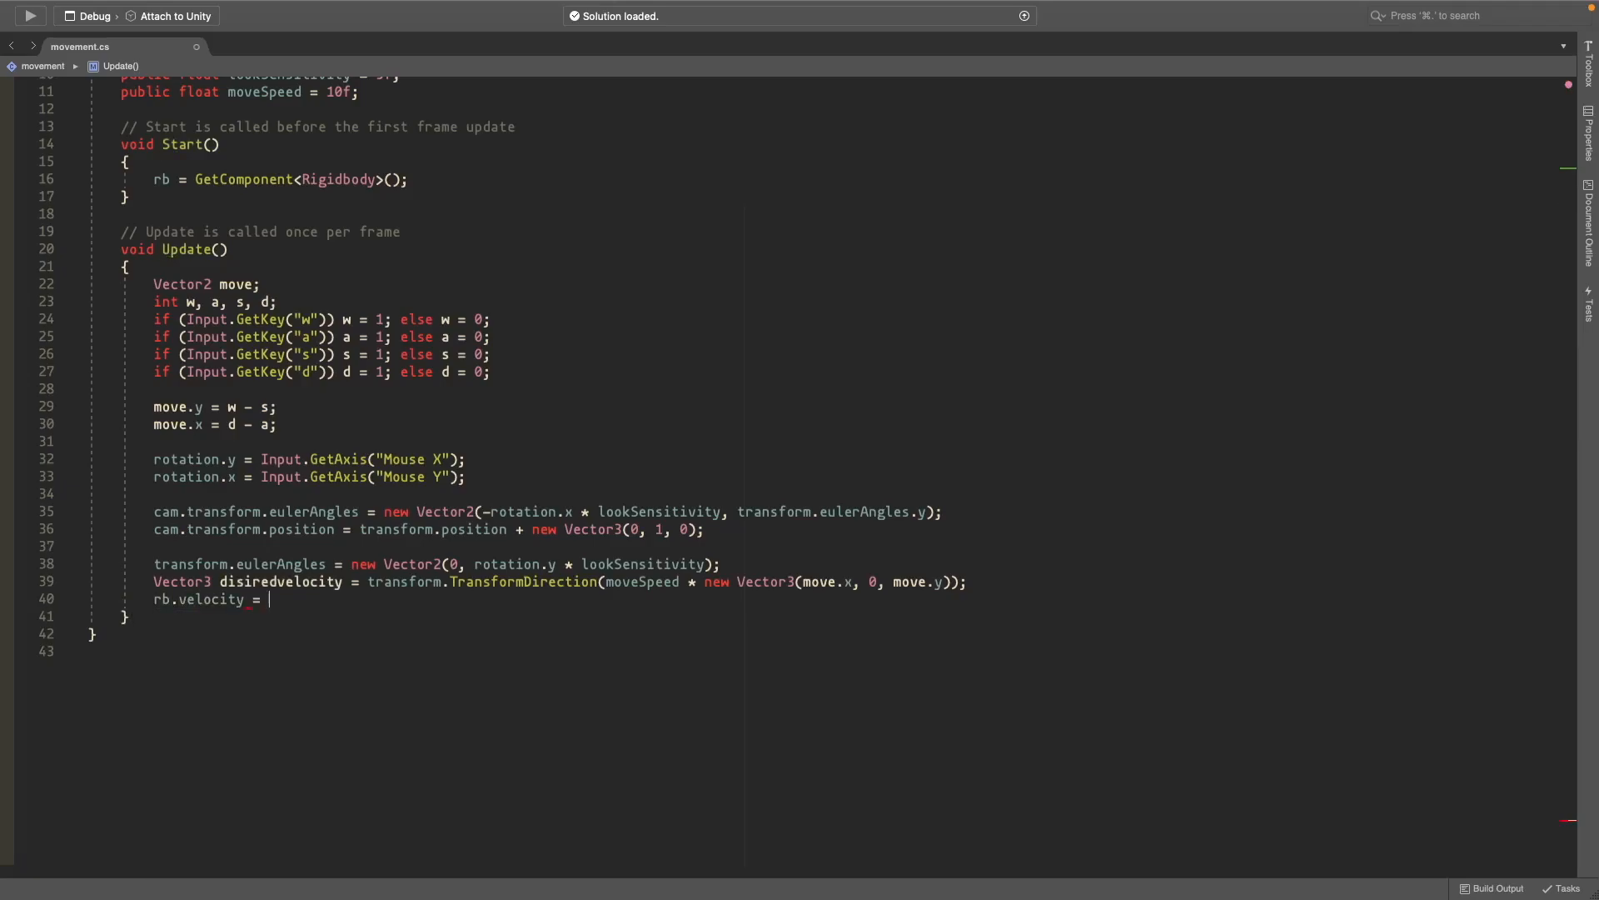
{"action": "type", "text": "new Vector3("}
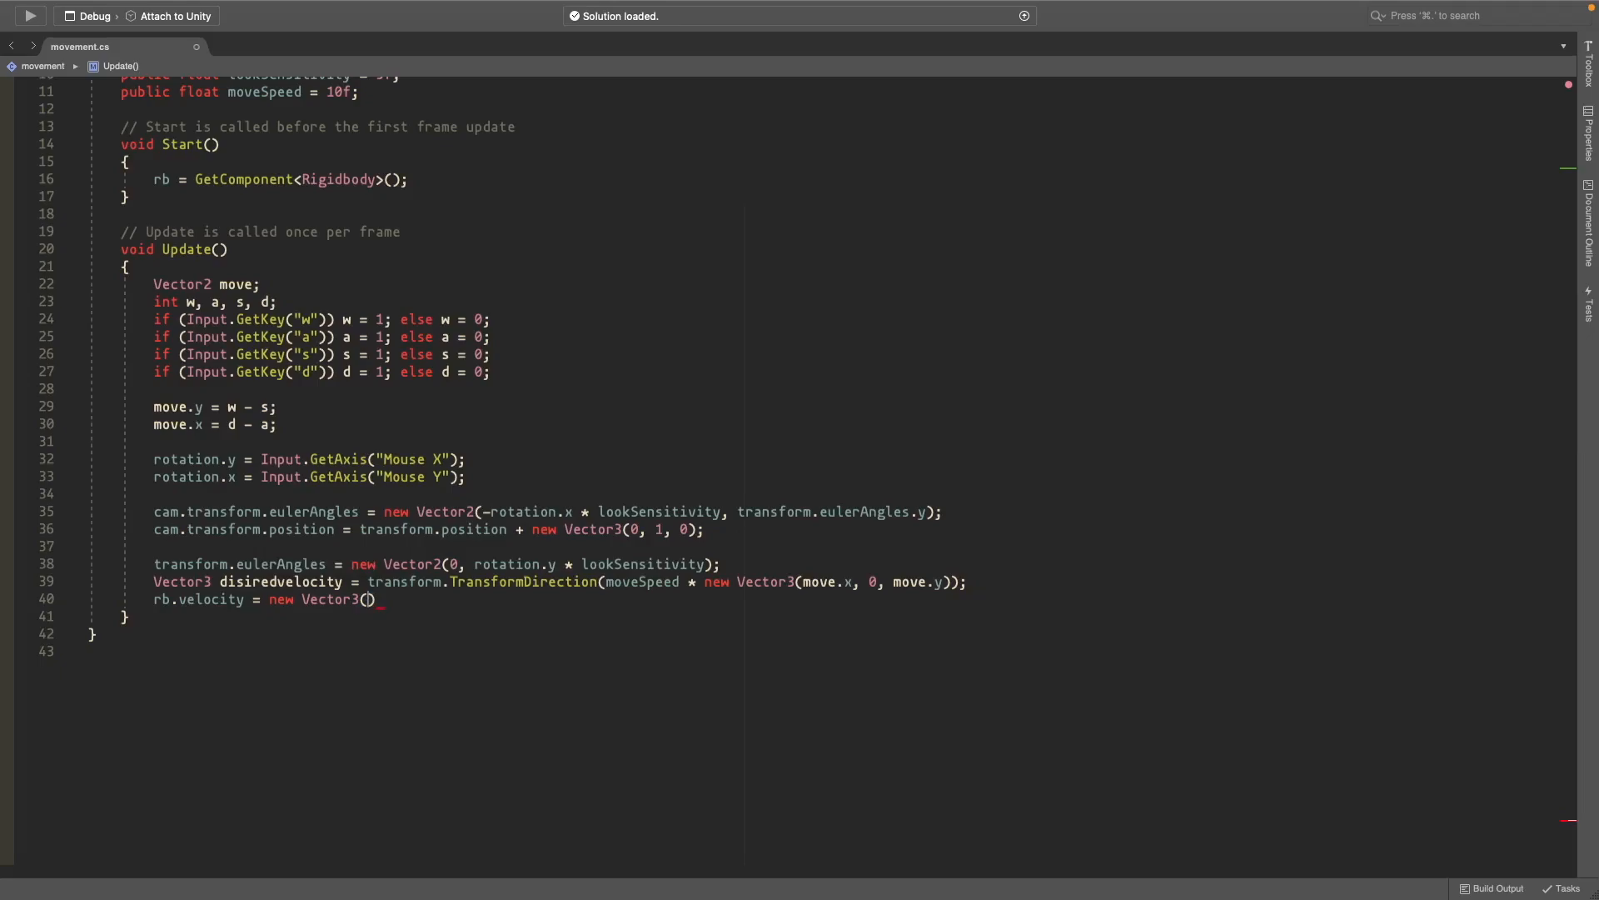
{"action": "type", "text": "dis"}
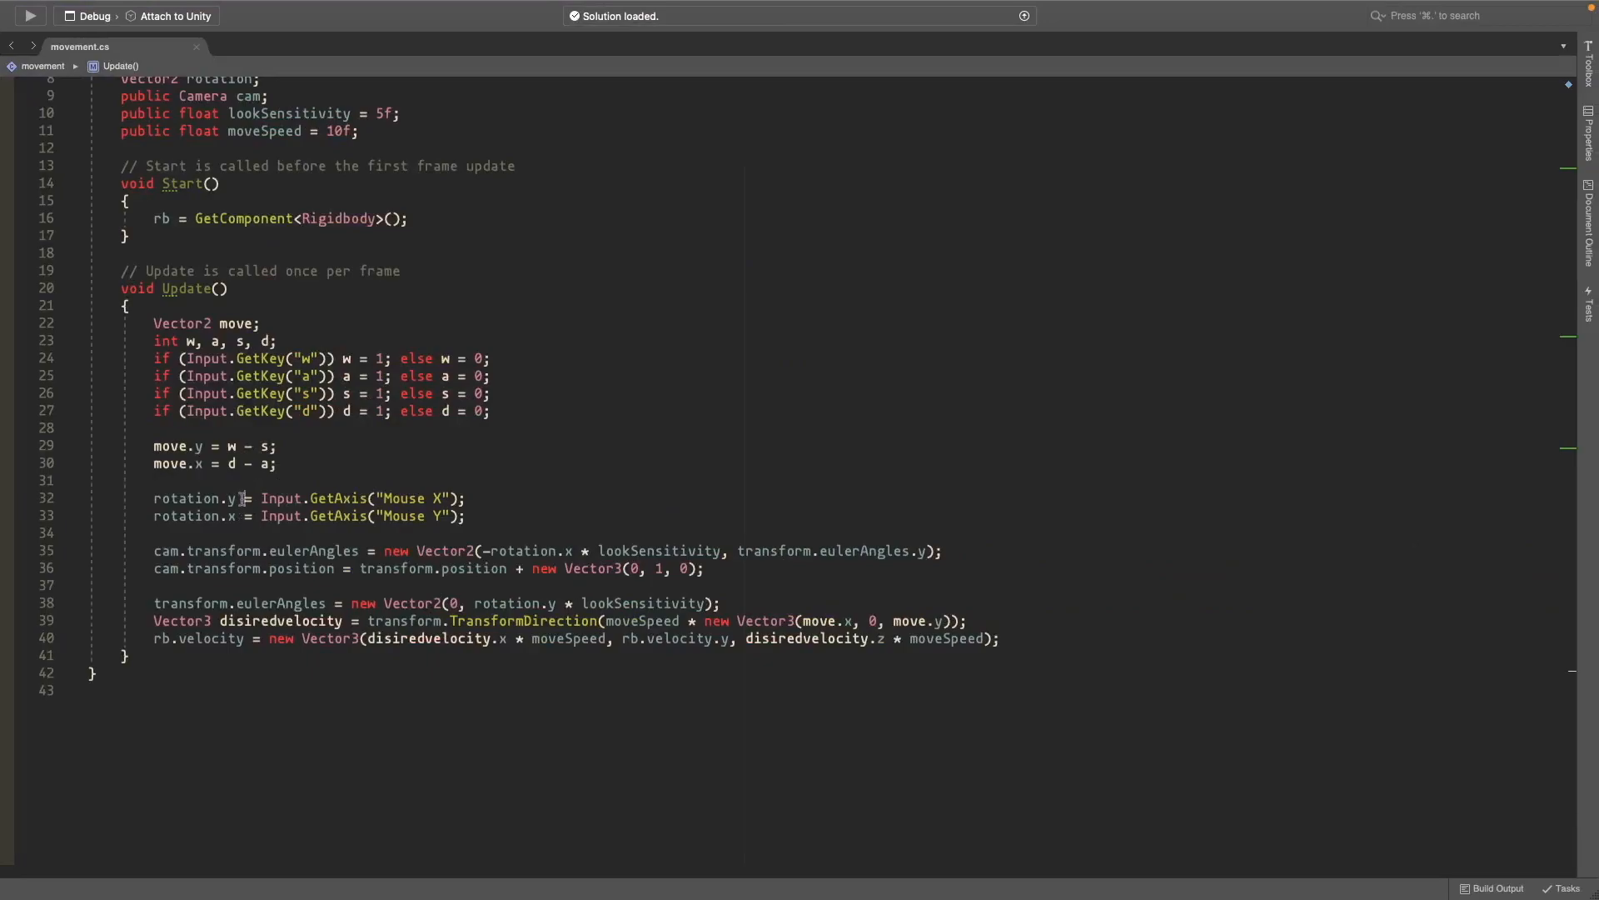
{"action": "type", "text": "+"}
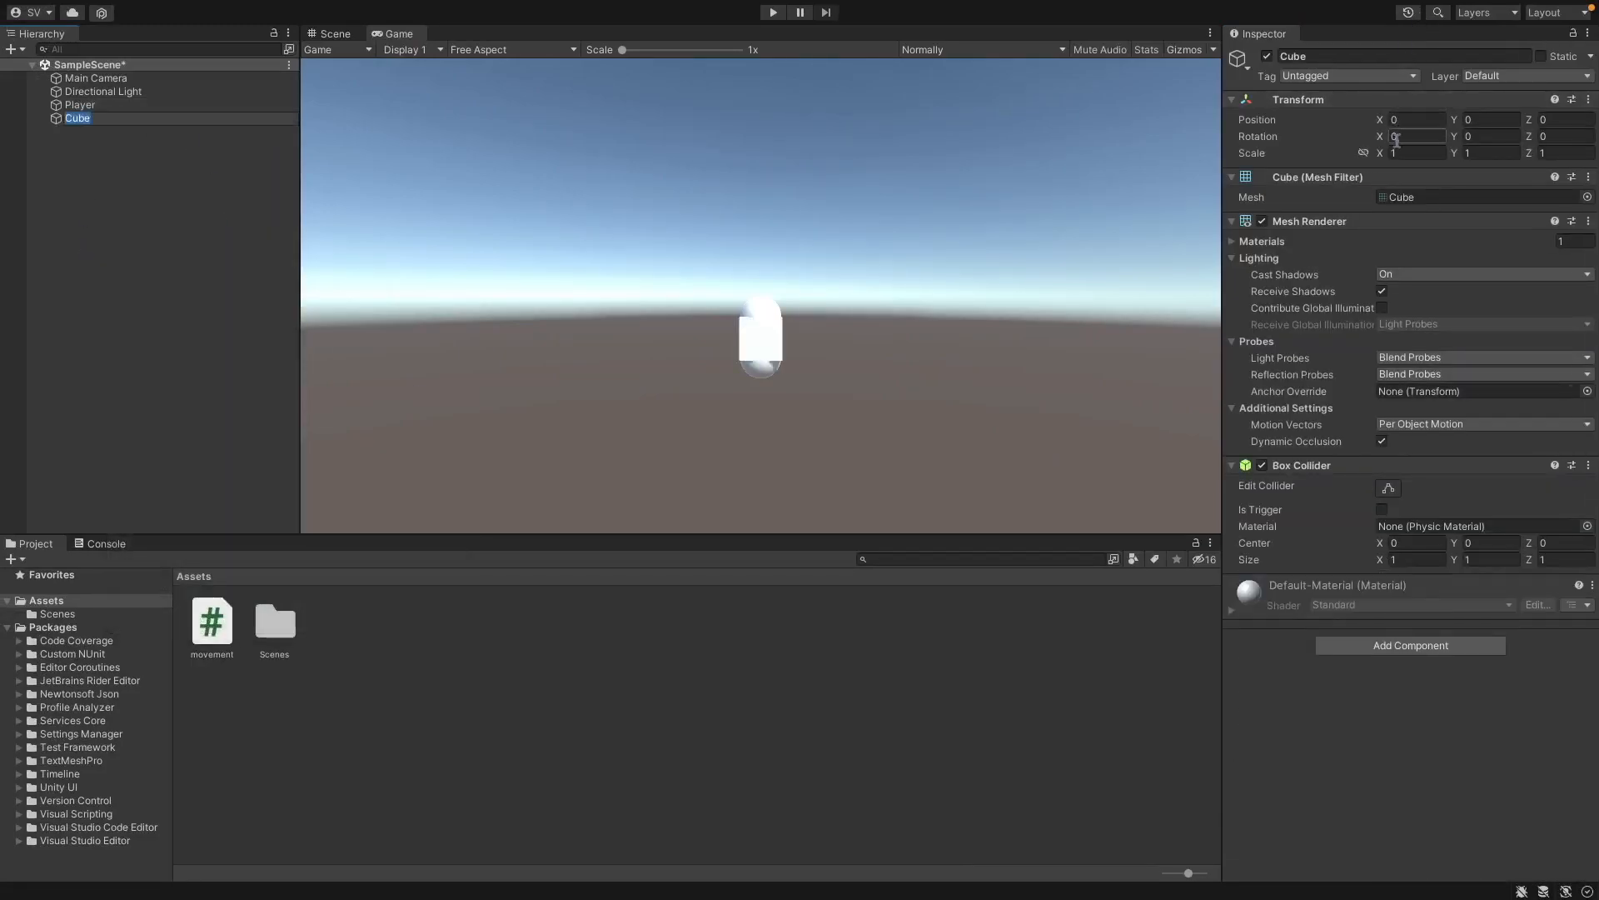
Step: Scale the Cube to 10 on X and Z, then select Player to check its settings
{"action": "type", "text": "10"}
{"action": "left_click", "coordinate": [1492, 119]}
{"action": "type", "text": "-1"}
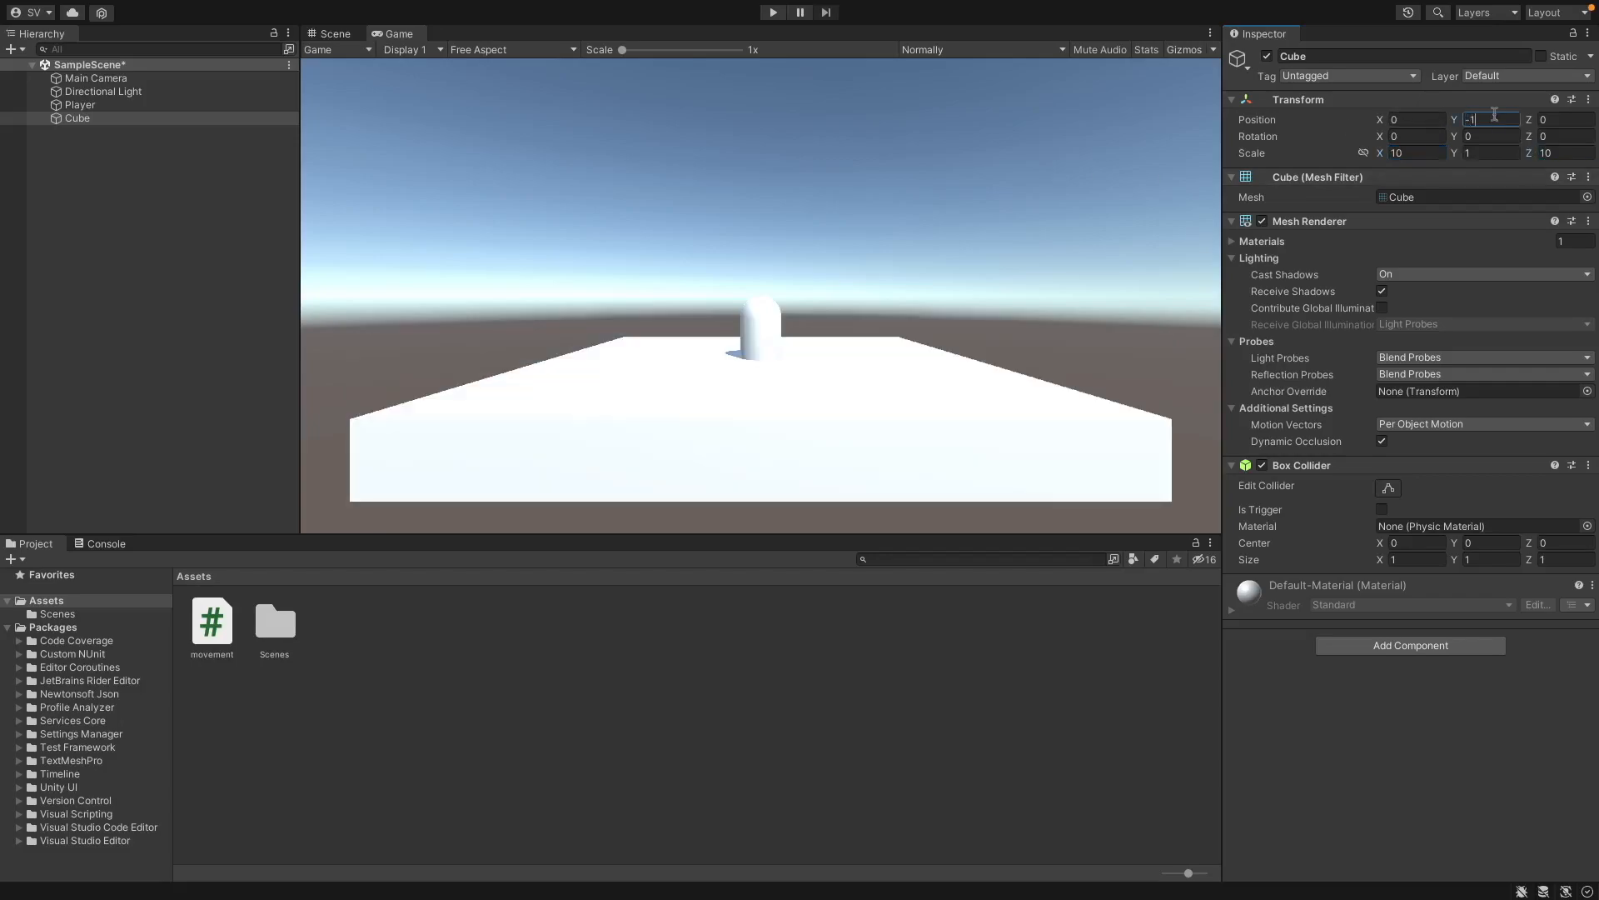
{"action": "left_click", "coordinate": [773, 12]}
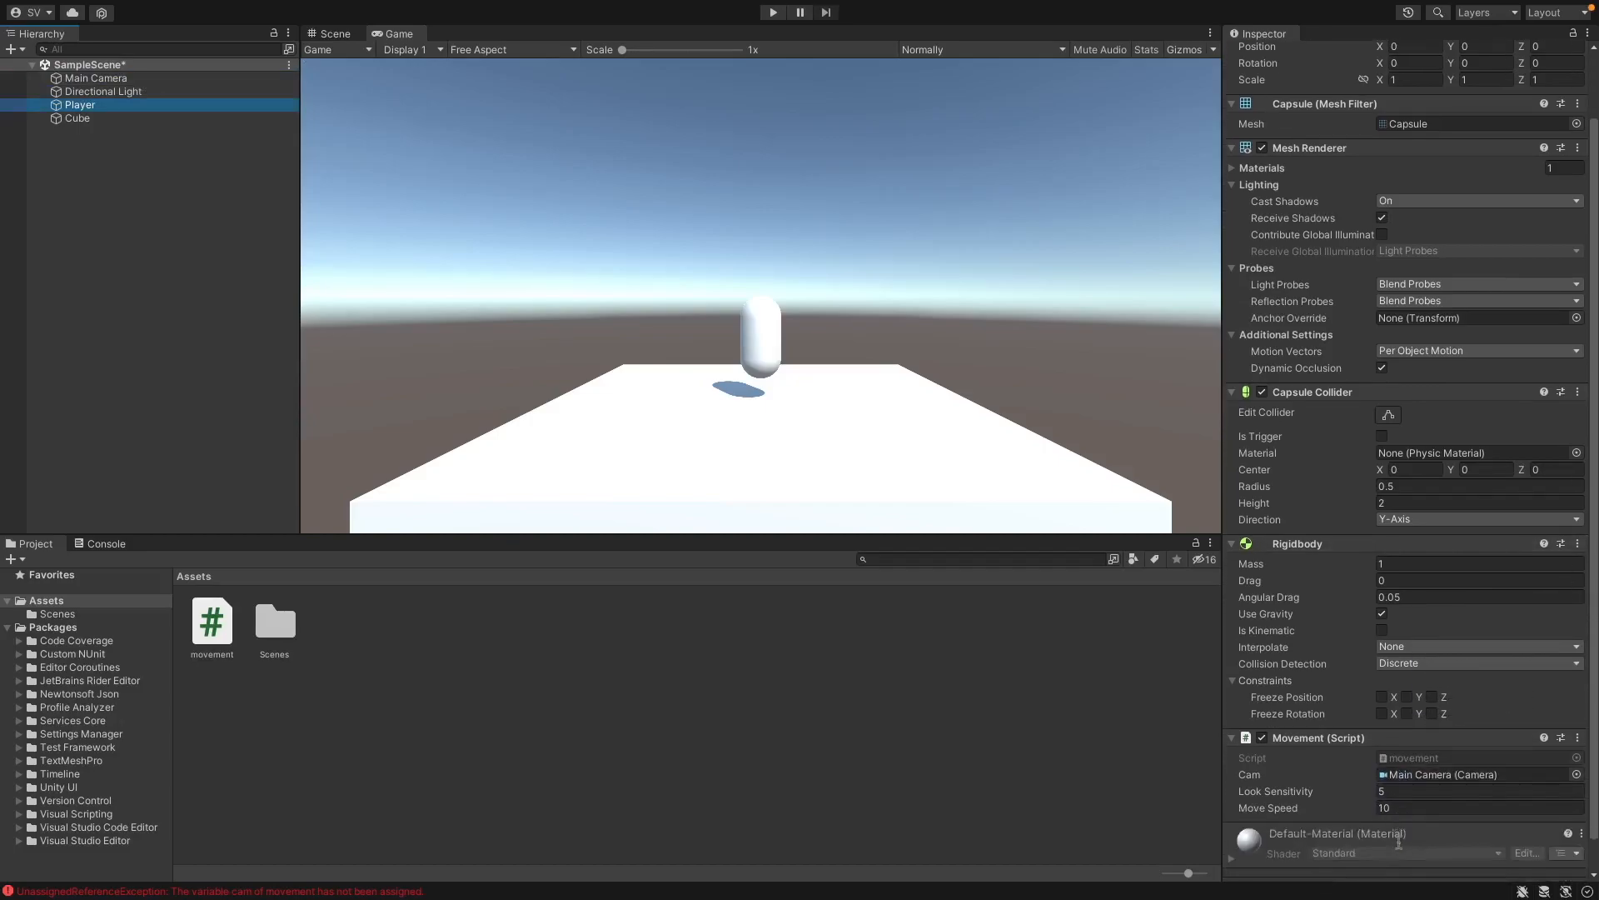
{"action": "scroll", "scroll_direction": "down", "scroll_amount": 3}
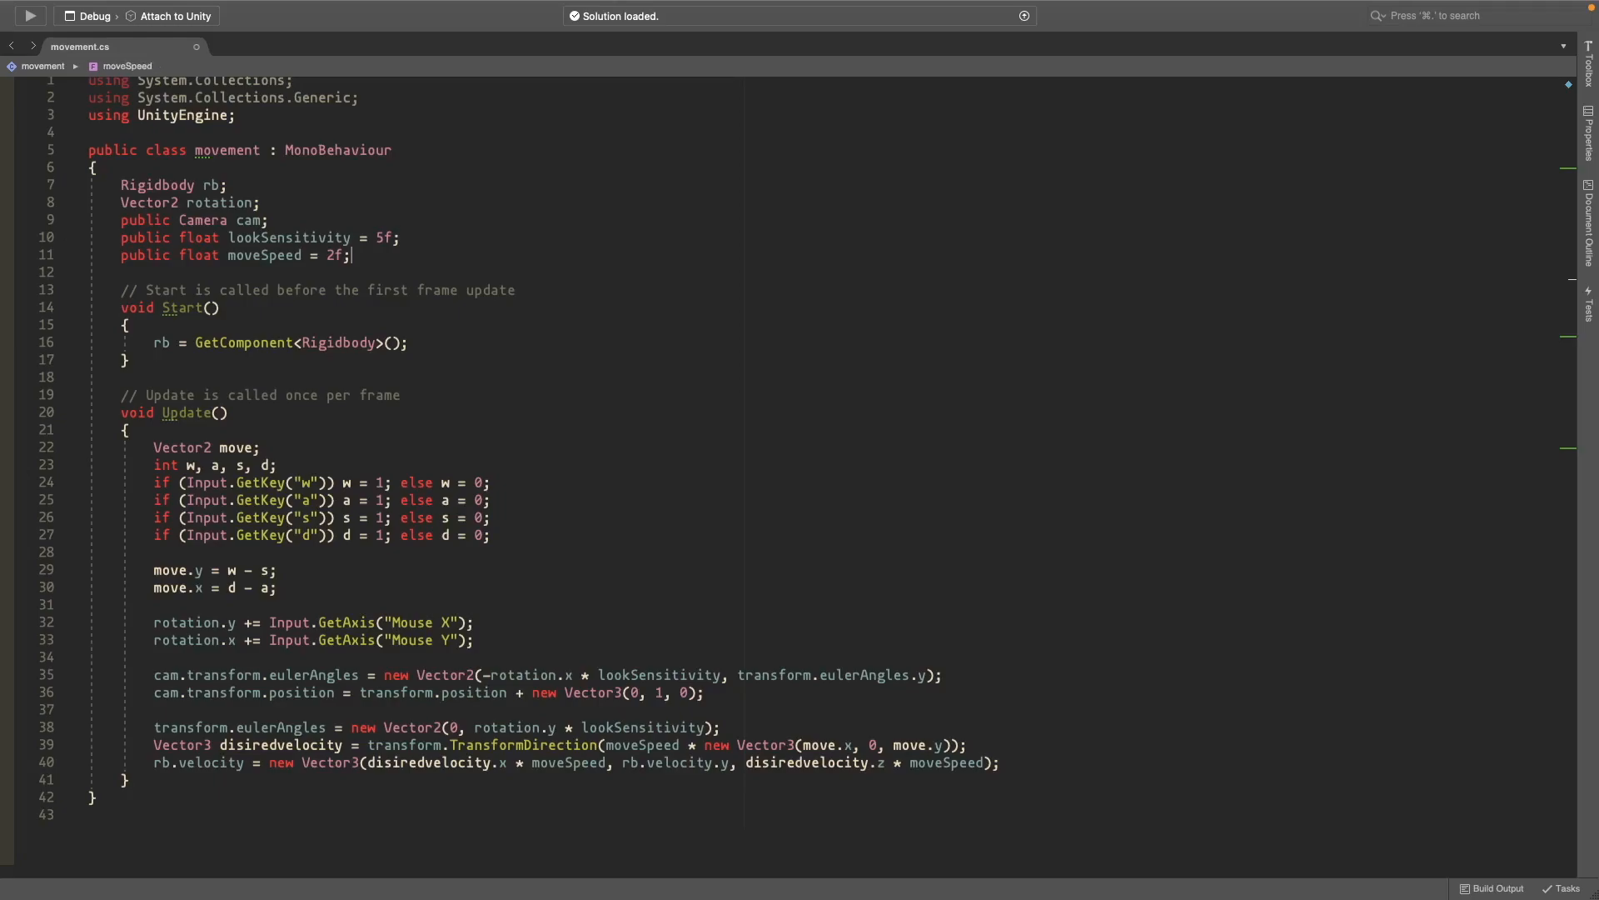
Step: Add public float jumpHeight = 5f and an Input.GetButtonDown("Jump") check in Update
{"action": "type", "text": "public float jumpHeight = 5f;"}
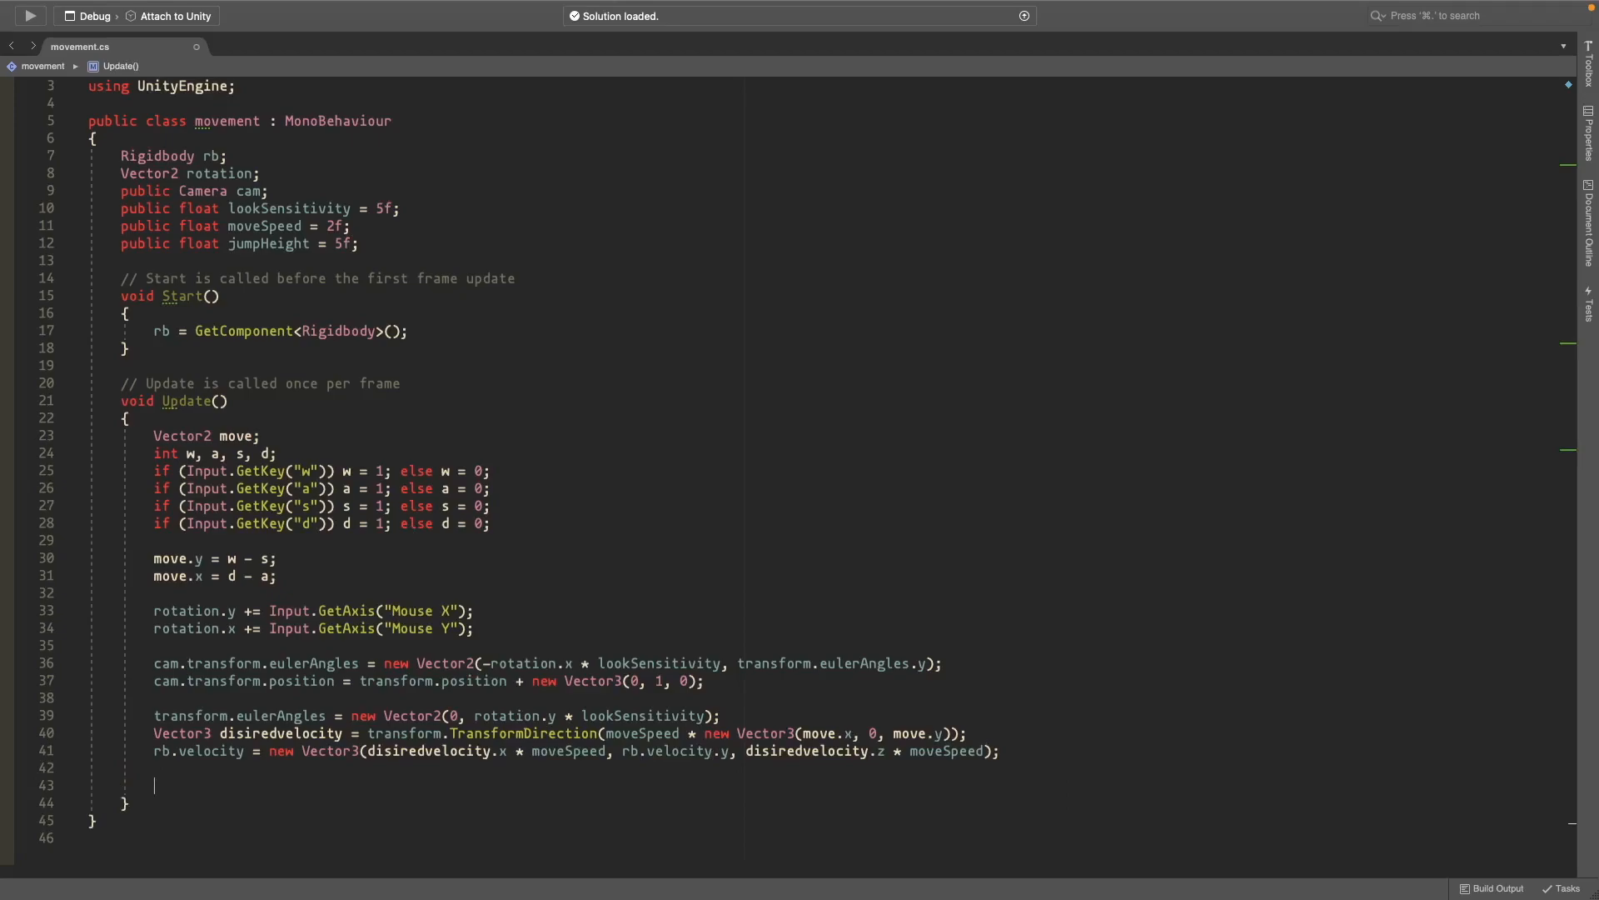
{"action": "type", "text": "if (Inpu"}
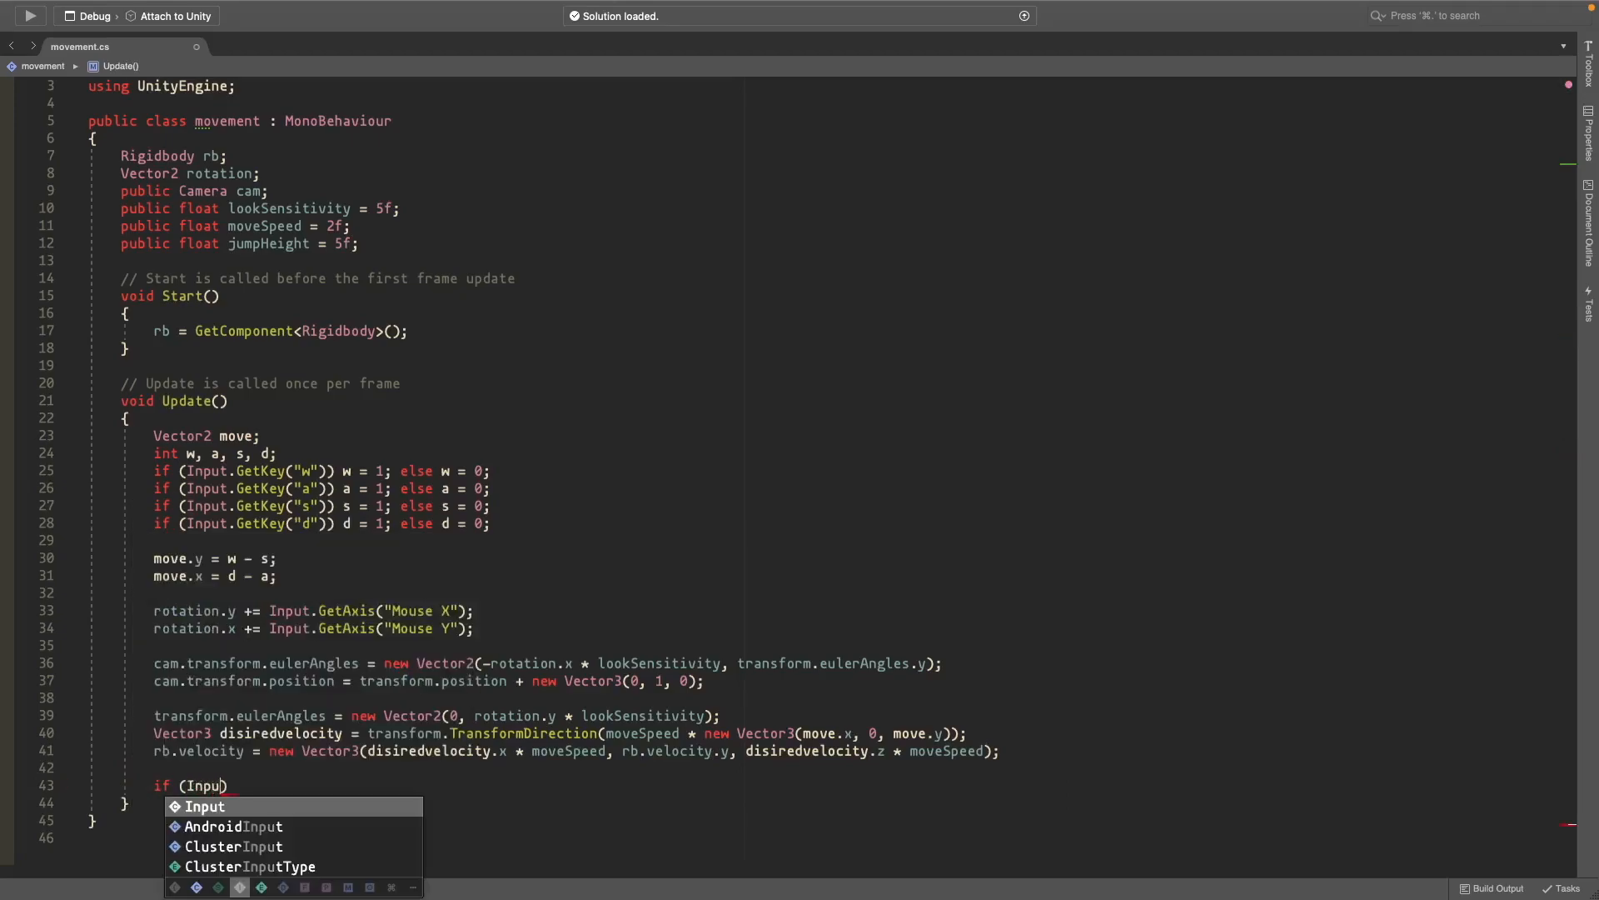
{"action": "type", "text": ".GetButtonDown("}
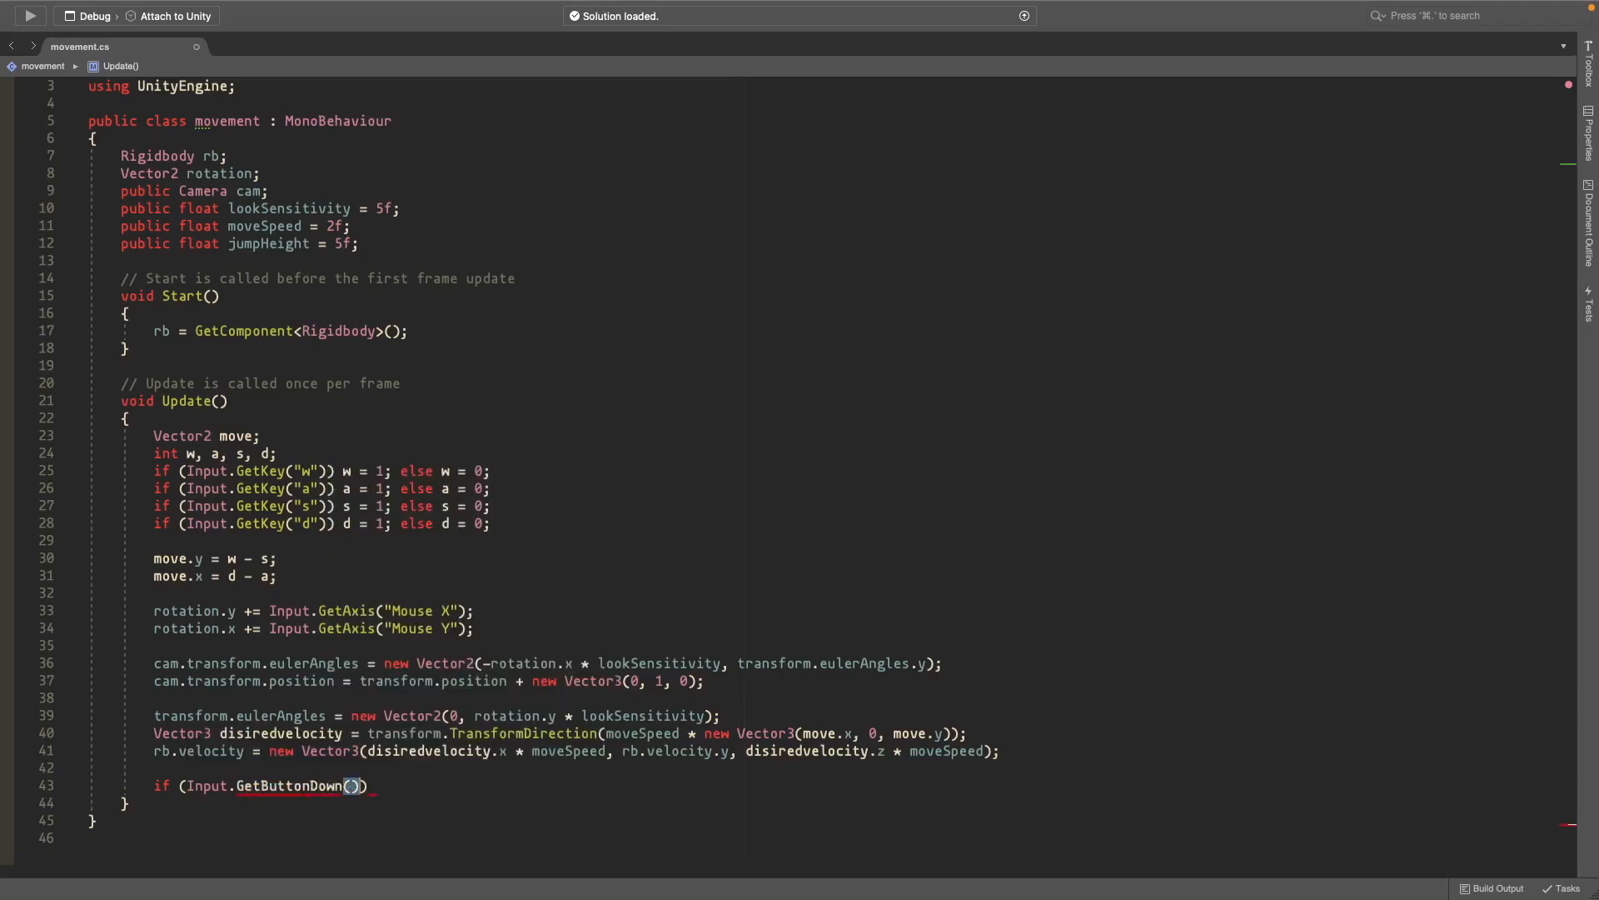
{"action": "type", "text": "\"Jump\""}
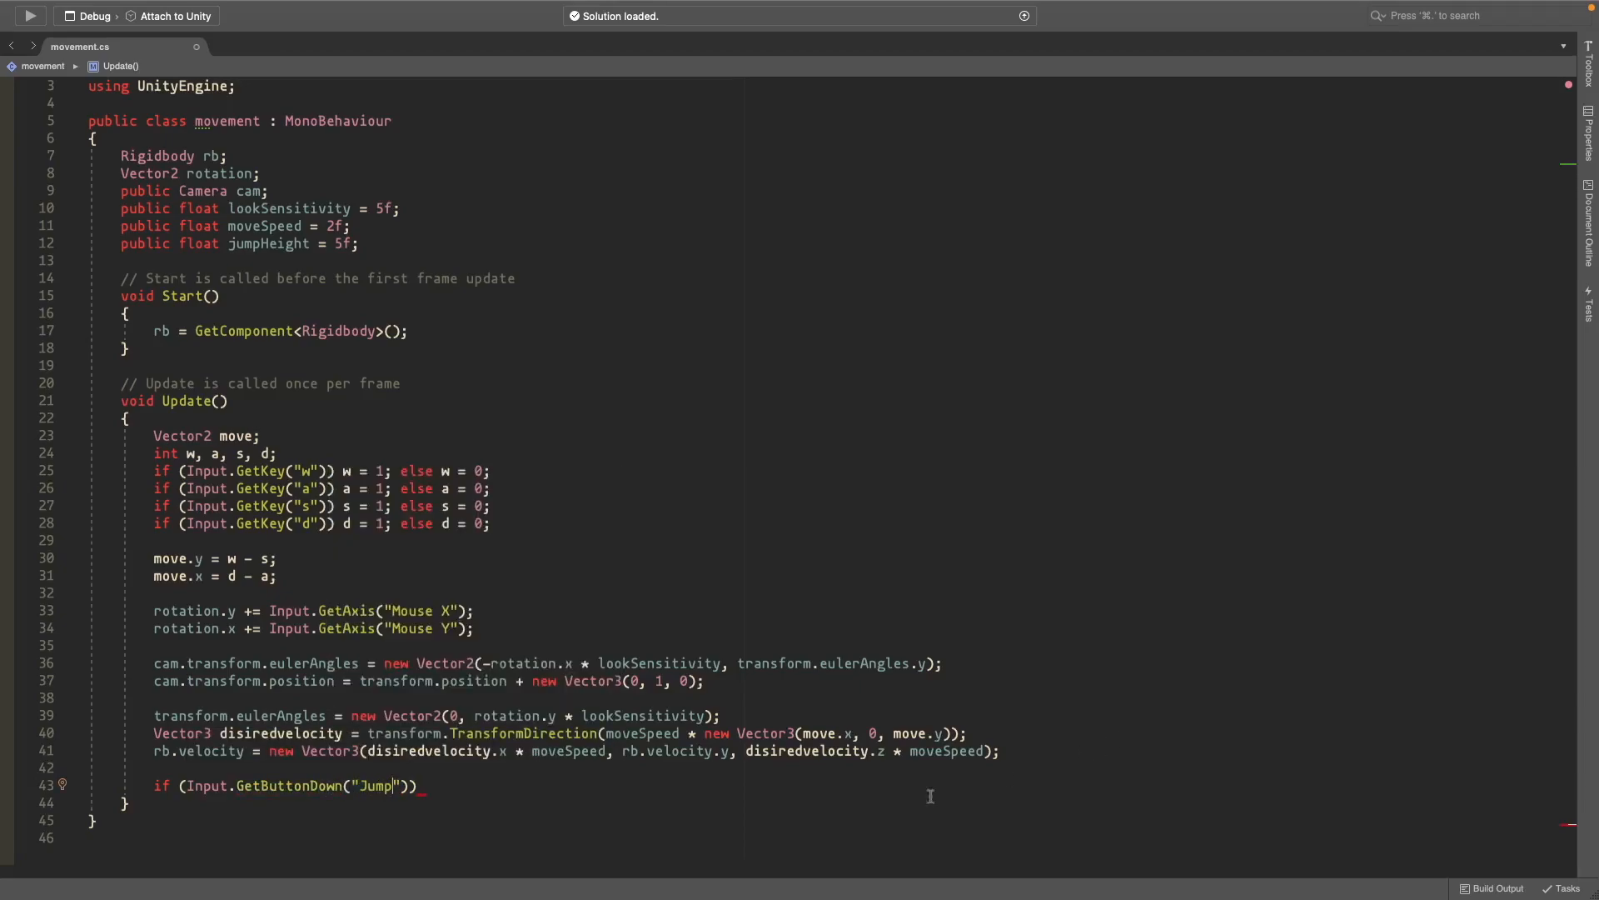
Step: Call Jump() from the jump-button check and add an empty void Jump() method
{"action": "scroll", "scroll_direction": "down", "scroll_amount": 3}
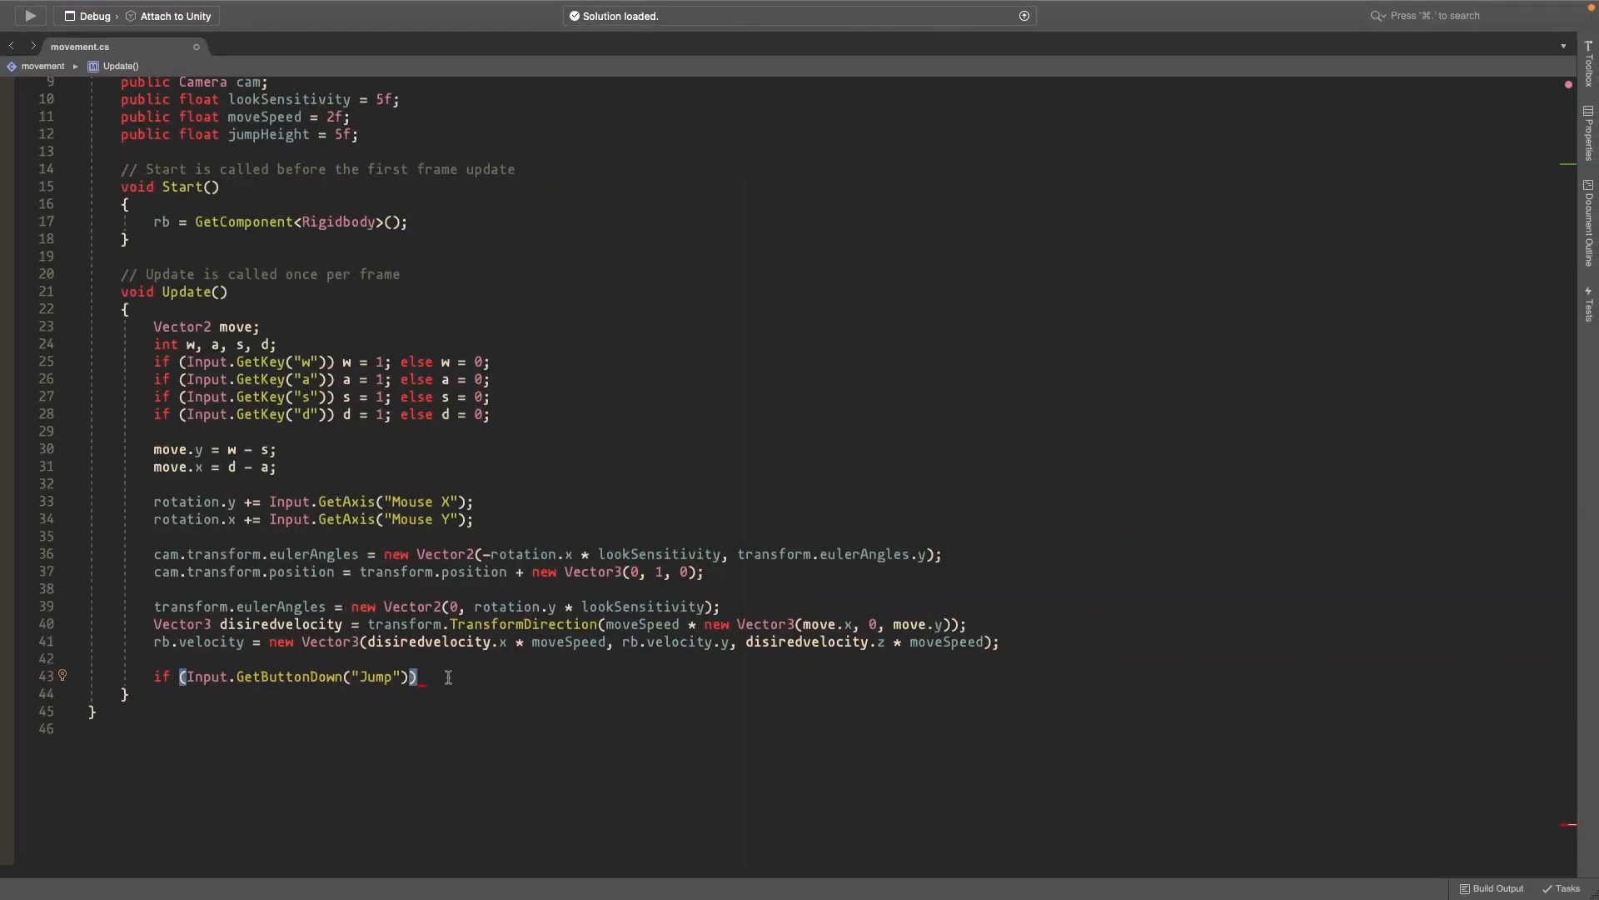
{"action": "type", "text": "Jump();"}
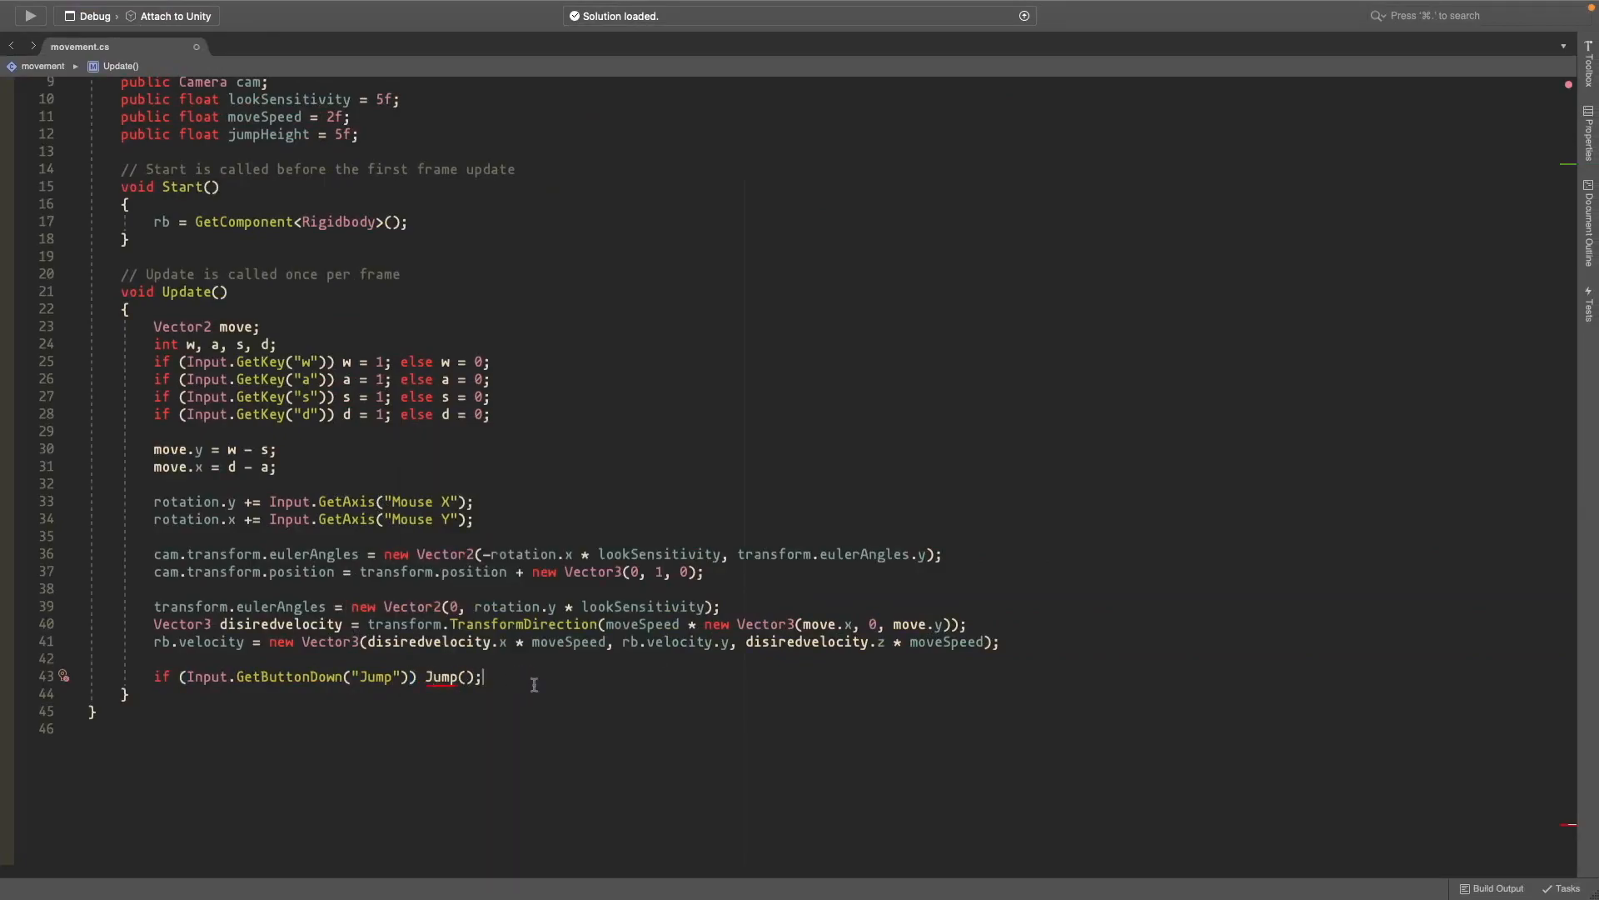
{"action": "type", "text": "void Jump("}
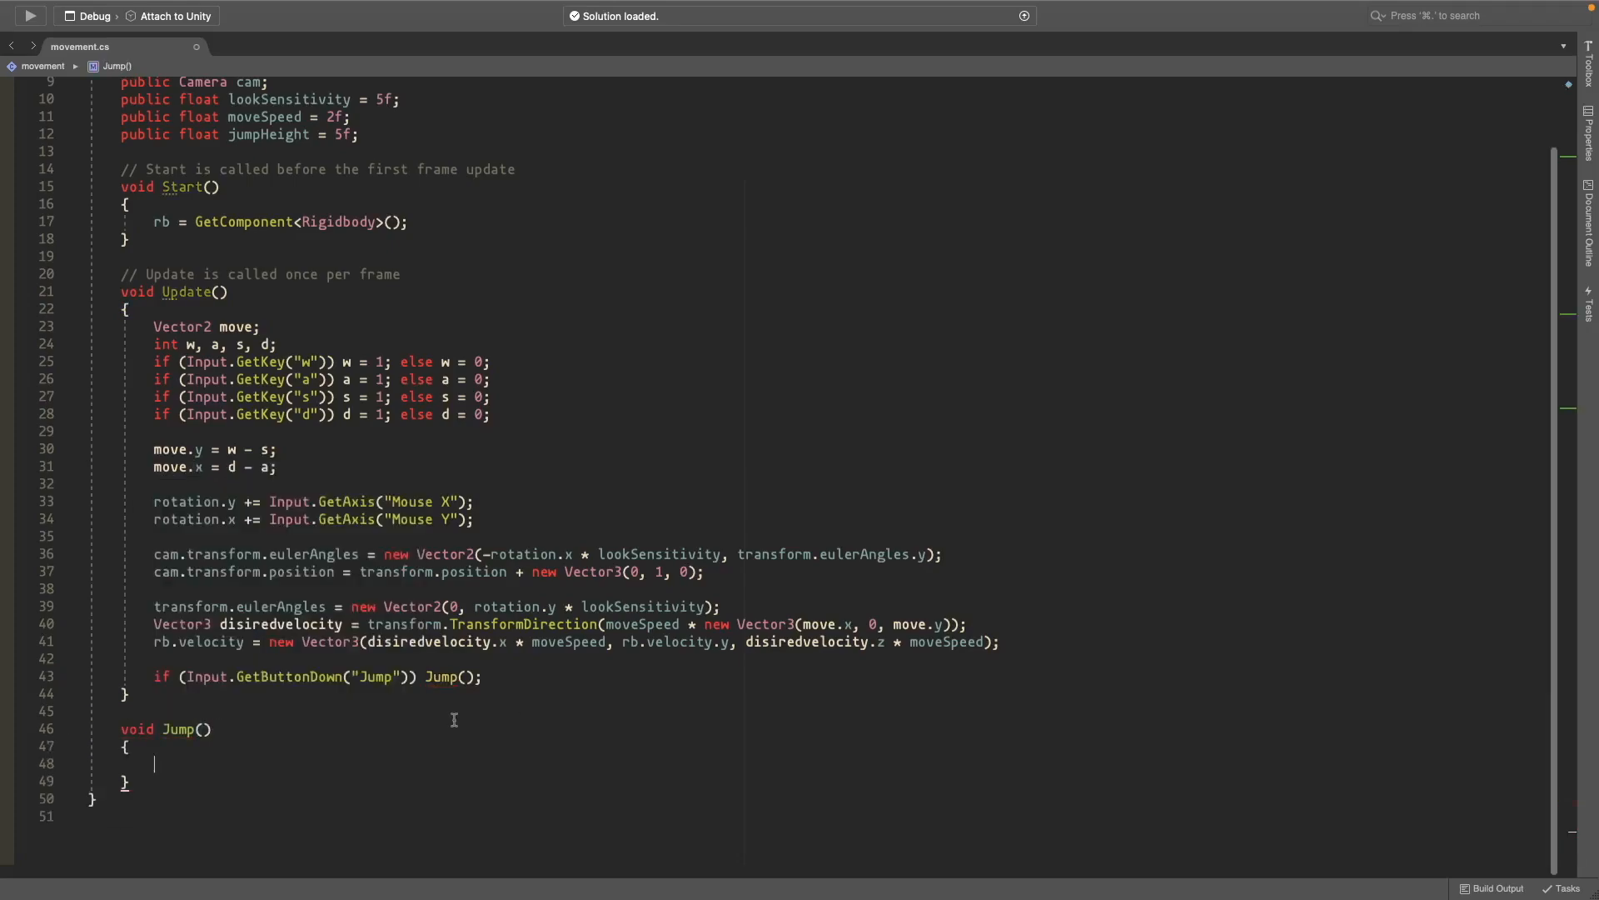
Step: Write Jump() with a 1.2 downward Physics.Raycast and upward impulse, and lock/hide the cursor in Start
{"action": "type", "text": "RaycastHit hit;"}
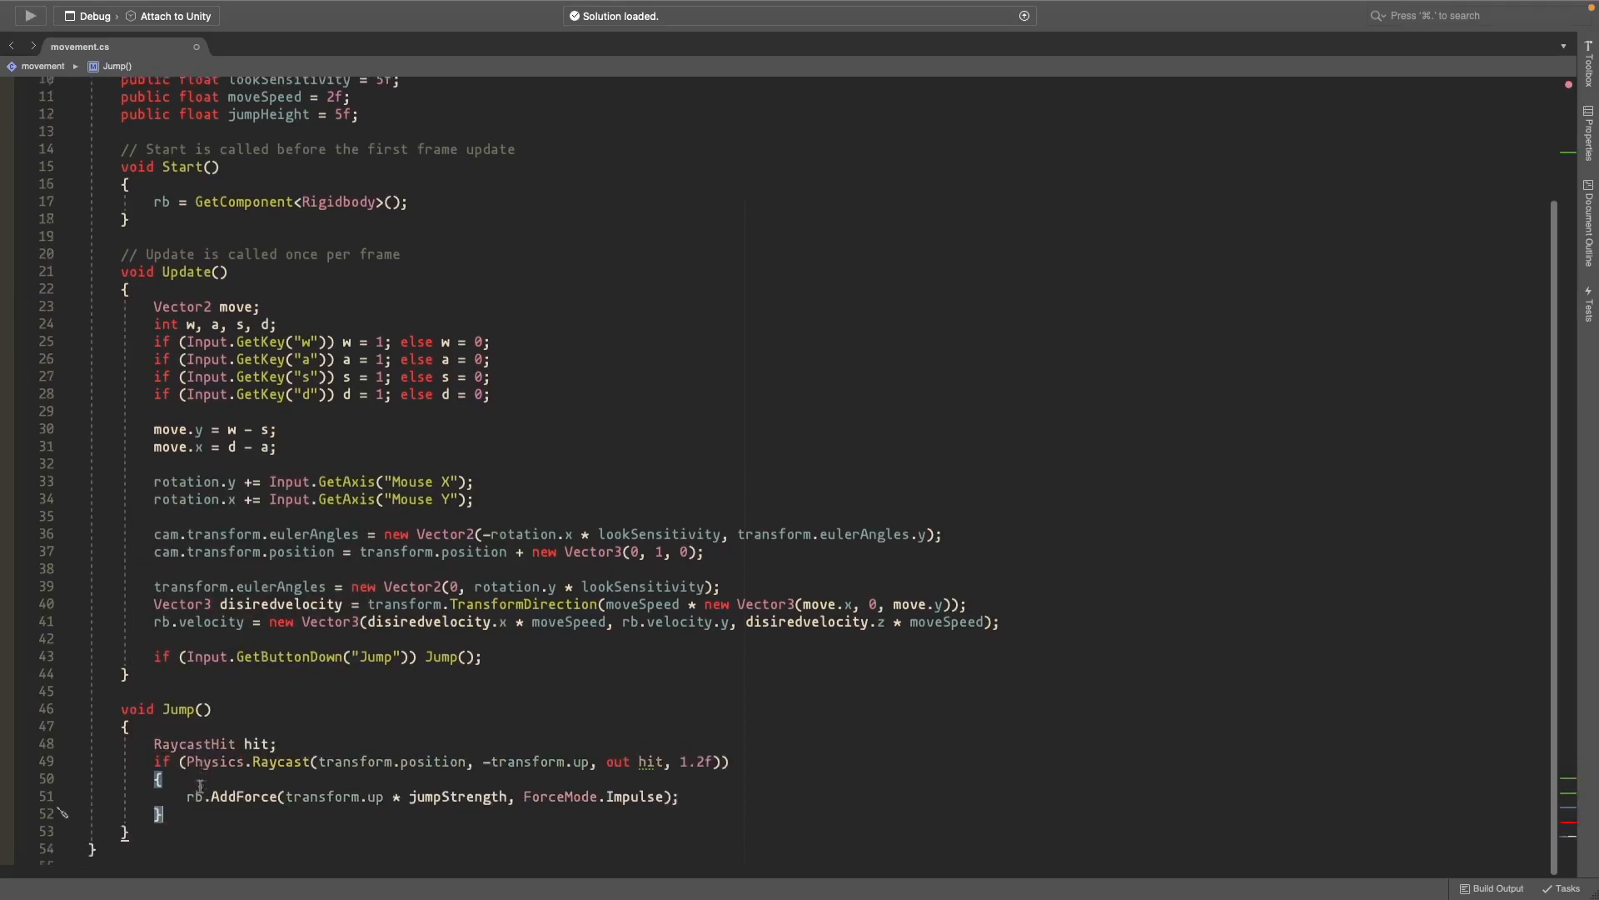
{"action": "scroll", "scroll_direction": "down", "scroll_amount": 3}
{"action": "type", "text": "Cursor.visible = false;"}
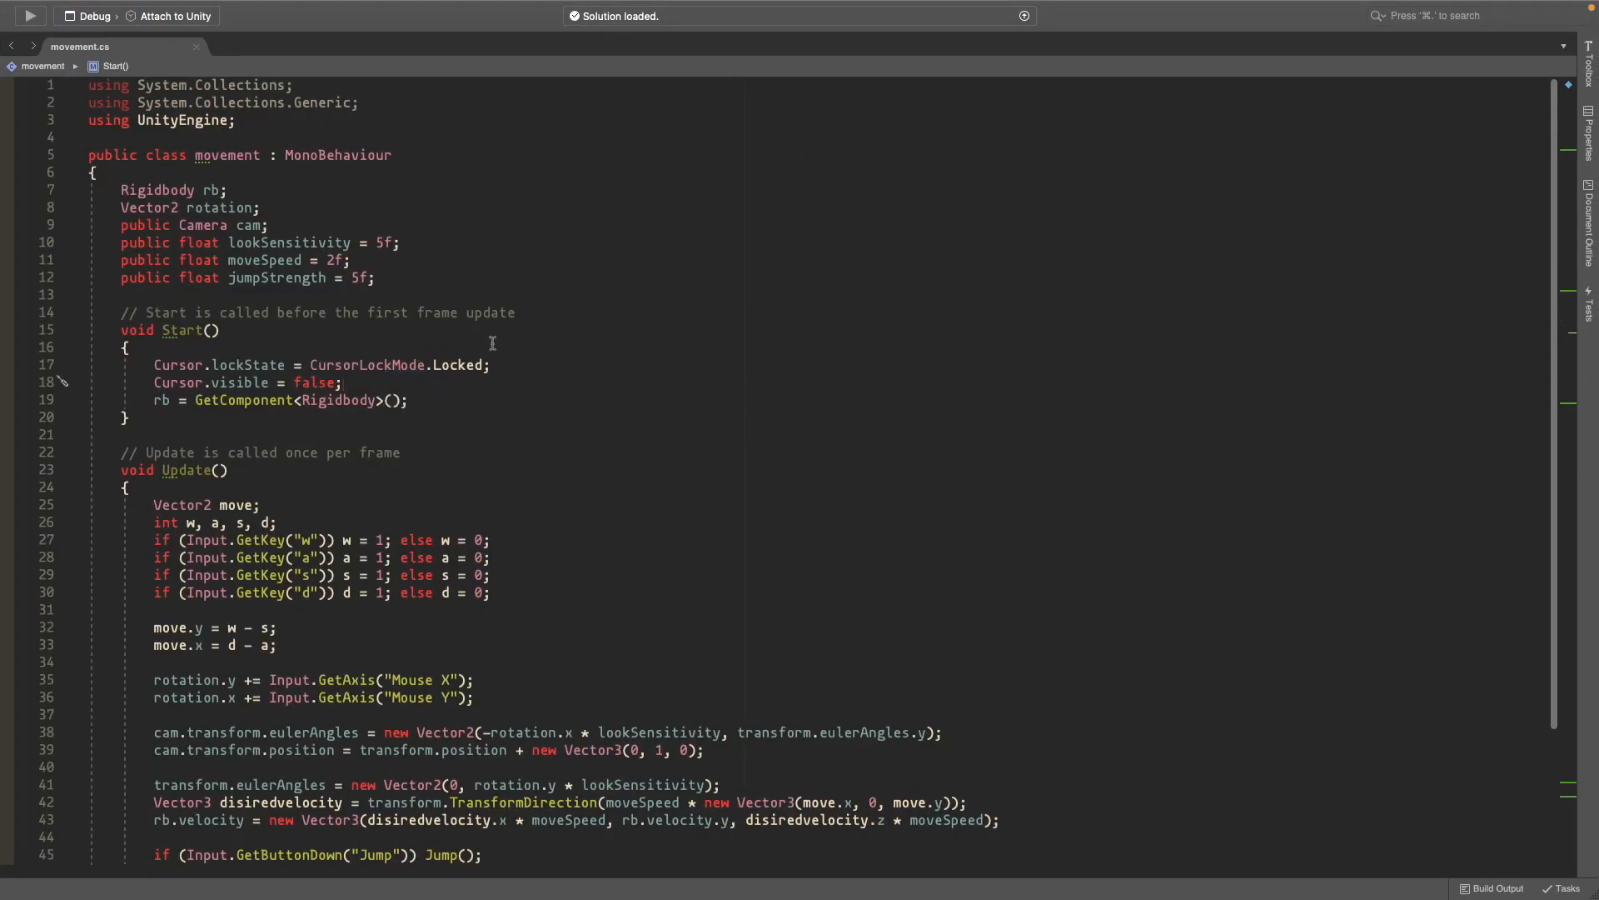
Step: Switch to Unity and enter Play mode to test mouse look and WASD movement
{"action": "left_click", "coordinate": [772, 11]}
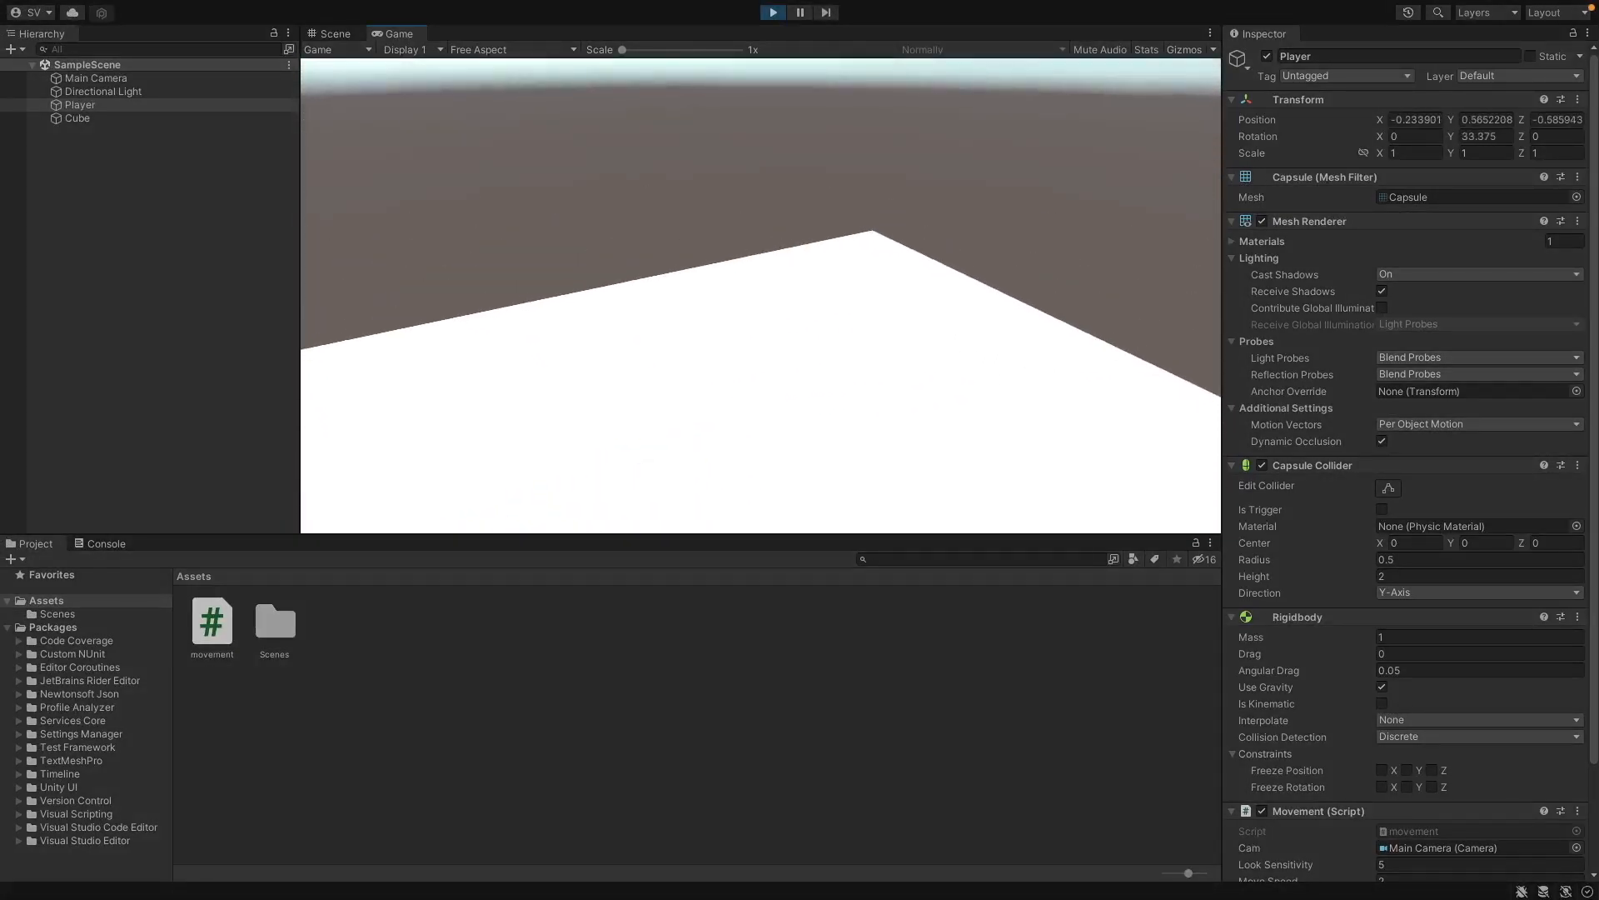
{"action": "left_click", "coordinate": [772, 12]}
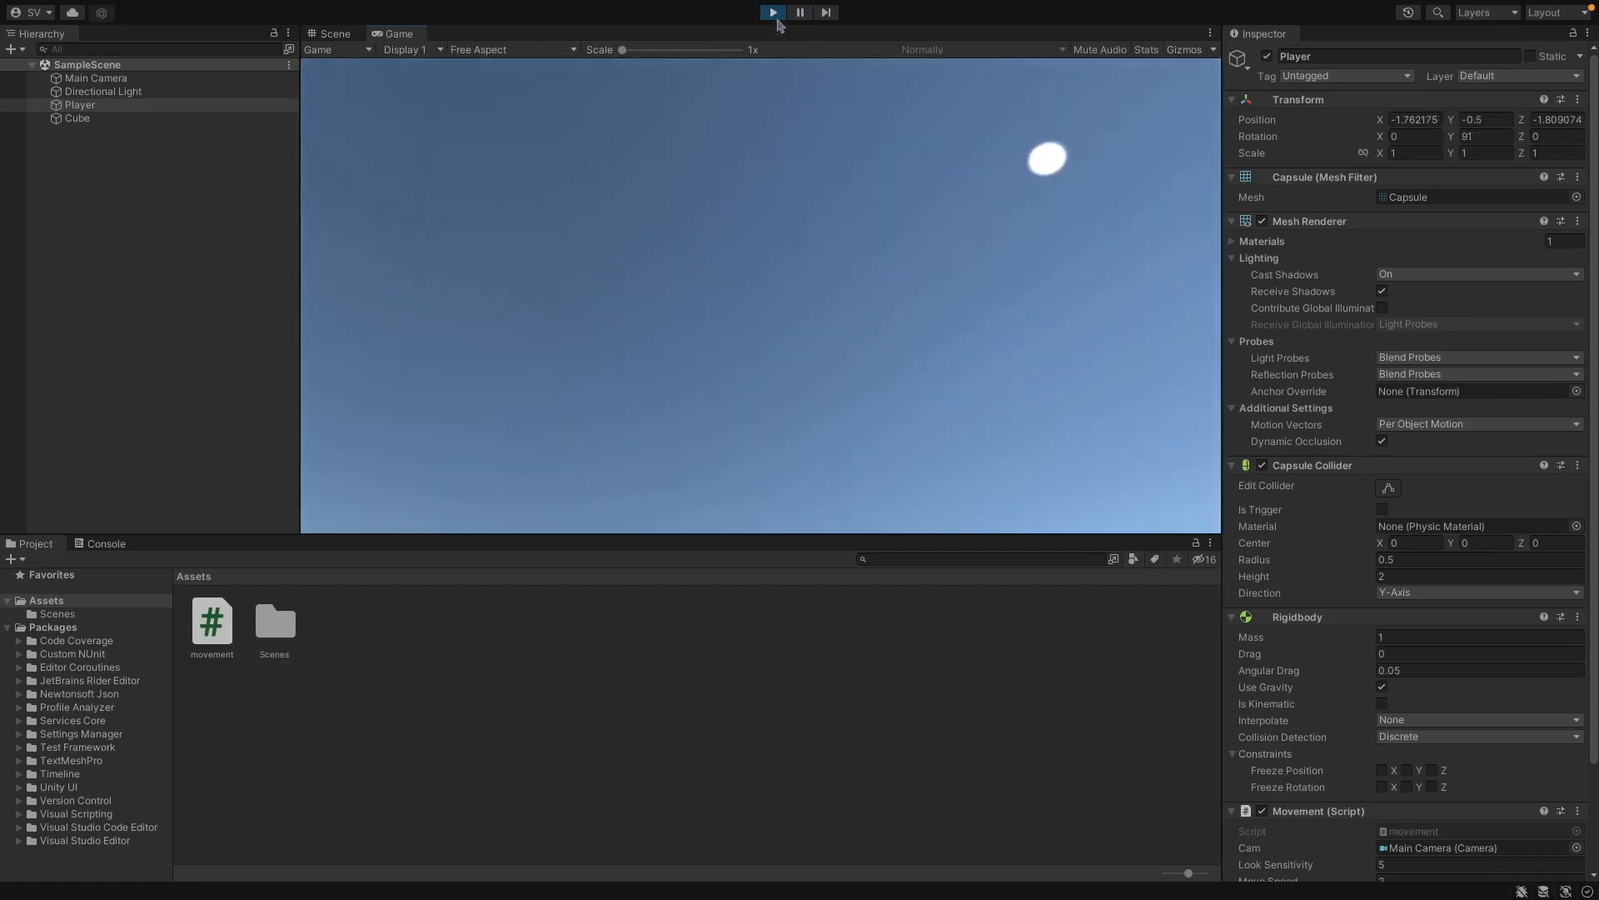